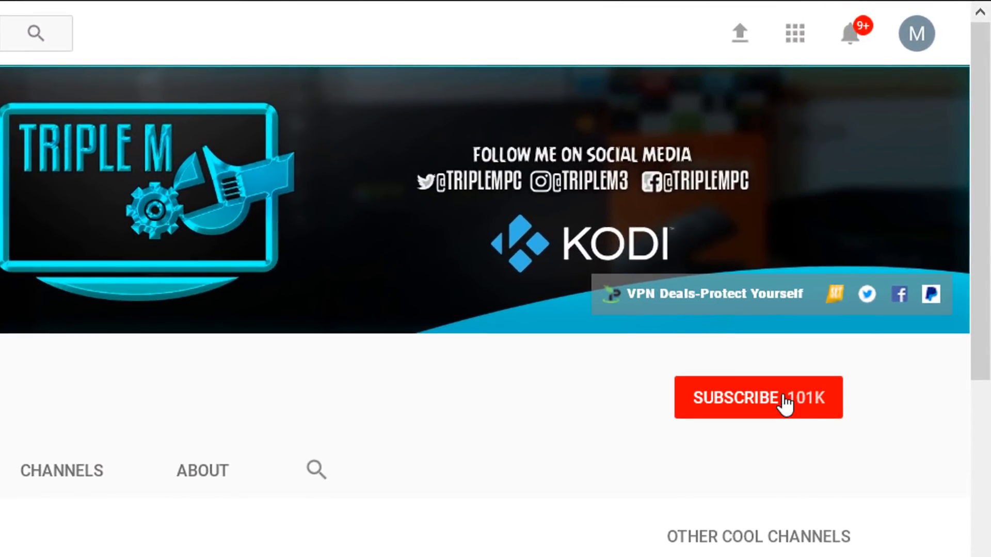
- Subscribe to the Triple M channel and turn on its notification bell
{"action": "left_click", "coordinate": [758, 397]}
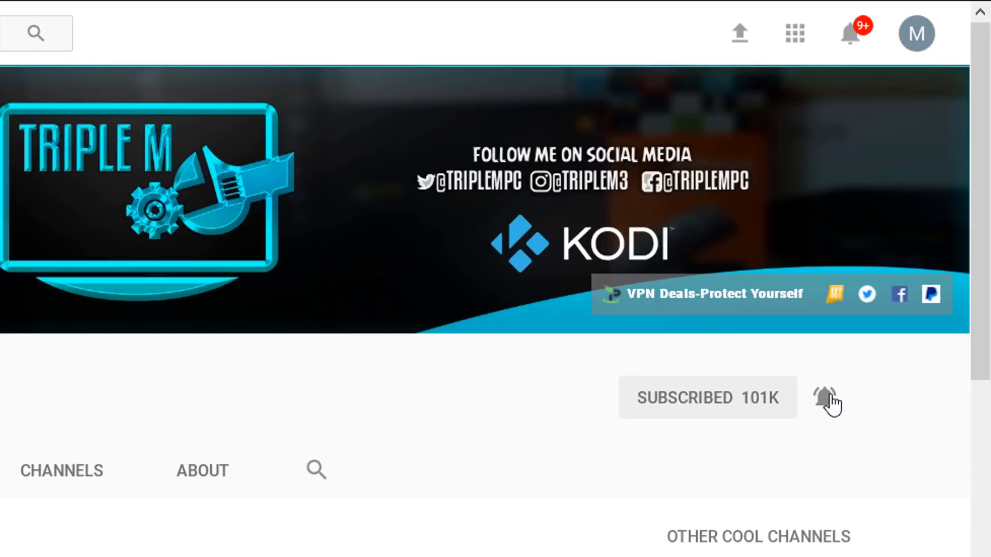
{"action": "left_click", "coordinate": [826, 398]}
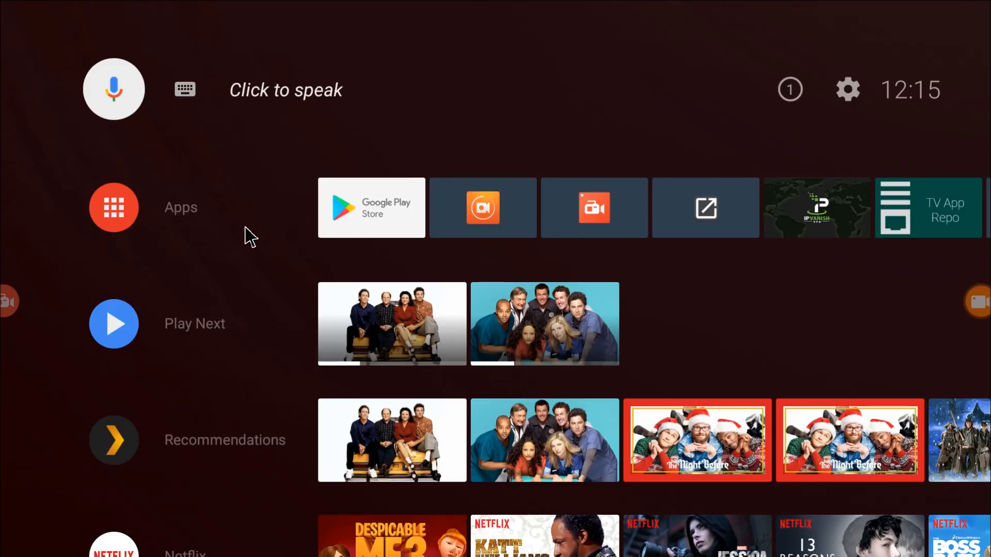
{"action": "mouse_move", "coordinate": [6, 177]}
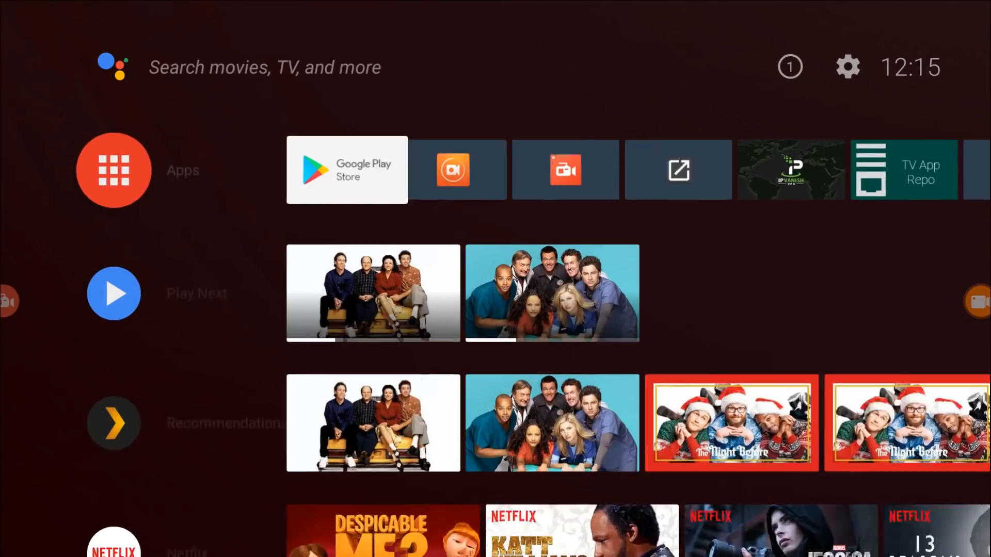
- Scroll right across the Android TV home screen toward AZ Screen Recorder
{"action": "scroll", "scroll_direction": "right", "scroll_amount": 3}
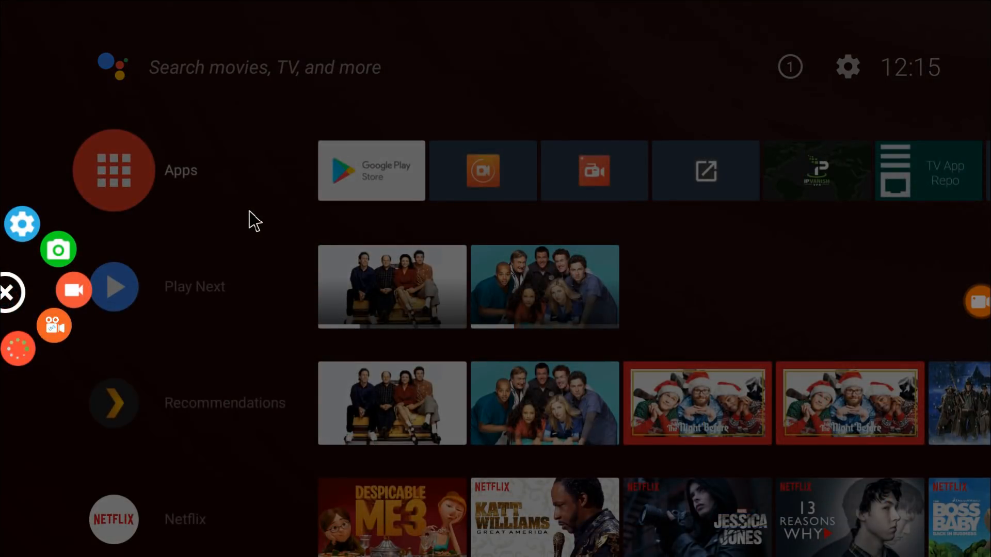
{"action": "mouse_move", "coordinate": [10, 291]}
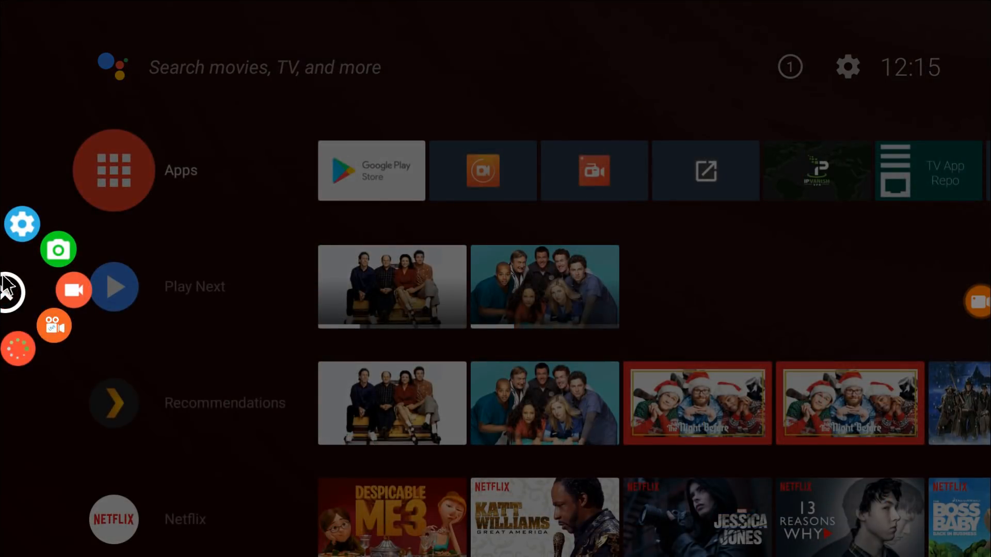
{"action": "mouse_move", "coordinate": [23, 225]}
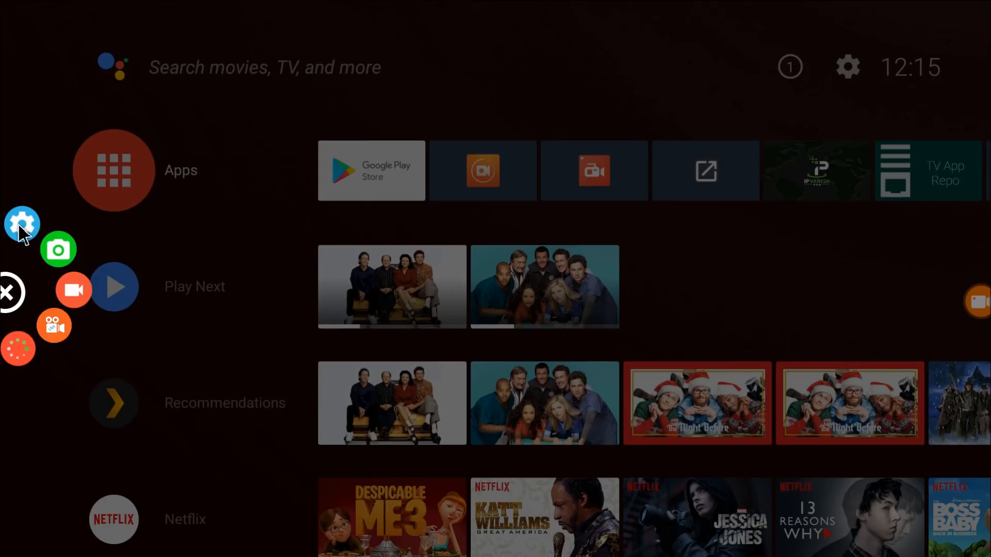
{"action": "mouse_move", "coordinate": [57, 253]}
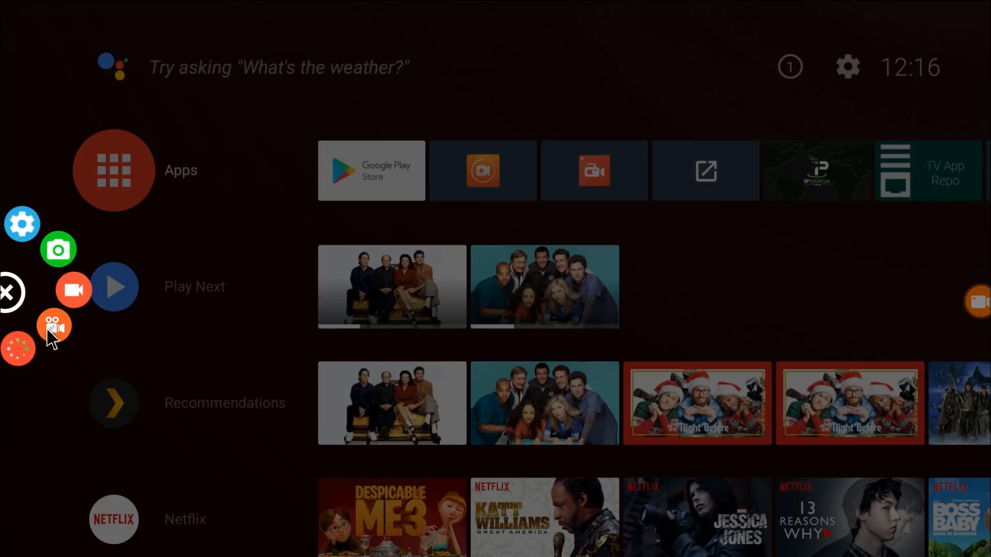
{"action": "mouse_move", "coordinate": [25, 361]}
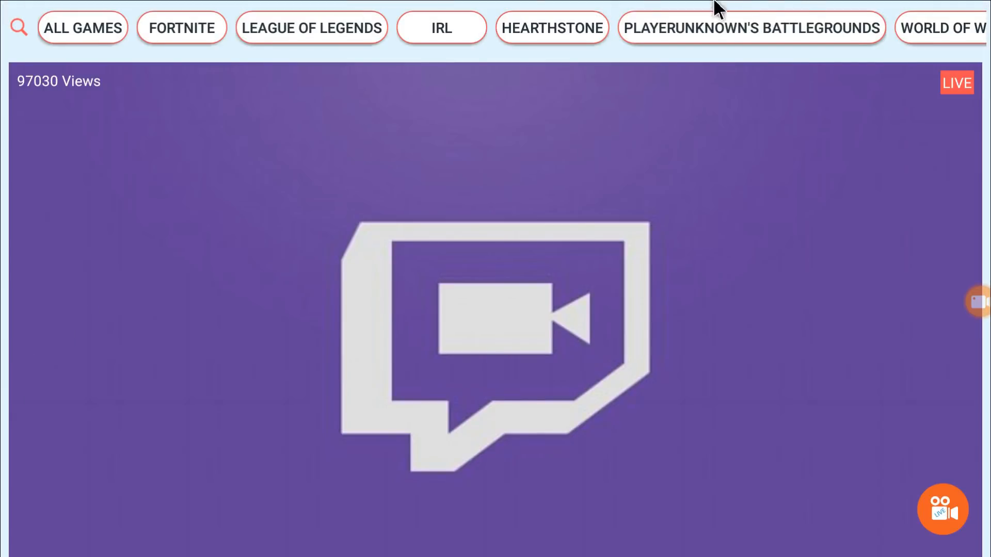
{"action": "mouse_move", "coordinate": [946, 516]}
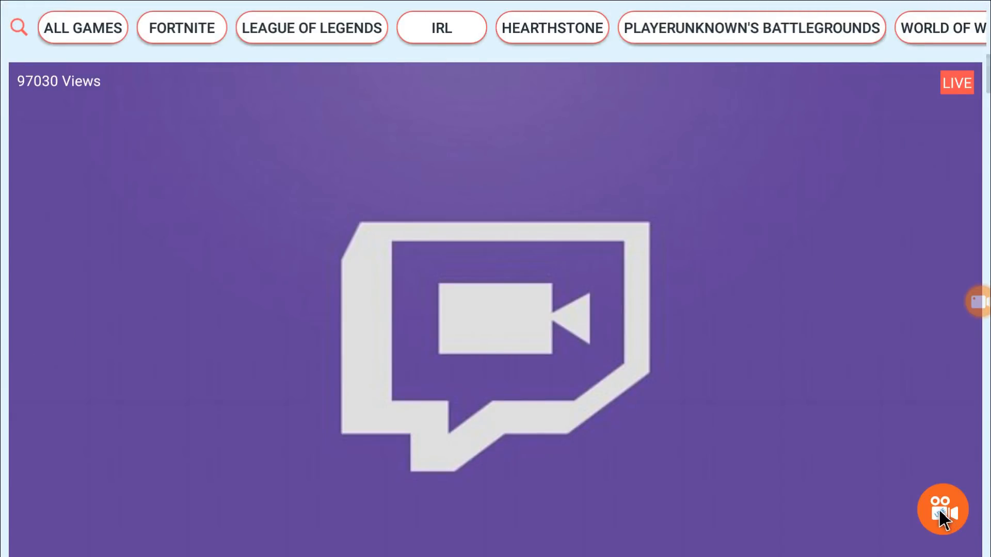
- Open and dismiss the Facebook/YouTube/Twitch Live Stream picker twice, then expand the bubble menu
{"action": "left_click", "coordinate": [942, 509]}
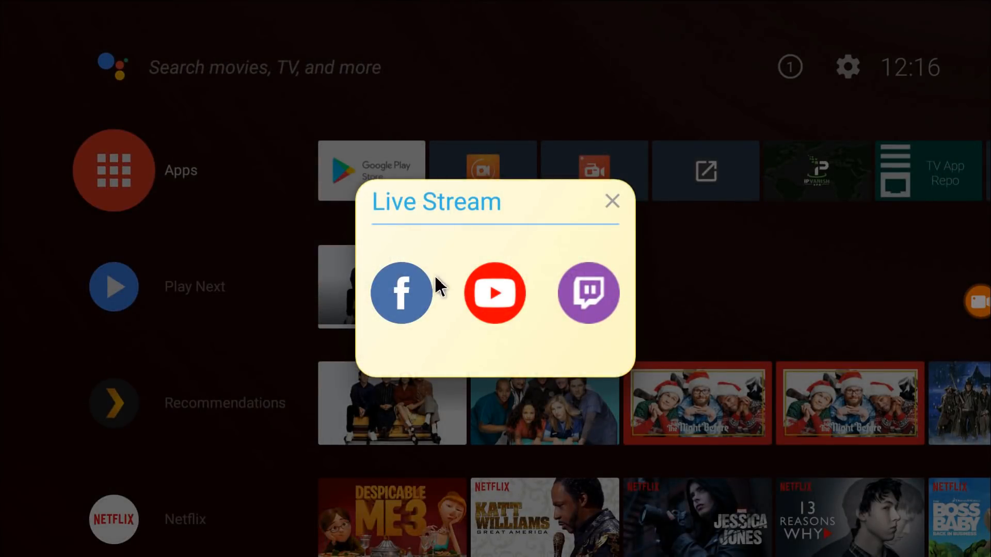
{"action": "mouse_move", "coordinate": [408, 293]}
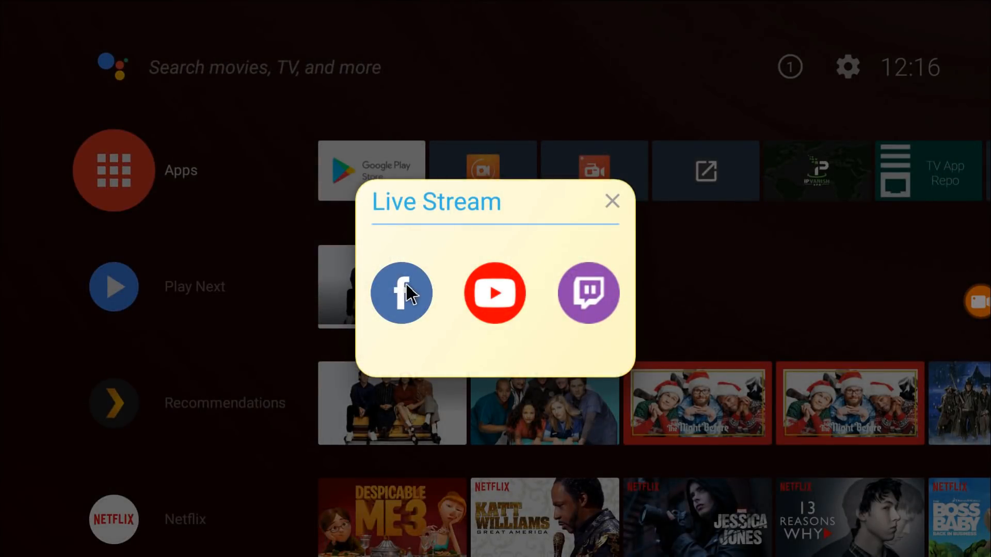
{"action": "mouse_move", "coordinate": [494, 301]}
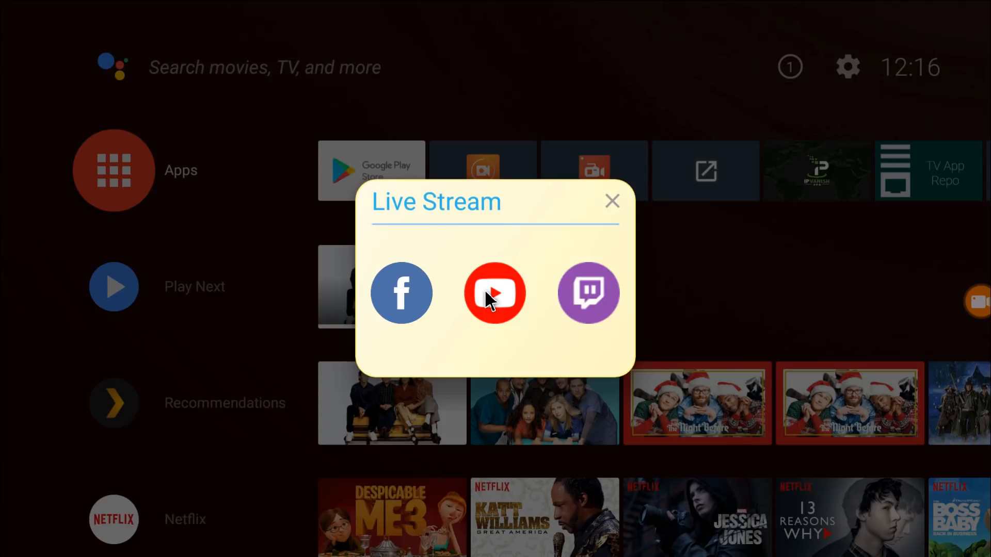
{"action": "mouse_move", "coordinate": [714, 283]}
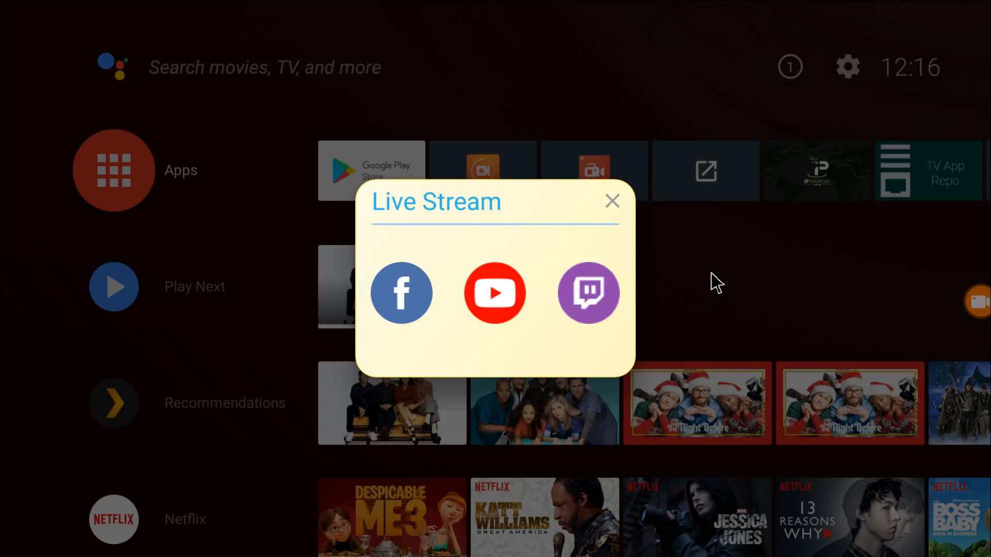
{"action": "left_click", "coordinate": [612, 201]}
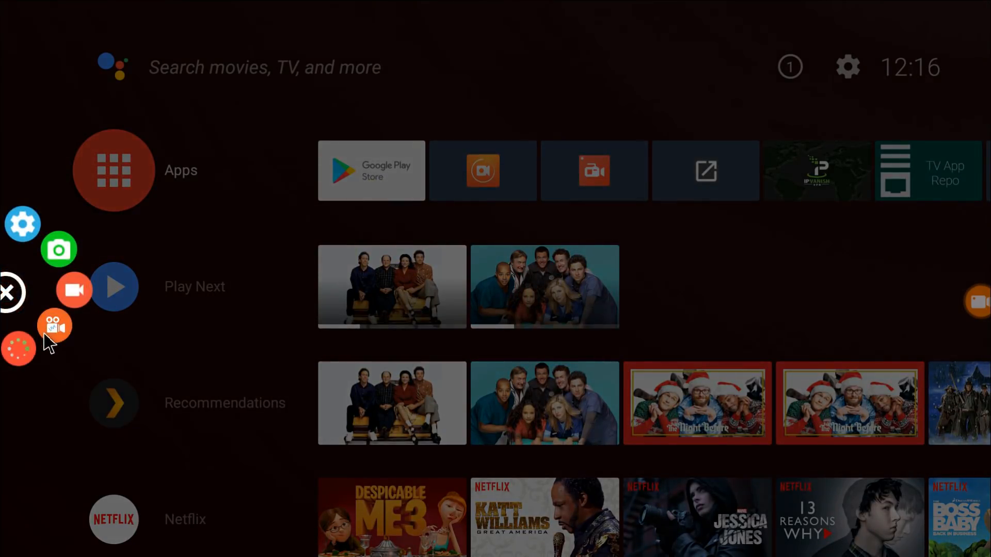
{"action": "left_click", "coordinate": [54, 326]}
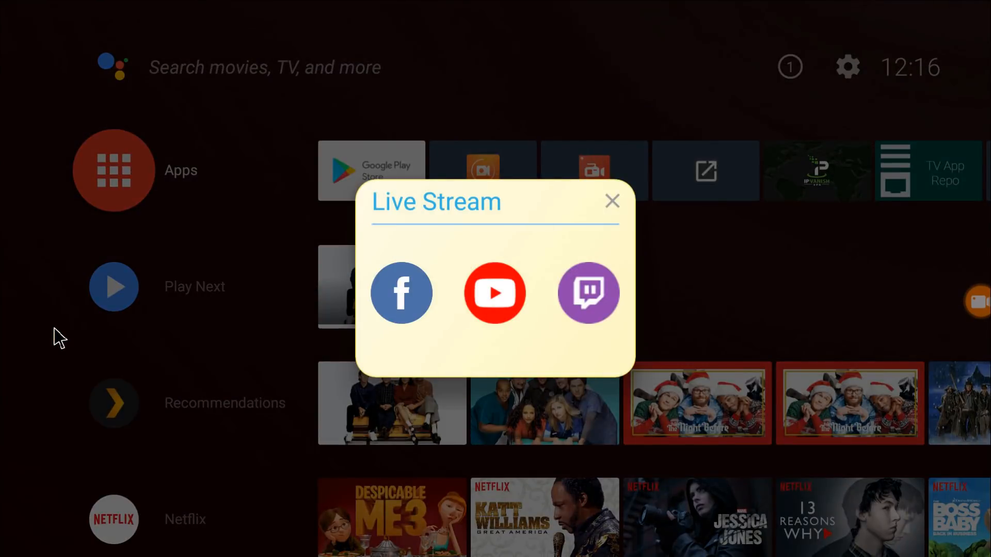
{"action": "left_click", "coordinate": [610, 201]}
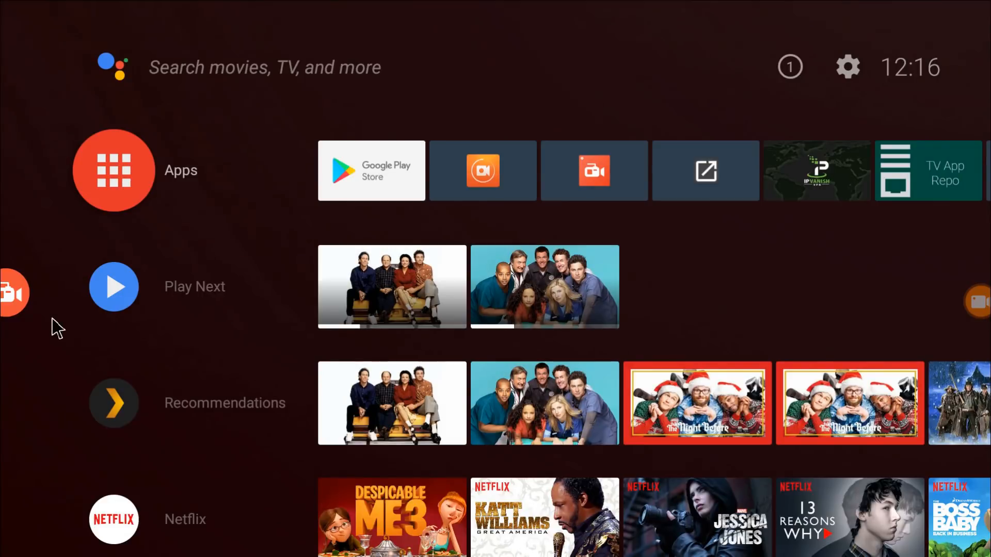
{"action": "left_click", "coordinate": [14, 292]}
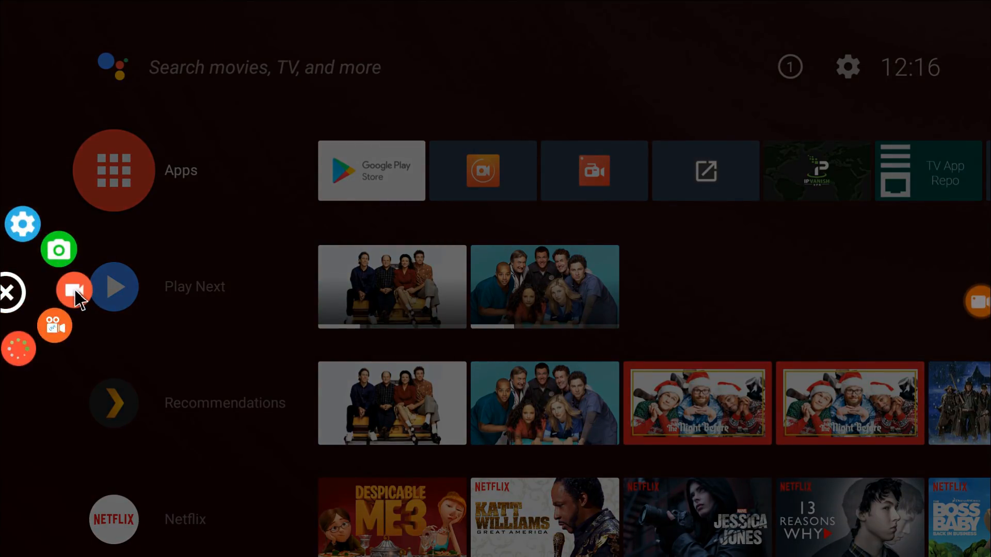
{"action": "mouse_move", "coordinate": [58, 248]}
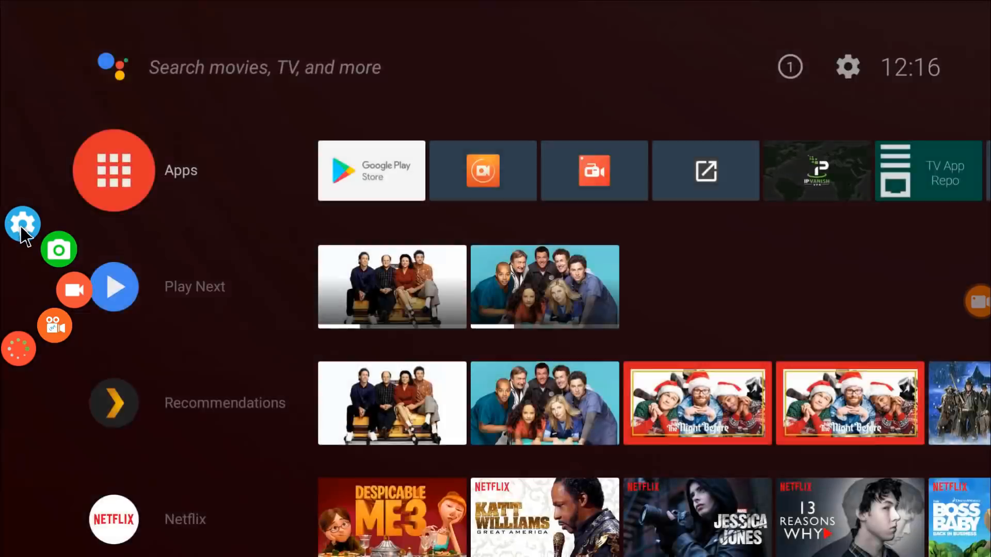
- Open Settings, peek at the drawer, and leave Encoder on Advanced (Support pause)
{"action": "left_click", "coordinate": [23, 223]}
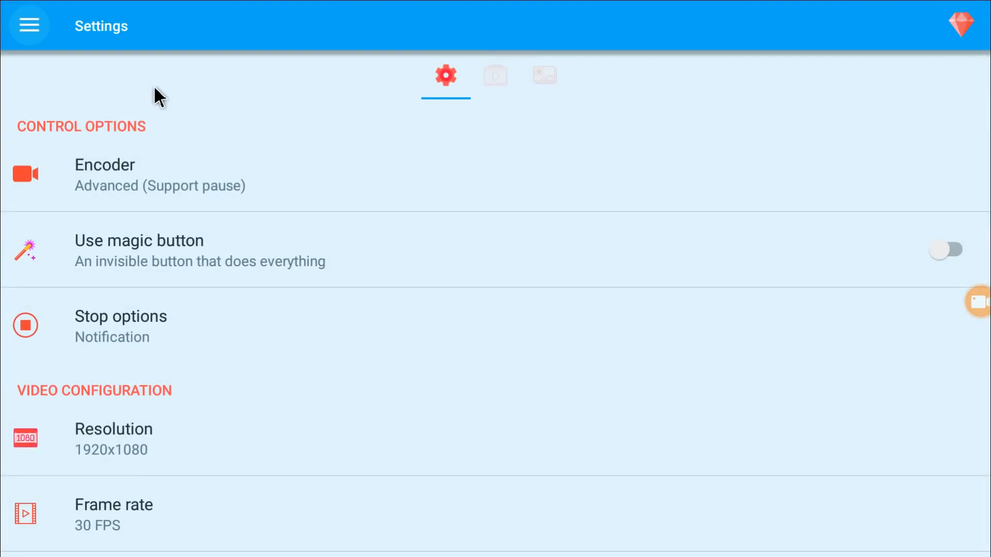
{"action": "mouse_move", "coordinate": [79, 51]}
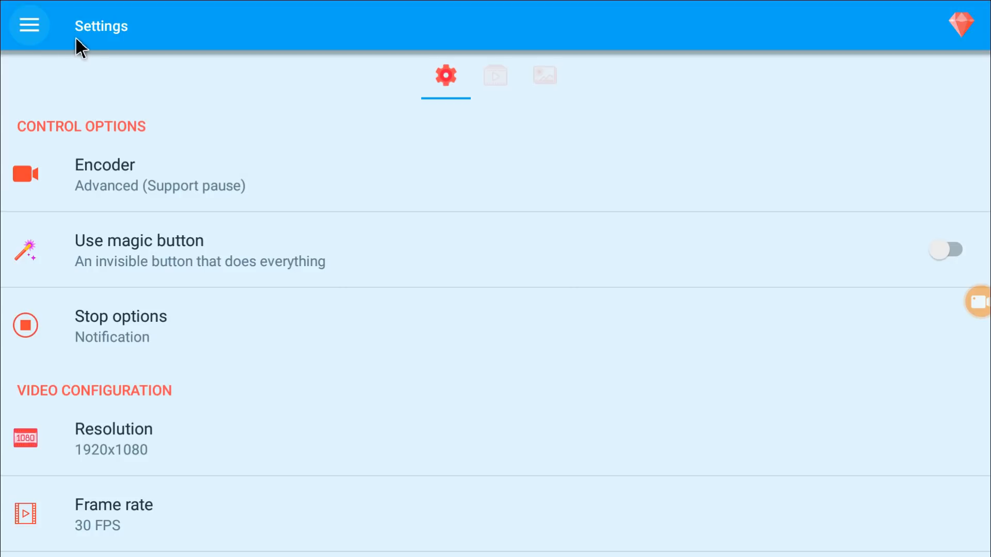
{"action": "left_click", "coordinate": [28, 25]}
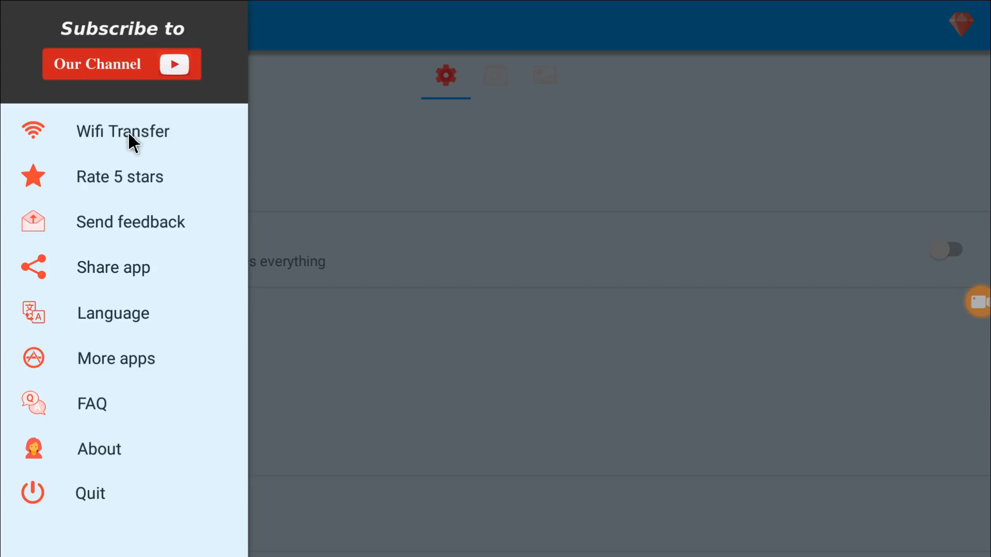
{"action": "mouse_move", "coordinate": [135, 193]}
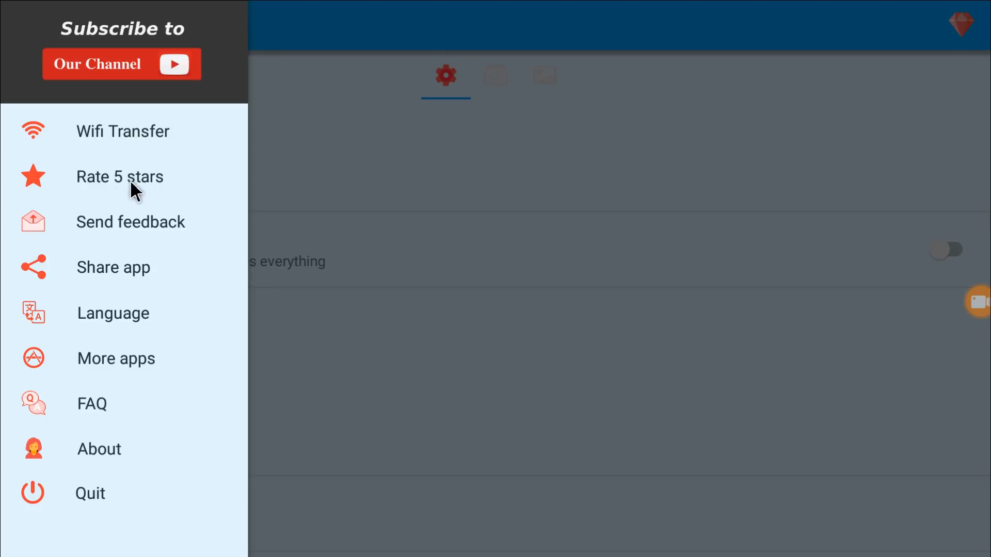
{"action": "mouse_move", "coordinate": [124, 291]}
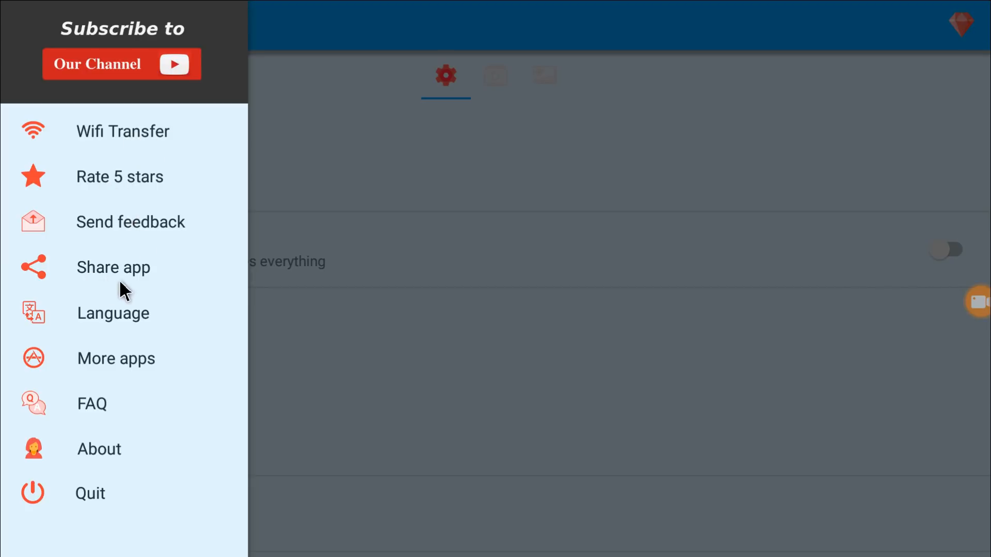
{"action": "mouse_move", "coordinate": [87, 378]}
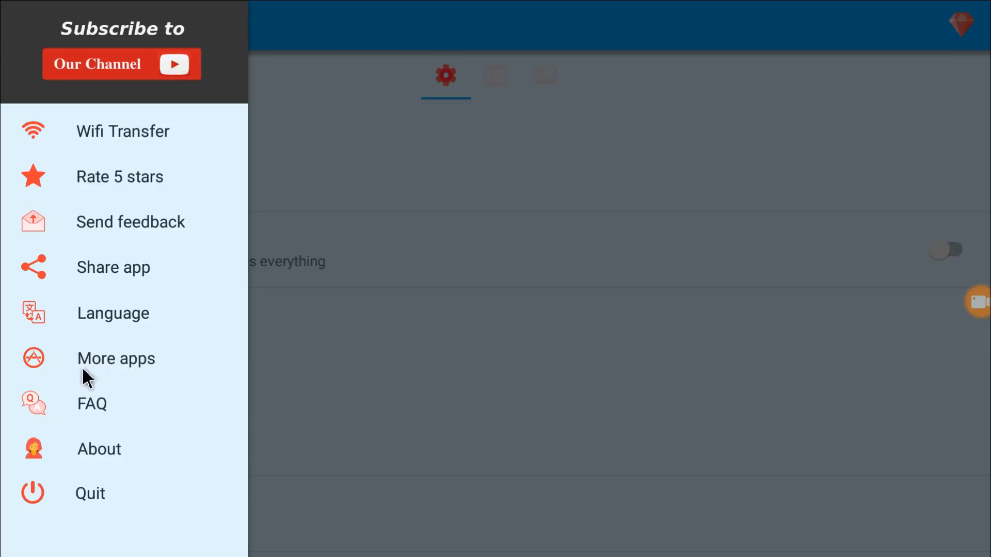
{"action": "mouse_move", "coordinate": [159, 476]}
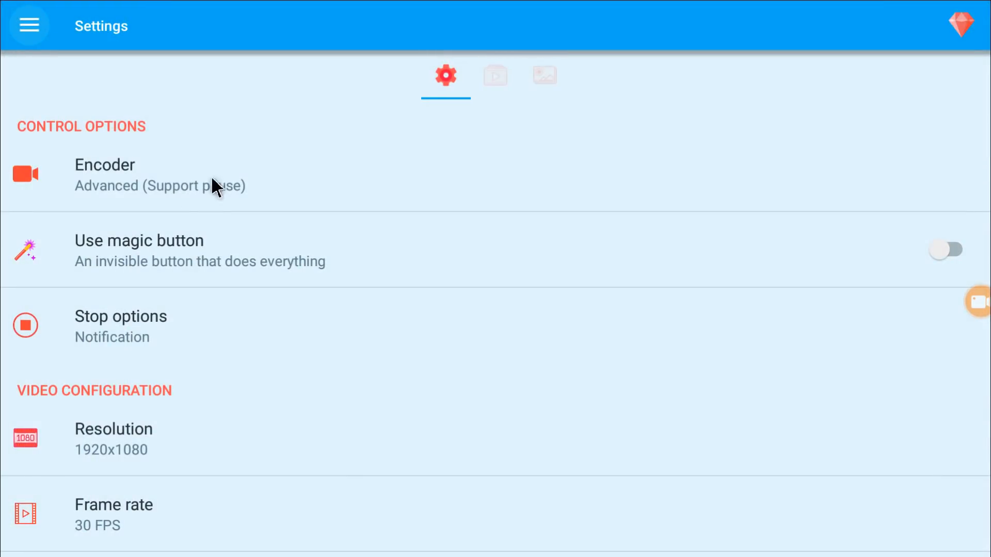
{"action": "left_click", "coordinate": [127, 174]}
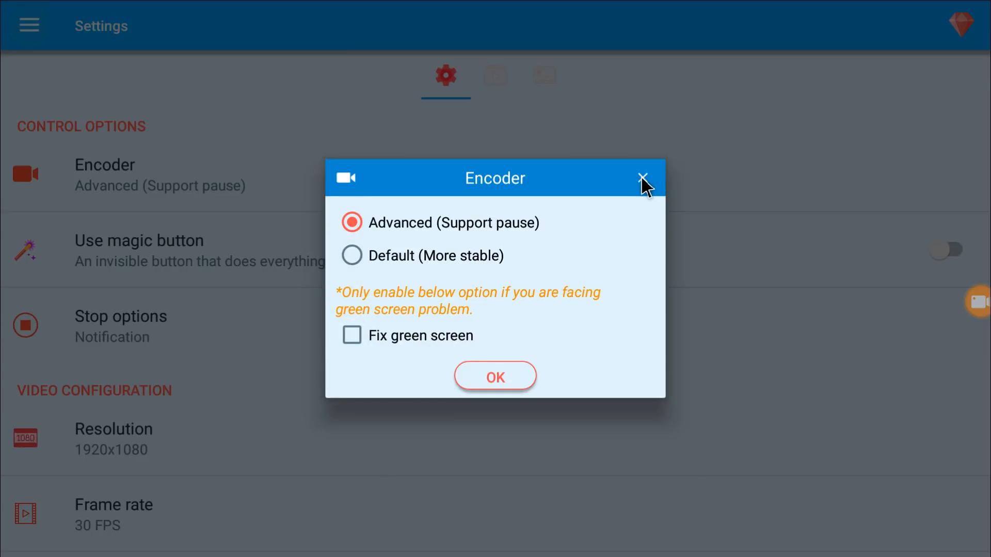
{"action": "left_click", "coordinate": [643, 178]}
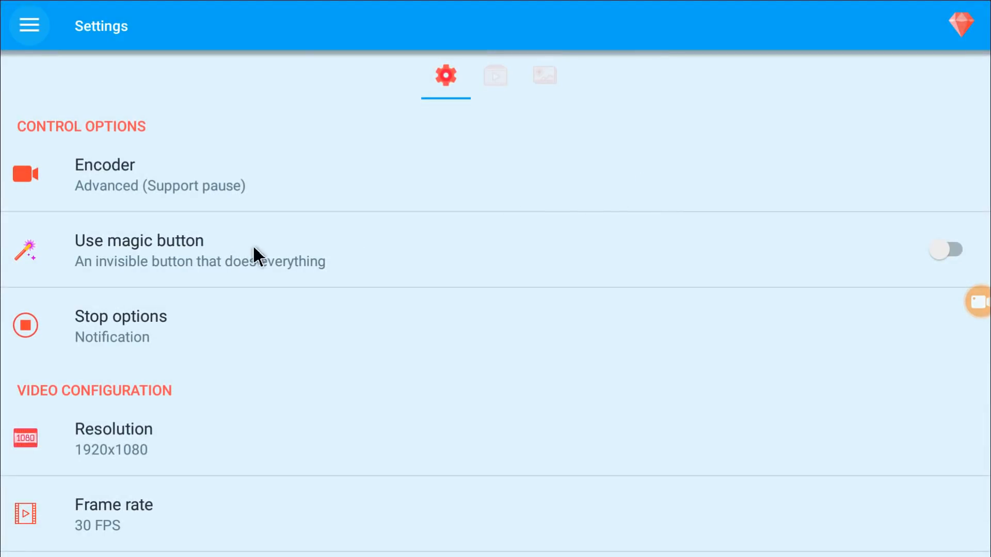
{"action": "mouse_move", "coordinate": [580, 232]}
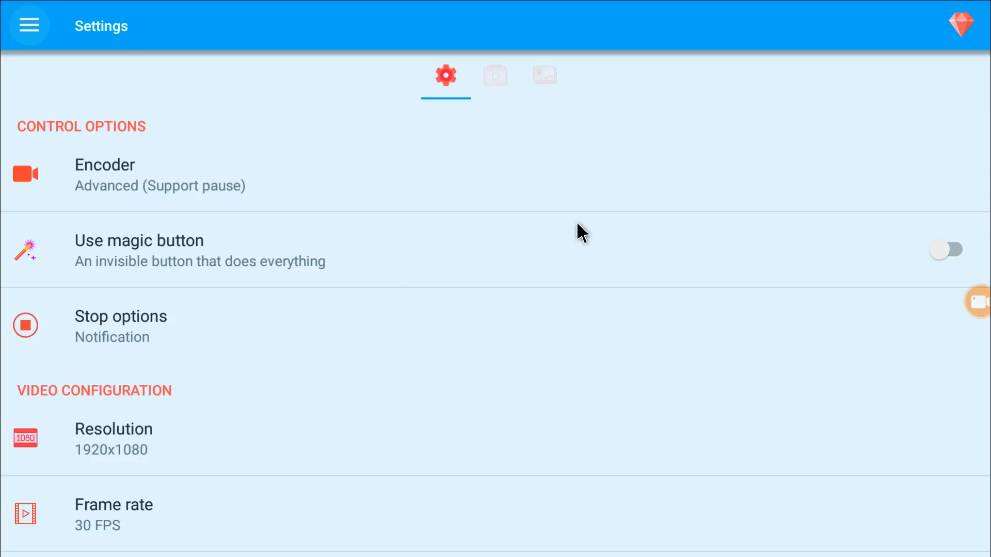
{"action": "scroll", "scroll_direction": "down", "scroll_amount": 3}
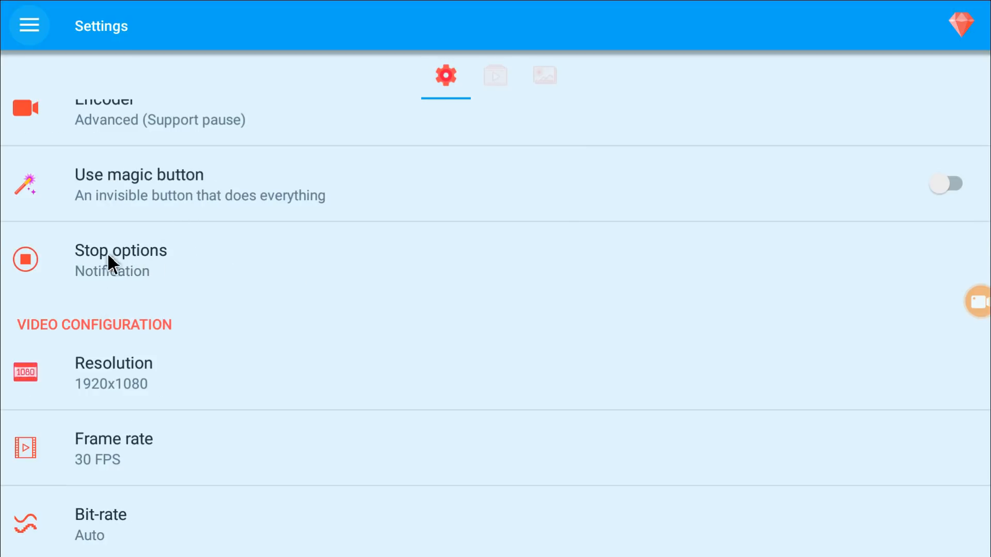
- Enable 'Show red blinking dot' in Stop options and bring up the Resolution choices
{"action": "left_click", "coordinate": [121, 250]}
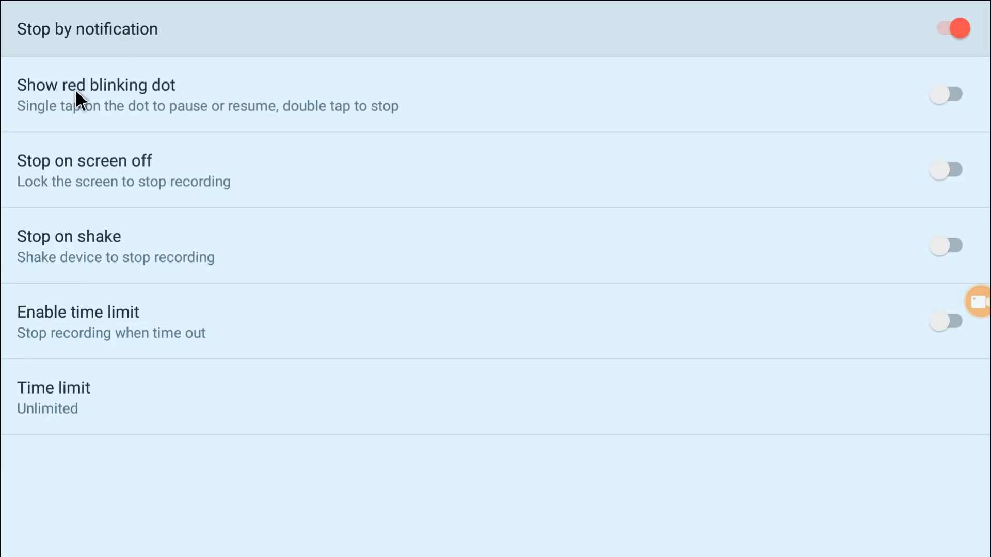
{"action": "mouse_move", "coordinate": [960, 103]}
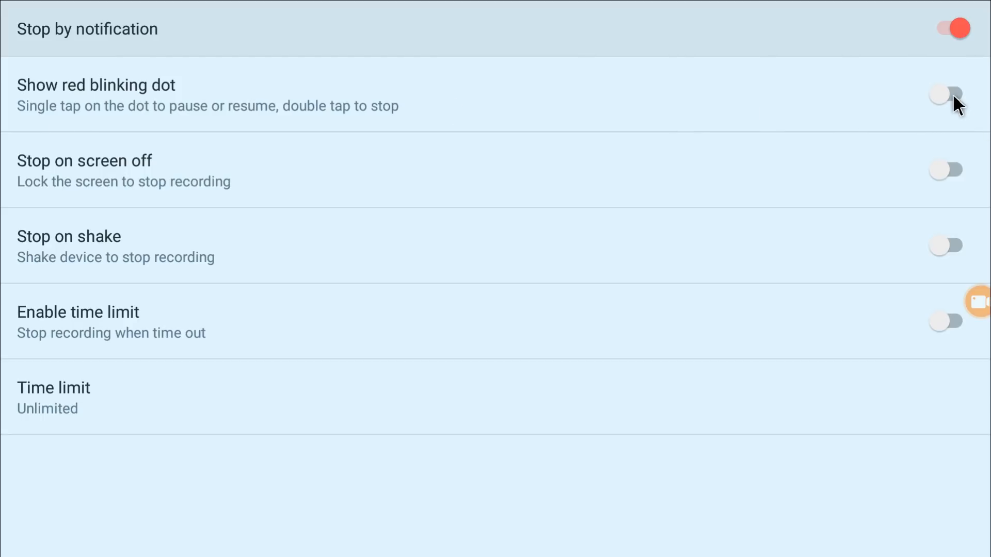
{"action": "left_click", "coordinate": [949, 94]}
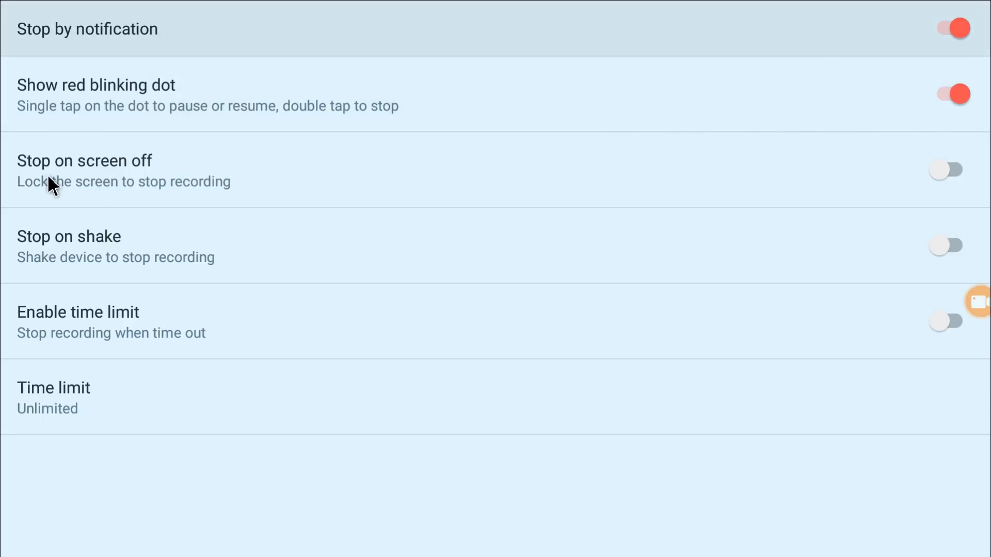
{"action": "mouse_move", "coordinate": [42, 203]}
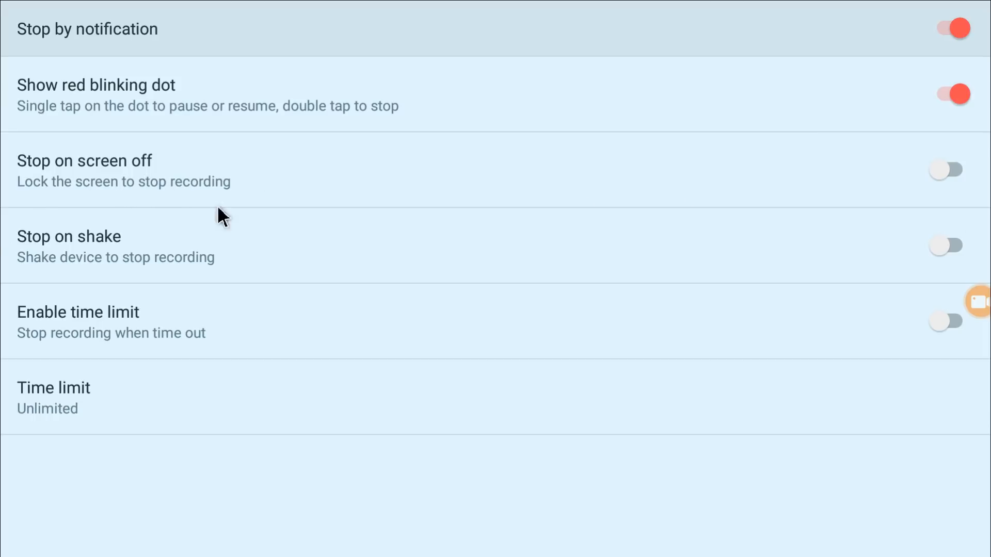
{"action": "mouse_move", "coordinate": [62, 333]}
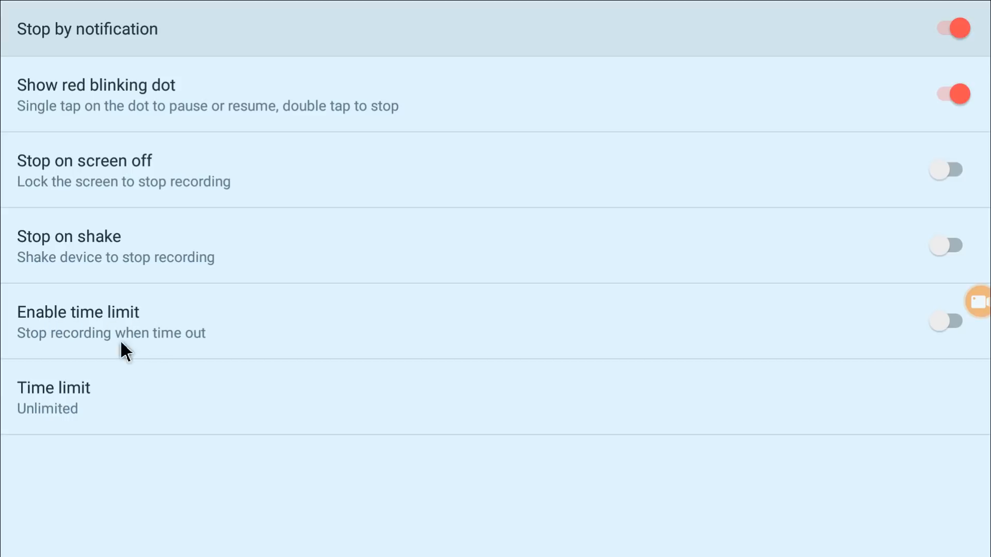
{"action": "mouse_move", "coordinate": [95, 400]}
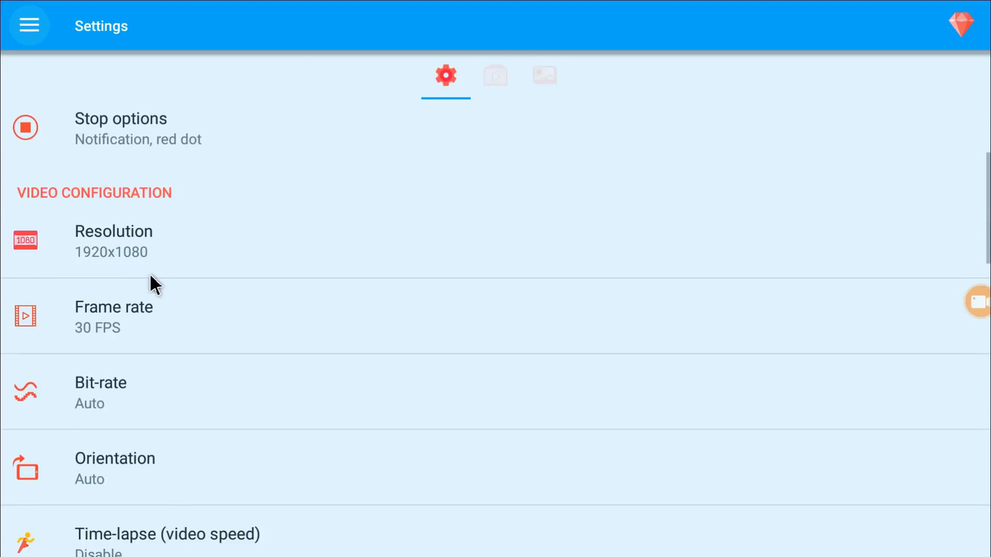
{"action": "left_click", "coordinate": [113, 240]}
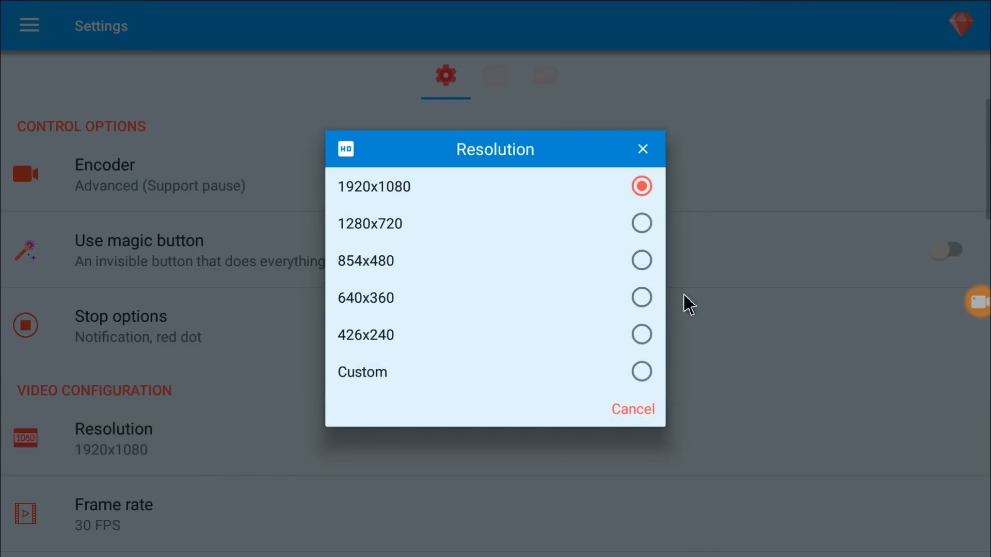
- Cancel Resolution keeping 1920x1080, then scroll through Video and Audio configuration
{"action": "left_click", "coordinate": [632, 409]}
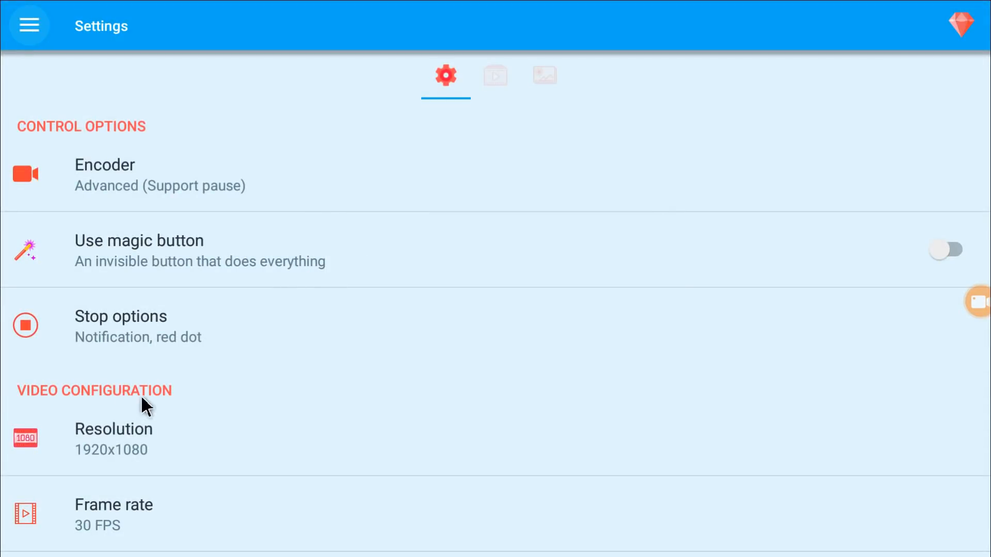
{"action": "left_click", "coordinate": [113, 505]}
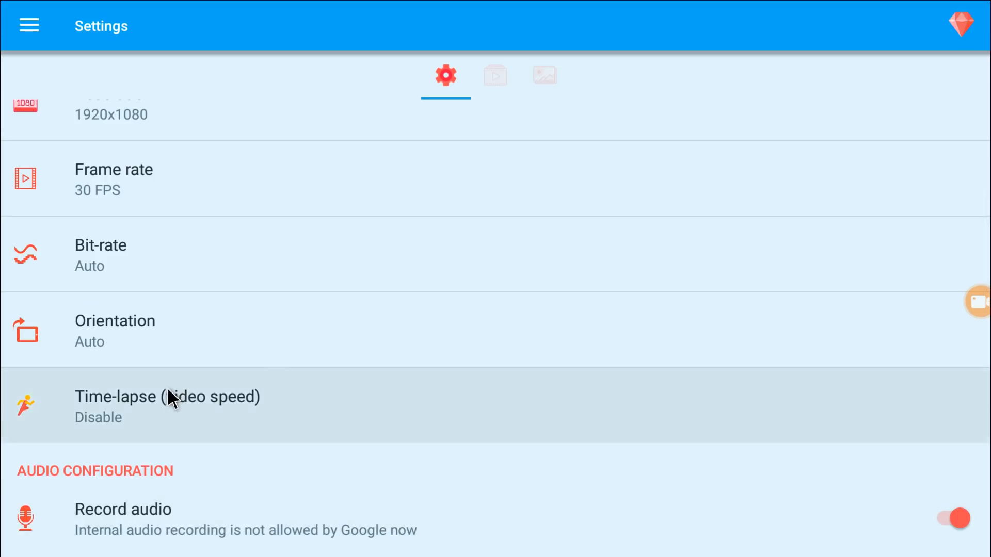
{"action": "scroll", "scroll_direction": "down", "scroll_amount": 3}
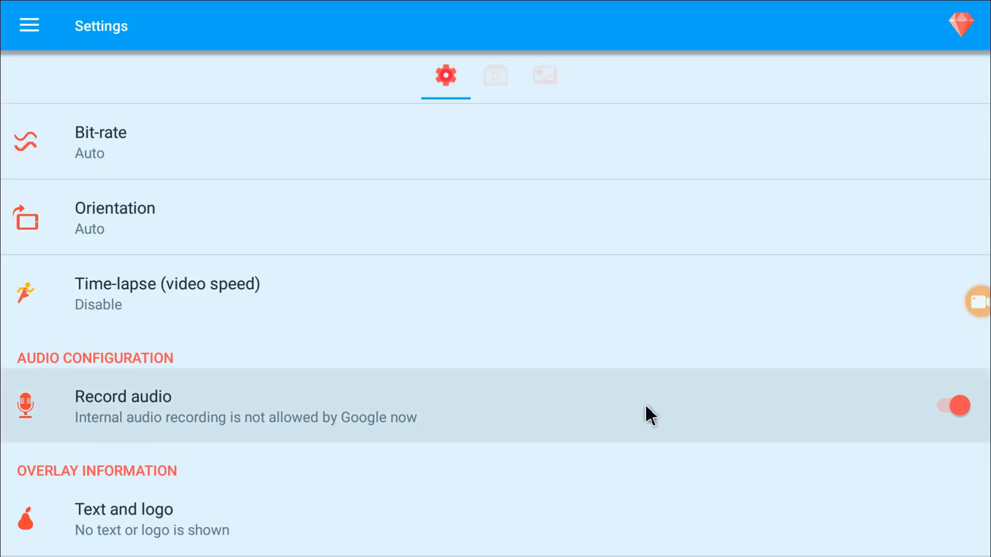
{"action": "mouse_move", "coordinate": [107, 434]}
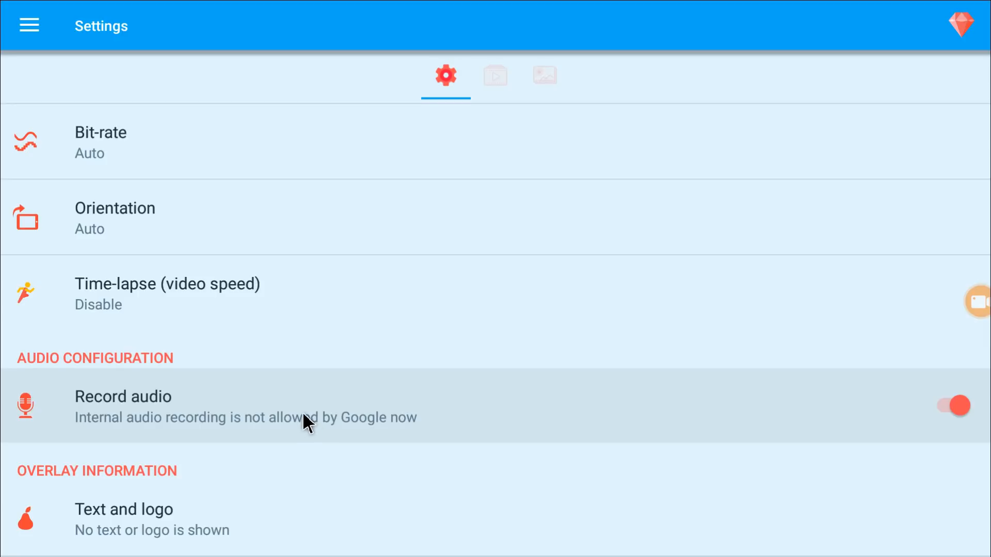
{"action": "scroll", "scroll_direction": "down", "scroll_amount": 3}
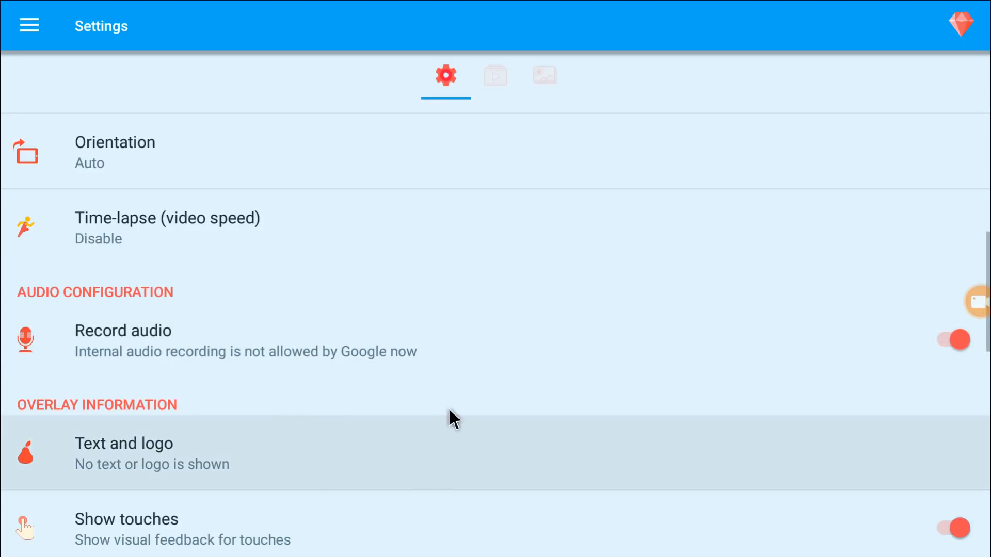
- Try turning on Show camera, which stays off as busy, then scroll to Others
{"action": "scroll", "scroll_direction": "down", "scroll_amount": 3}
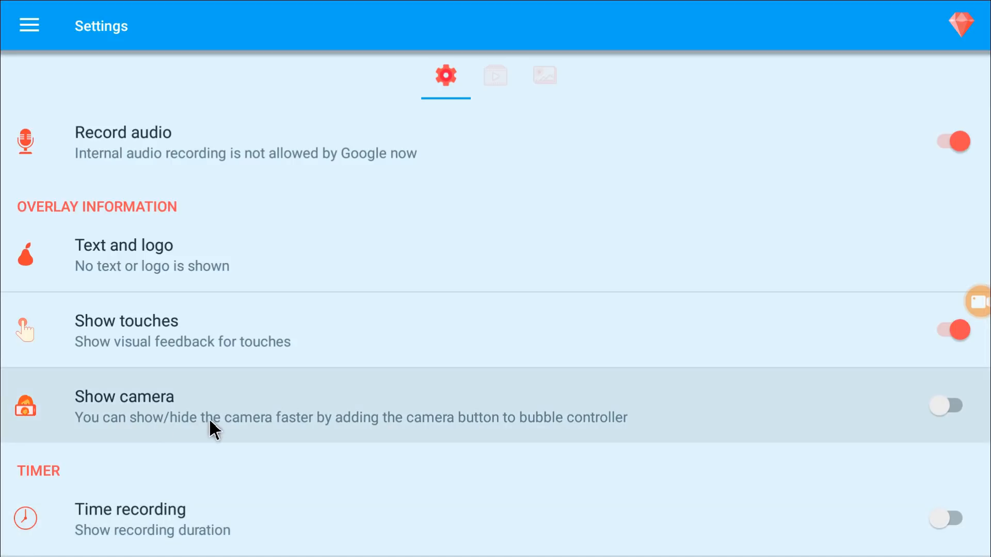
{"action": "mouse_move", "coordinate": [379, 427]}
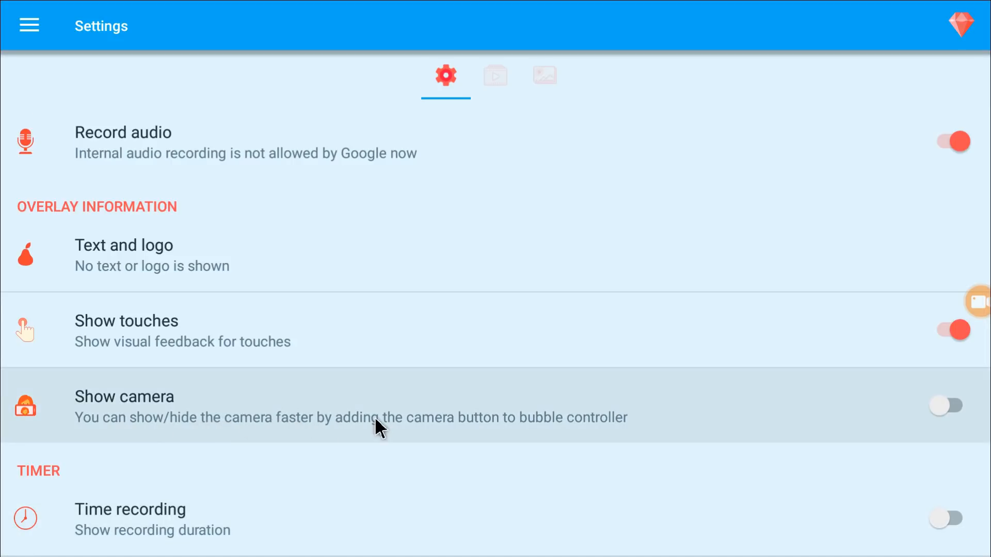
{"action": "left_click", "coordinate": [952, 406]}
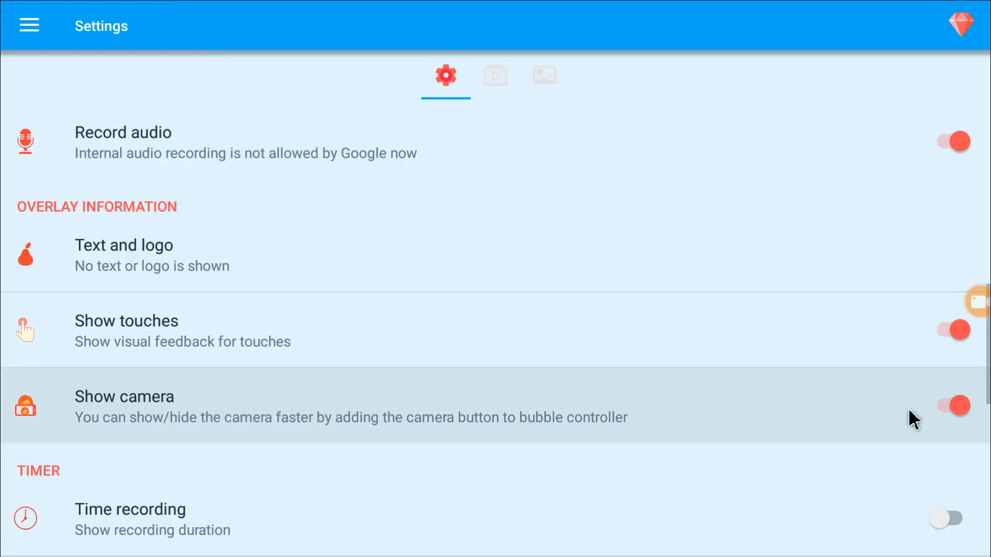
{"action": "left_click", "coordinate": [952, 405]}
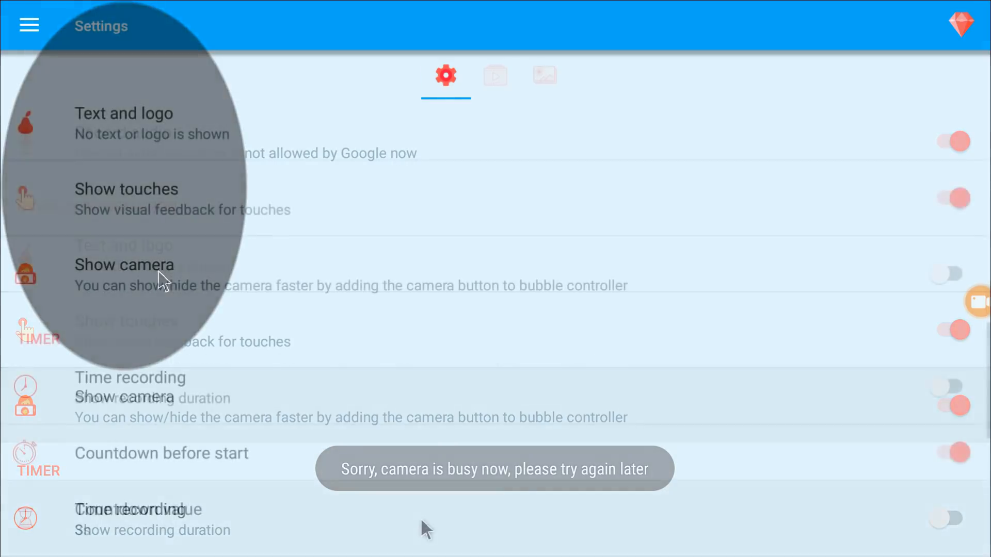
{"action": "scroll", "scroll_direction": "down", "scroll_amount": 3}
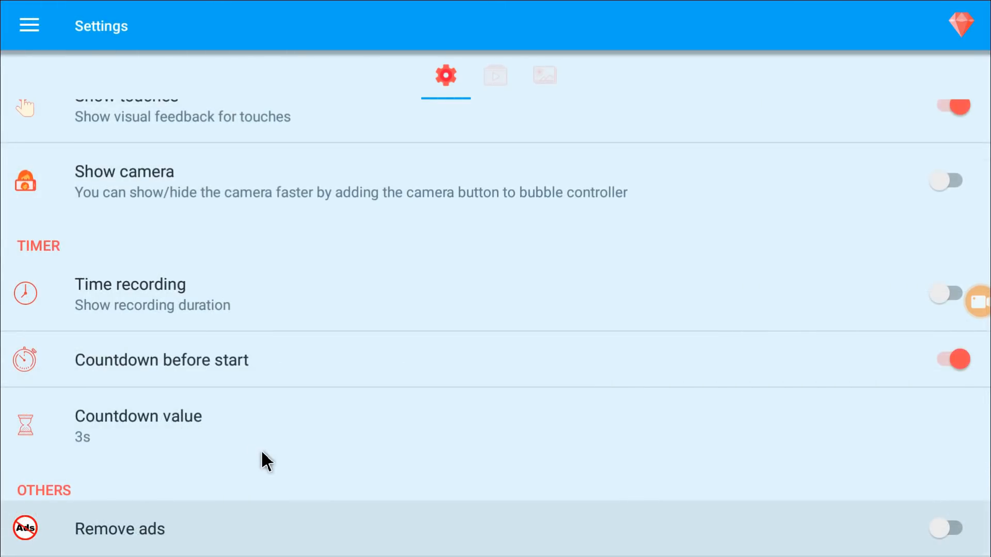
{"action": "scroll", "scroll_direction": "down", "scroll_amount": 3}
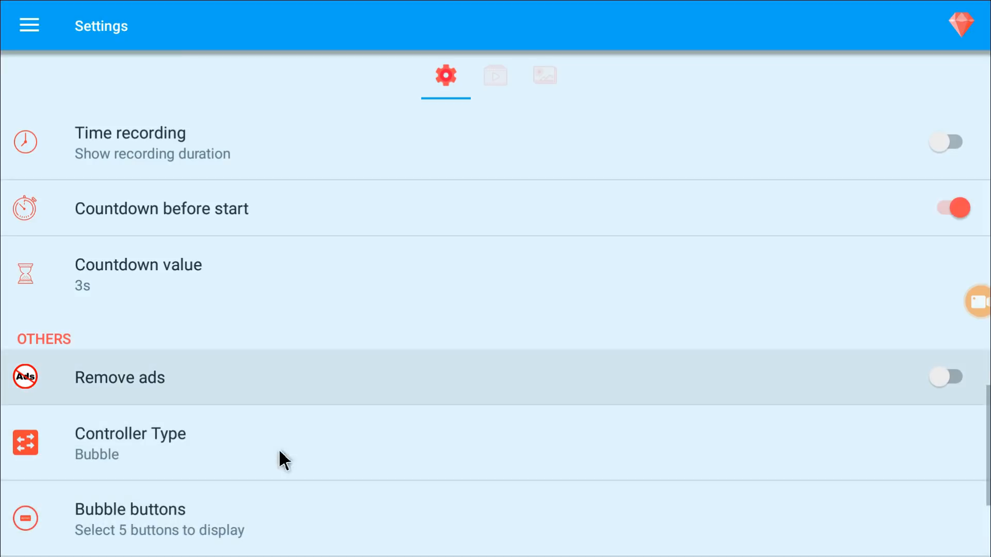
{"action": "mouse_move", "coordinate": [164, 453]}
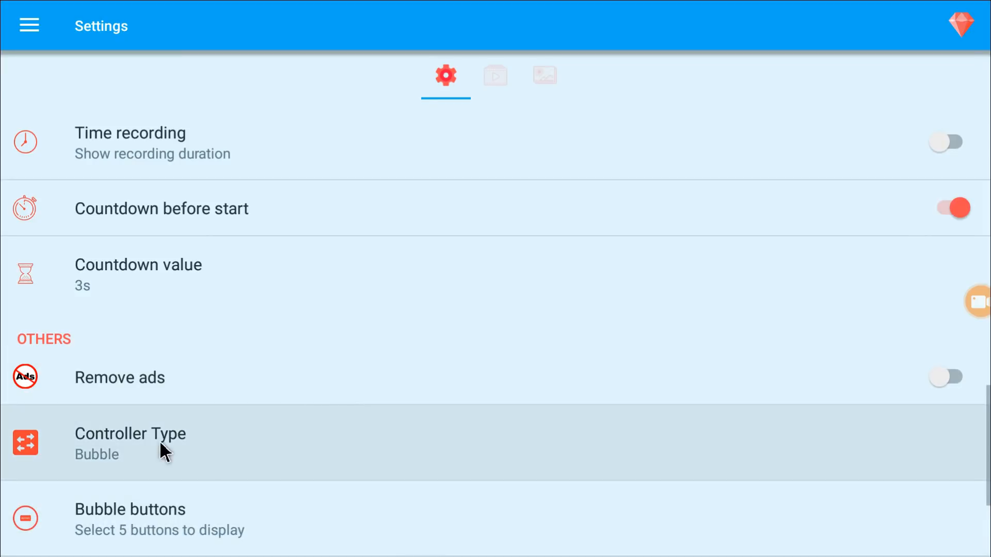
{"action": "scroll", "scroll_direction": "down", "scroll_amount": 3}
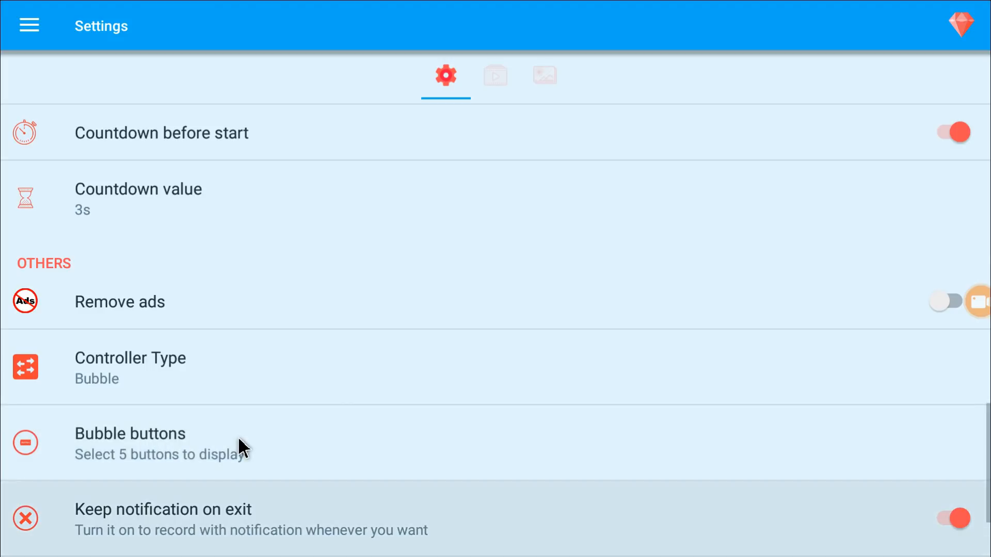
{"action": "scroll", "scroll_direction": "down", "scroll_amount": 3}
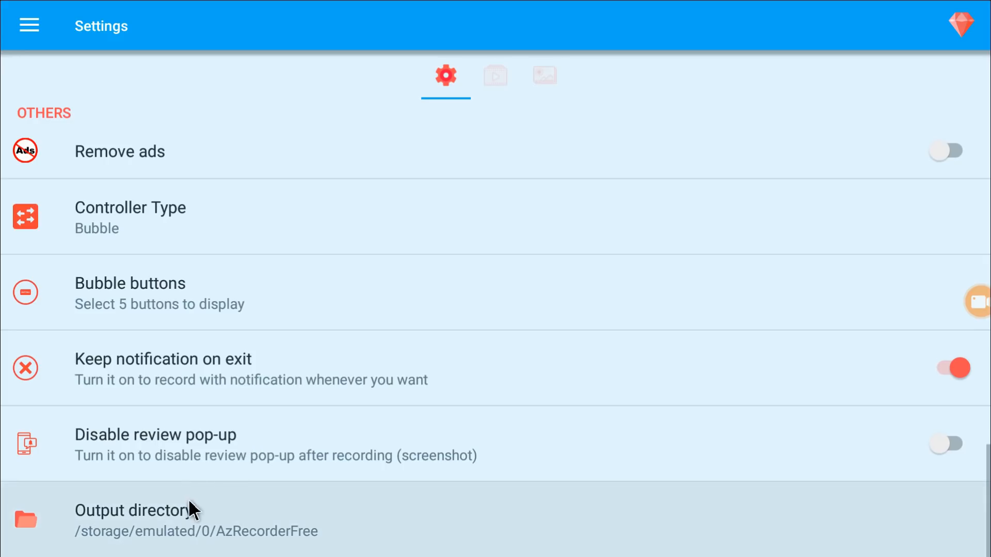
{"action": "mouse_move", "coordinate": [254, 468]}
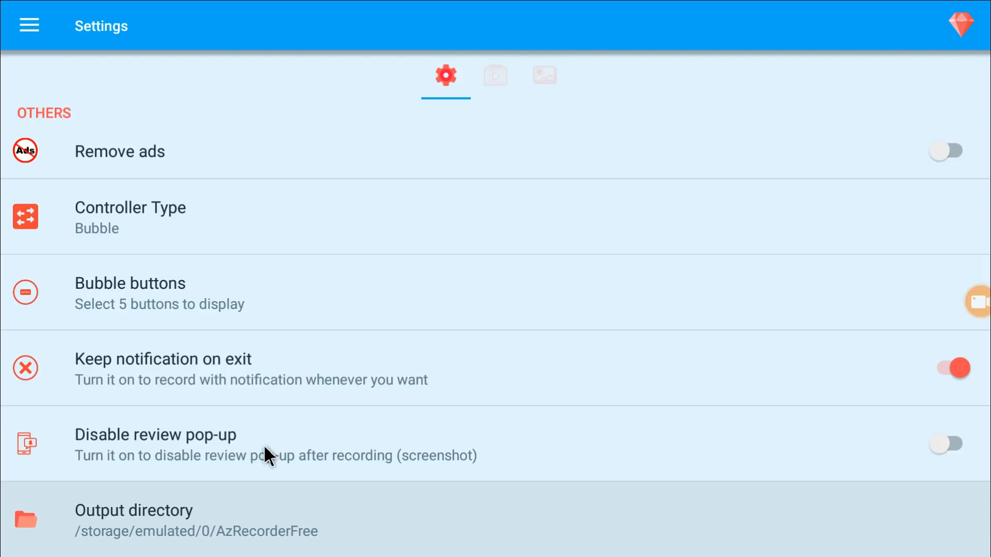
{"action": "mouse_move", "coordinate": [154, 530]}
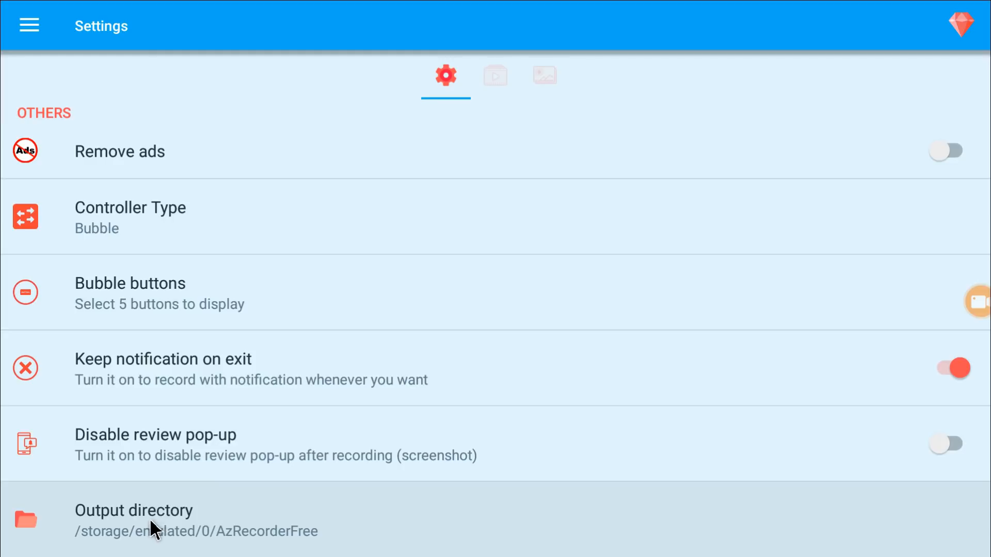
{"action": "mouse_move", "coordinate": [88, 547]}
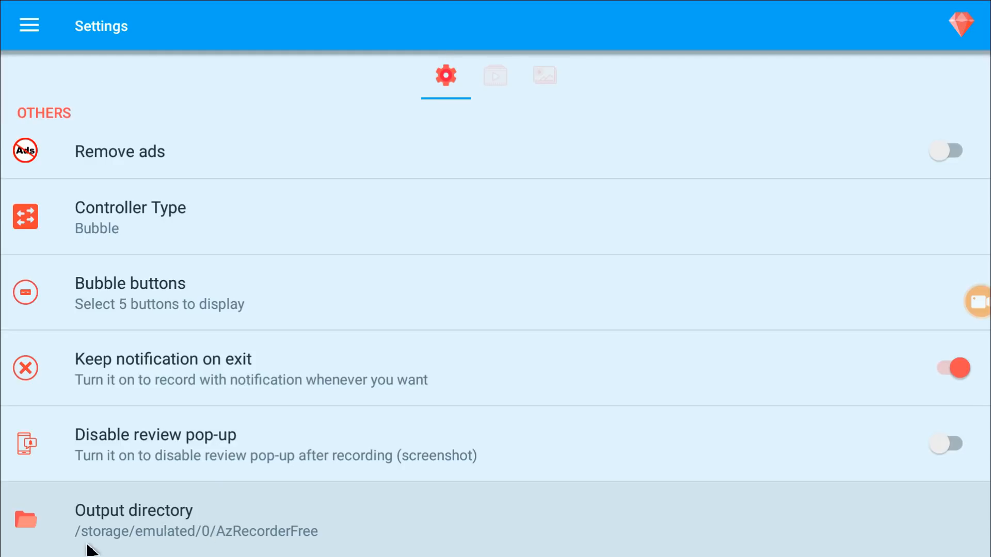
{"action": "mouse_move", "coordinate": [202, 540]}
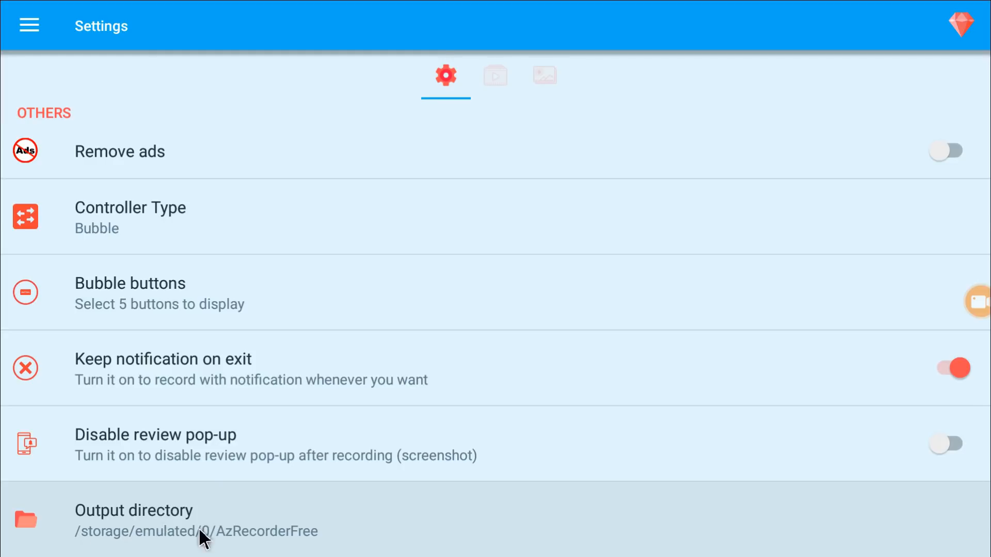
{"action": "mouse_move", "coordinate": [306, 545]}
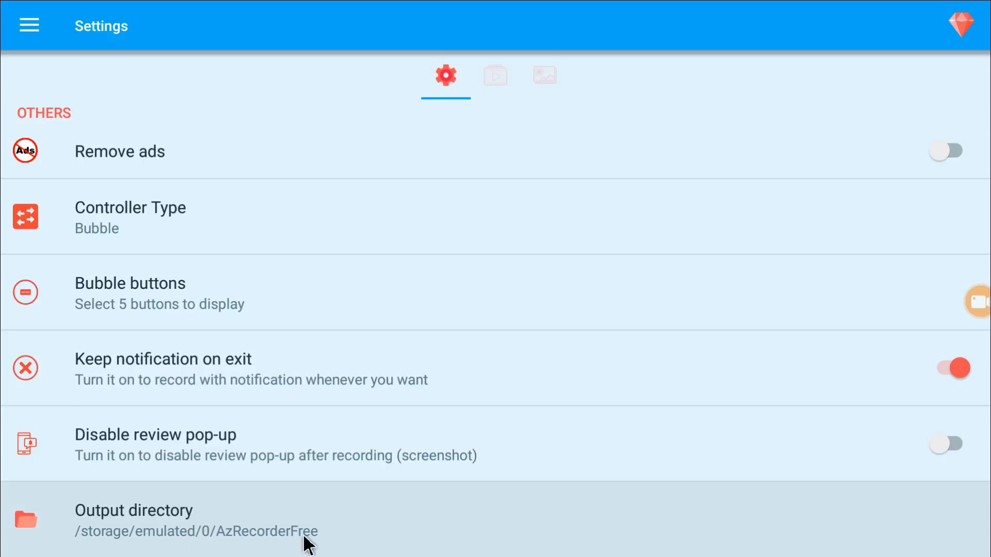
- Check the empty Videos tab, then switch to the Screenshots tab
{"action": "left_click", "coordinate": [495, 75]}
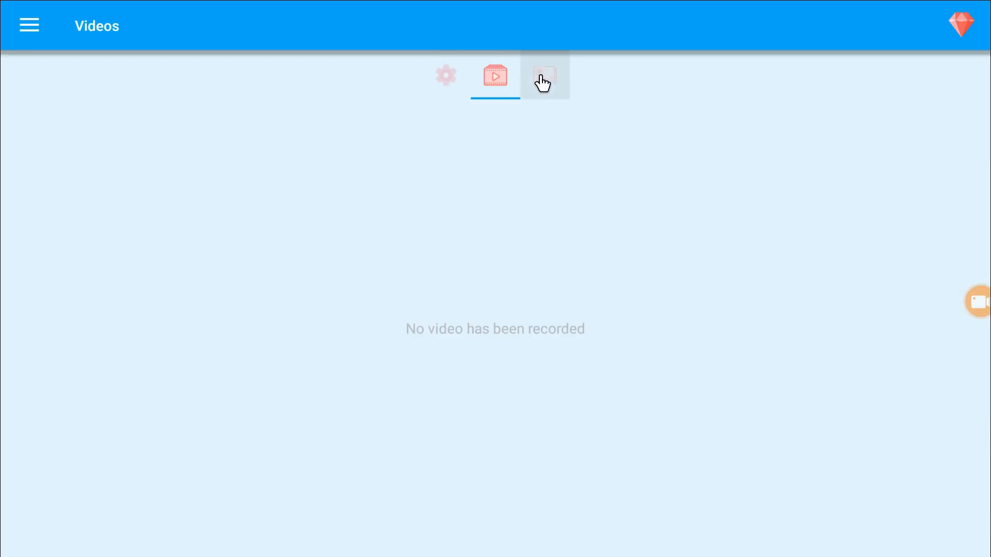
{"action": "left_click", "coordinate": [544, 76]}
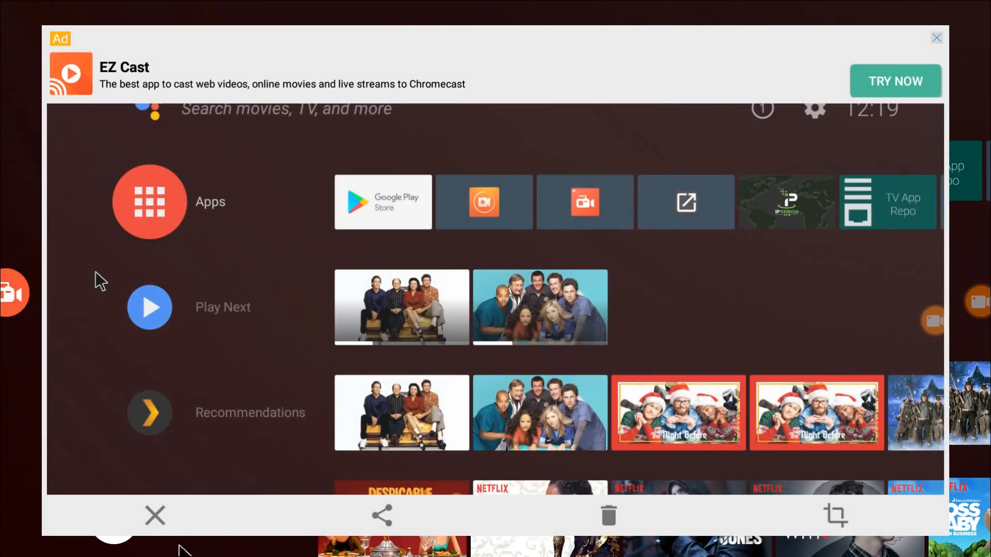
{"action": "mouse_move", "coordinate": [634, 527]}
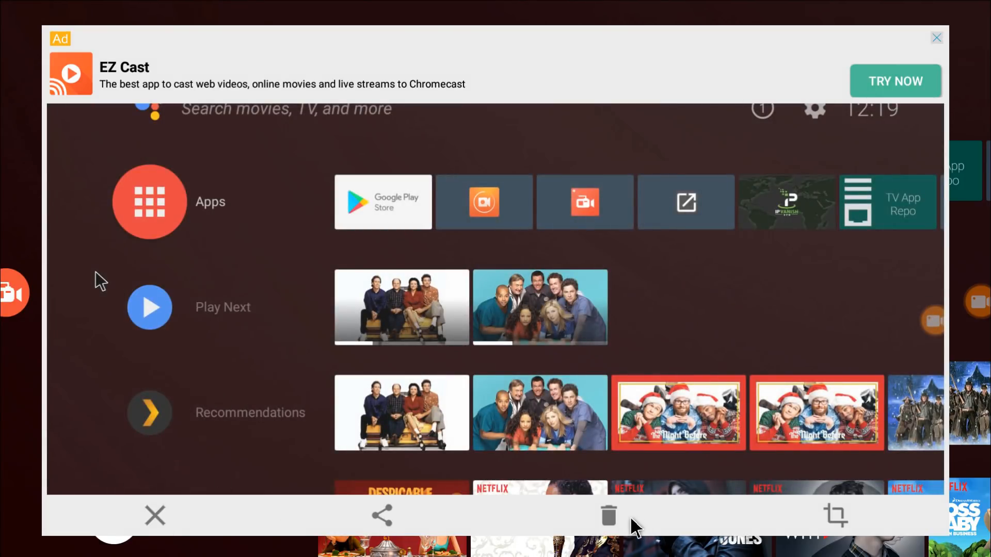
{"action": "mouse_move", "coordinate": [155, 515]}
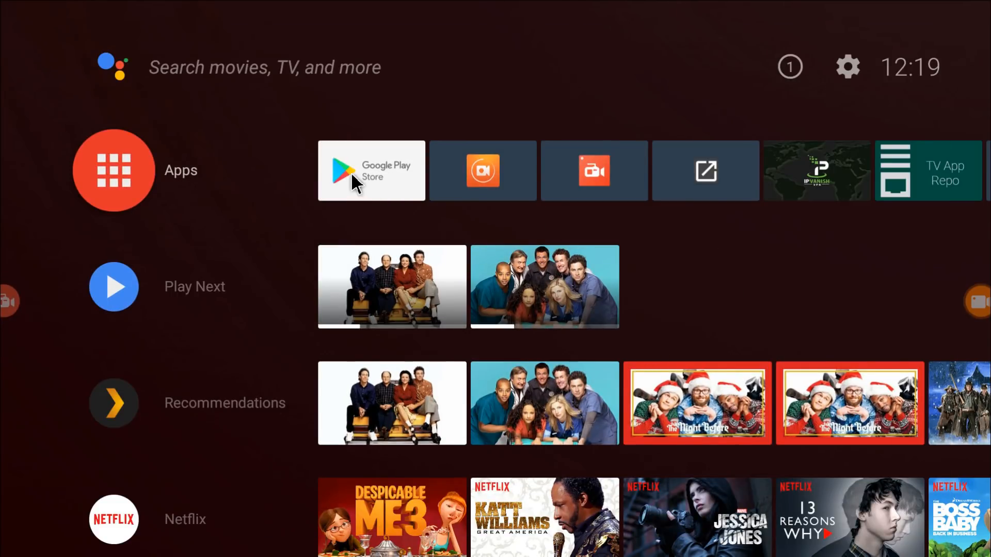
- Dismiss the home-screen screenshot preview to return to the Android TV home
{"action": "left_click", "coordinate": [372, 171]}
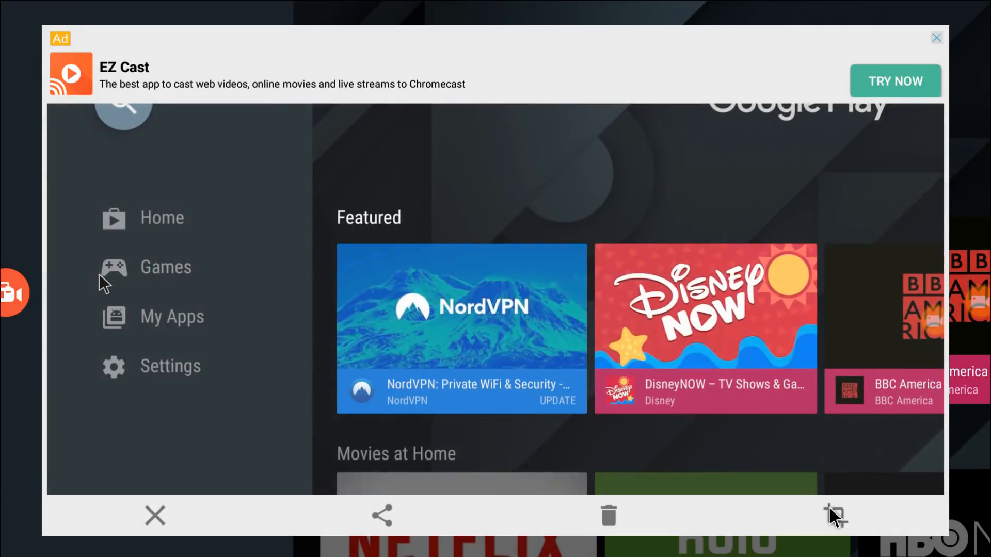
- Crop the Play Store screenshot tightly around the Featured NordVPN card and apply it
{"action": "left_click", "coordinate": [836, 515]}
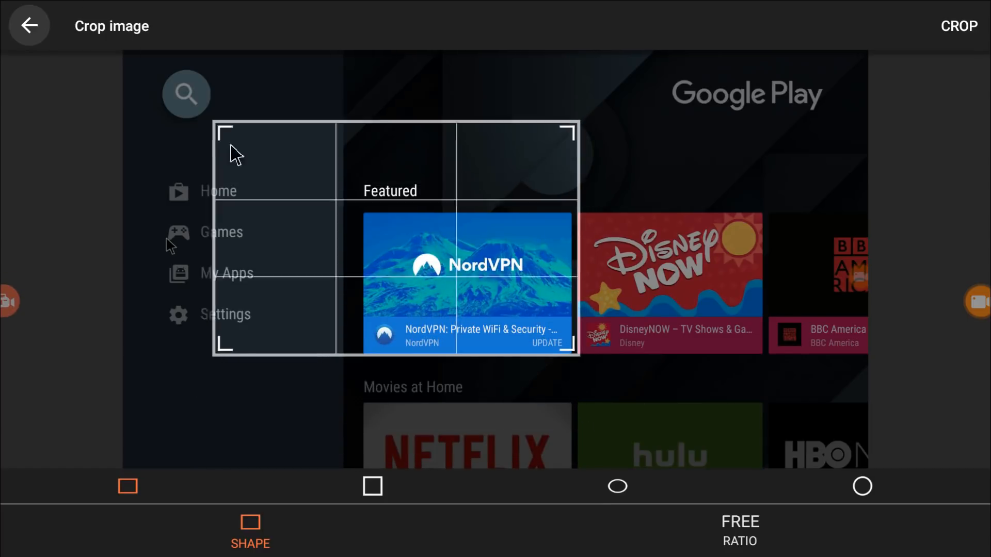
{"action": "left_click_drag", "start_coordinate": [229, 134], "coordinate": [324, 191]}
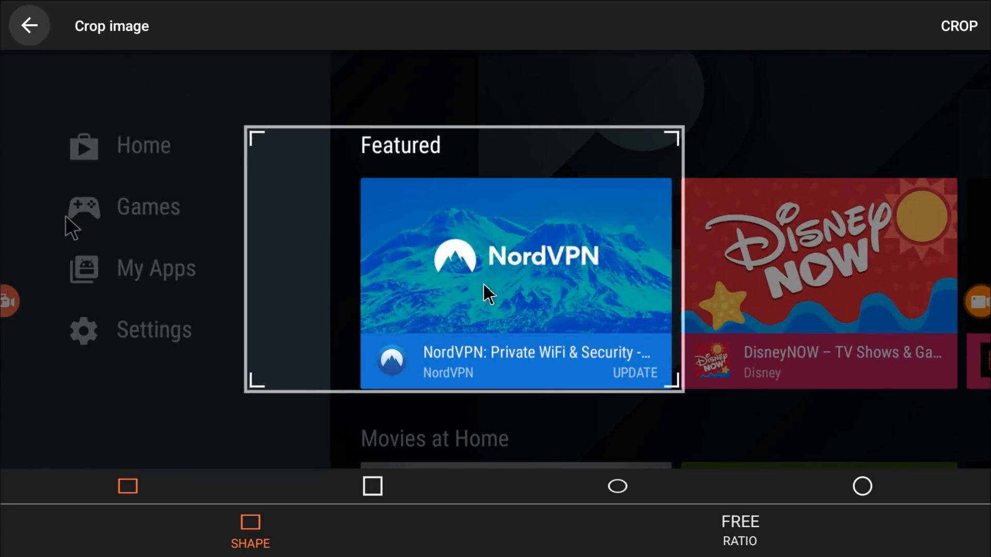
{"action": "mouse_move", "coordinate": [909, 244]}
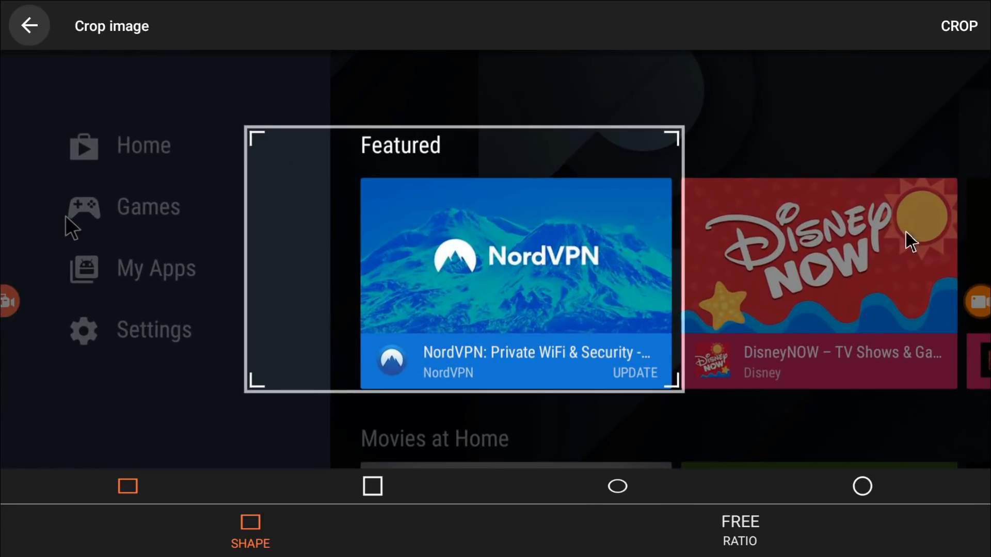
{"action": "left_click", "coordinate": [958, 26]}
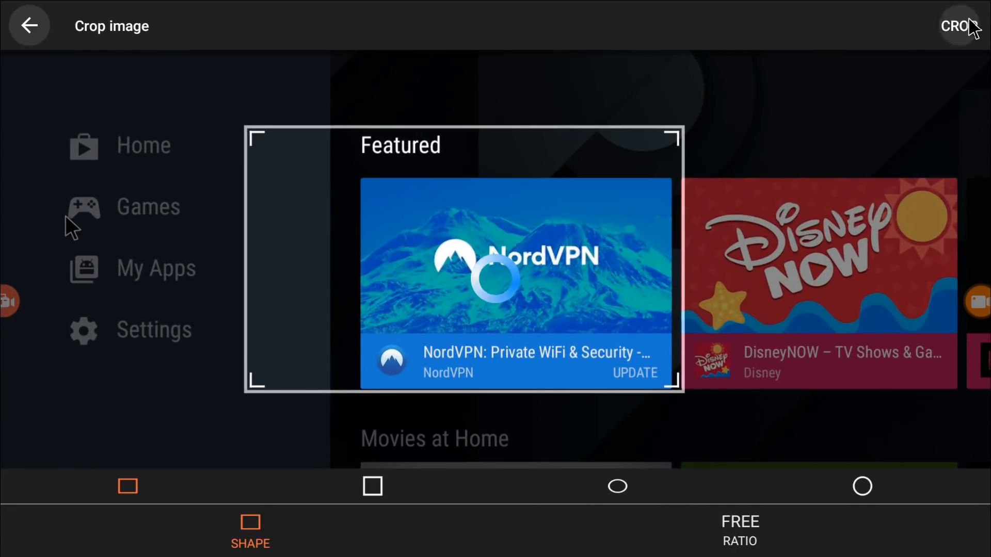
{"action": "left_click", "coordinate": [961, 25]}
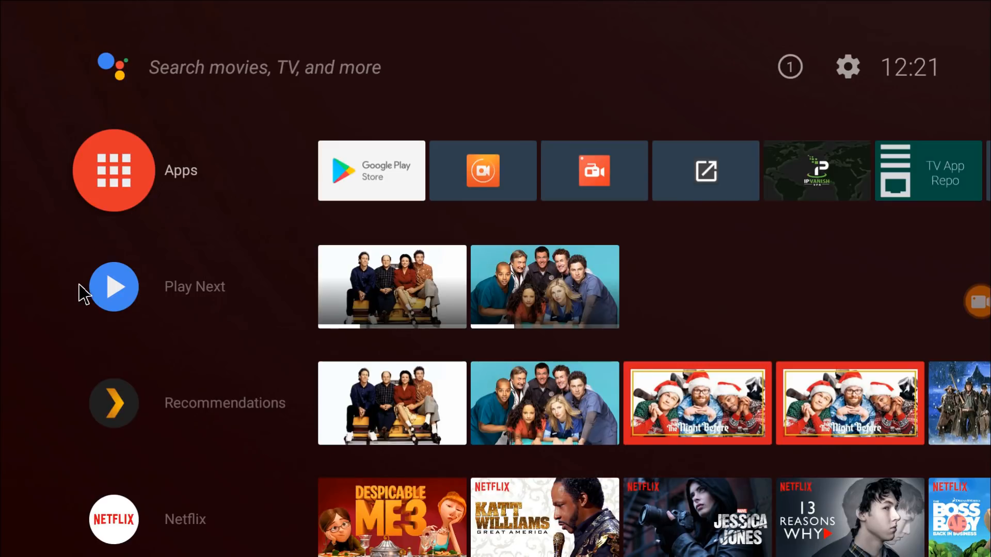
- Browse the home rows and move TV App Repo to sit after Google Play Store
{"action": "scroll", "scroll_direction": "down", "scroll_amount": 3}
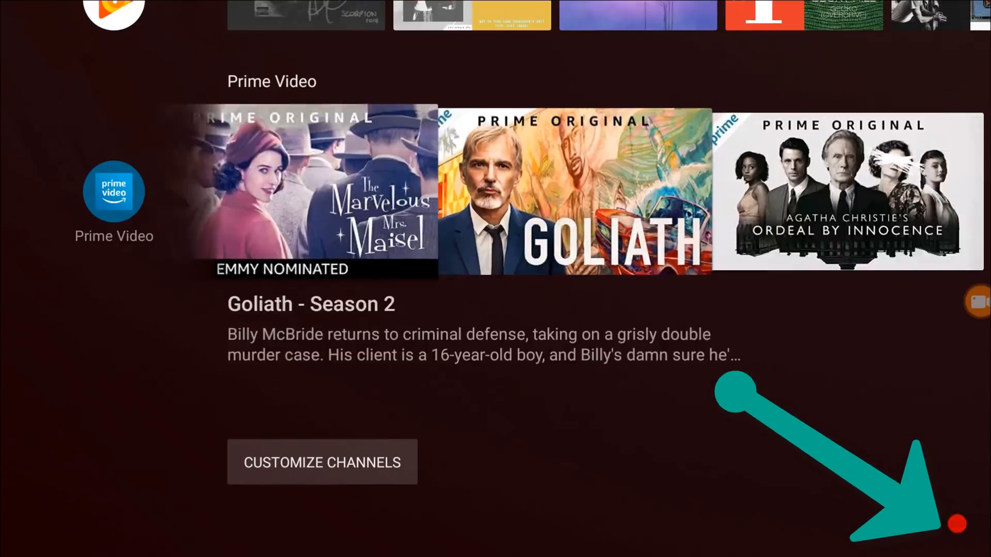
{"action": "scroll", "scroll_direction": "down", "scroll_amount": 3}
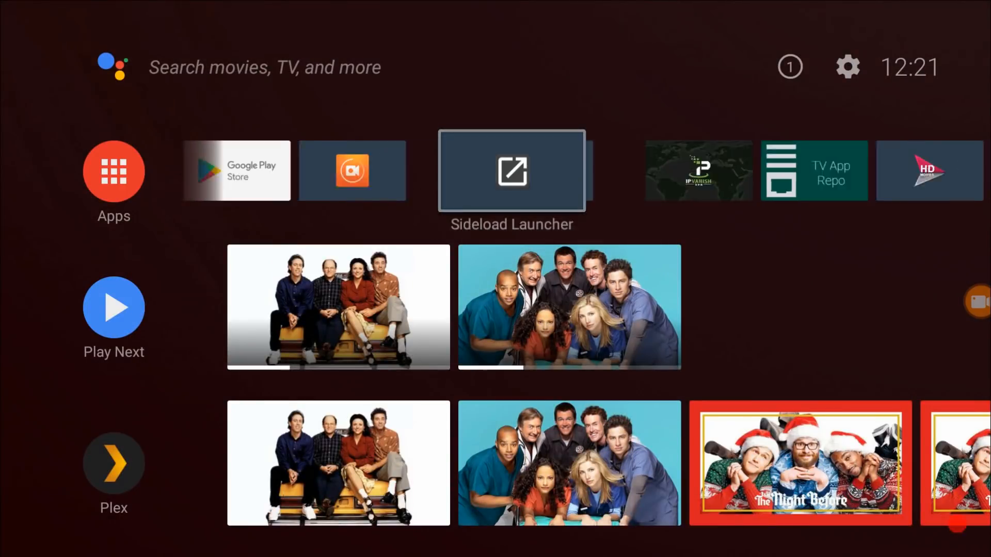
{"action": "scroll", "scroll_direction": "right", "scroll_amount": 3}
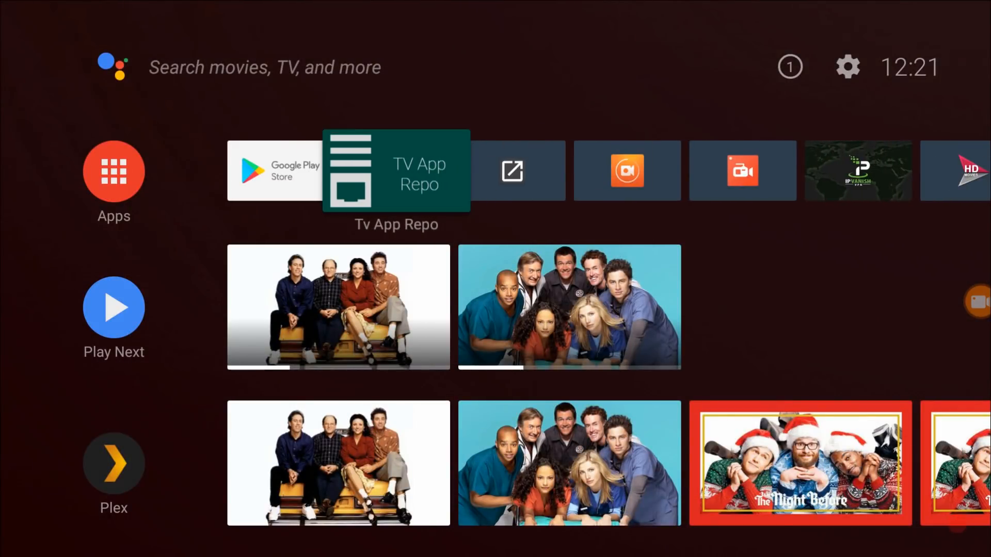
{"action": "mouse_move", "coordinate": [607, 196]}
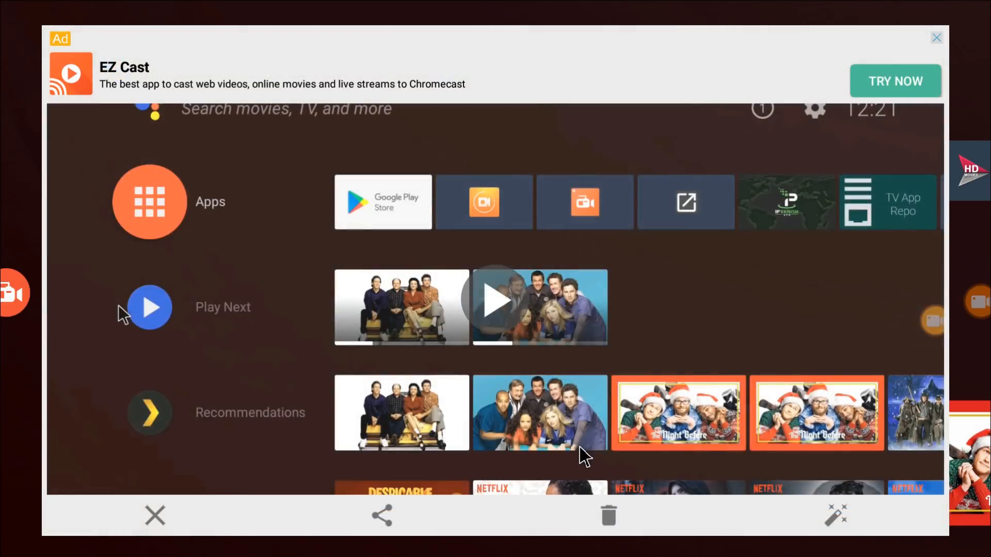
{"action": "mouse_move", "coordinate": [572, 450]}
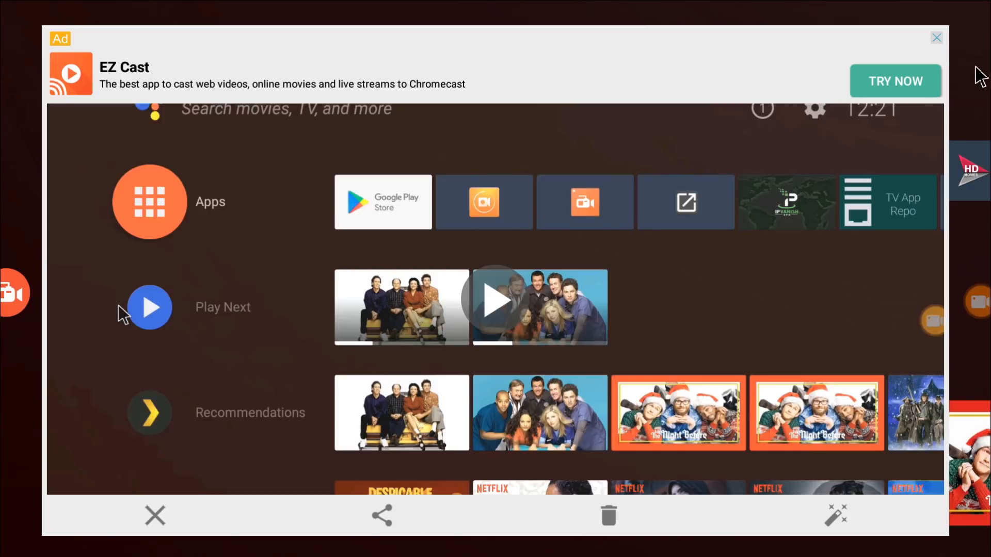
- Dismiss the home-screen screenshot preview
{"action": "left_click", "coordinate": [936, 37]}
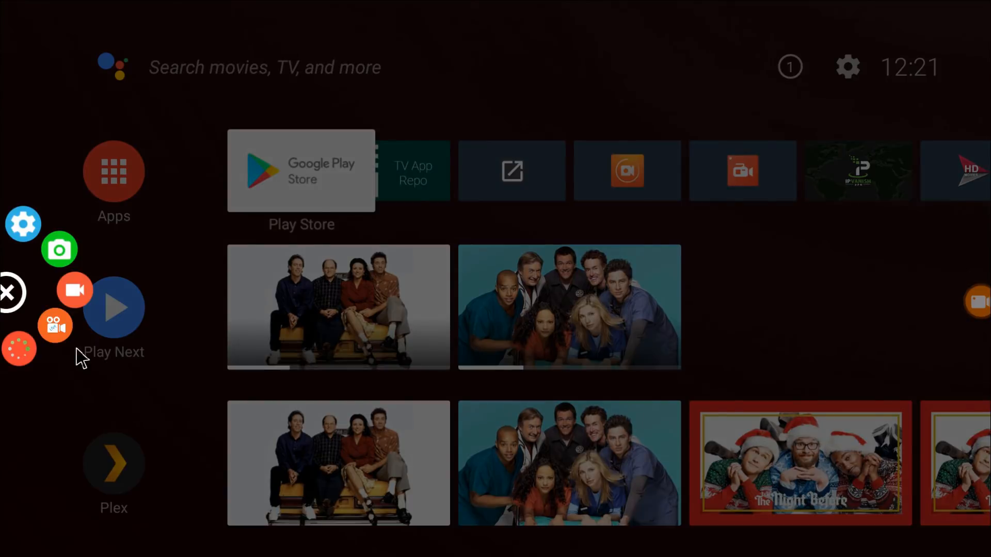
{"action": "mouse_move", "coordinate": [51, 240]}
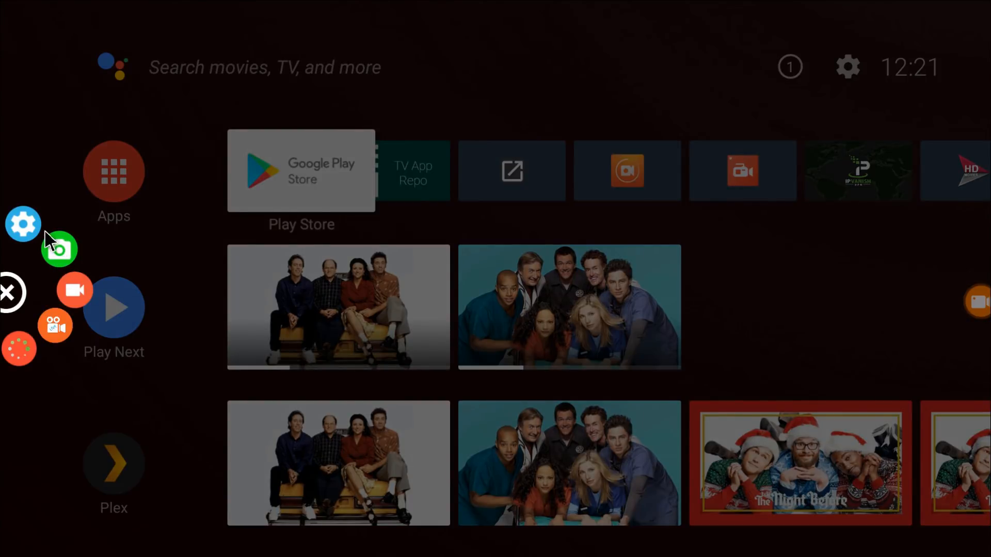
- Open AZ Screen Recorder's settings and move to the second settings page
{"action": "left_click", "coordinate": [23, 225]}
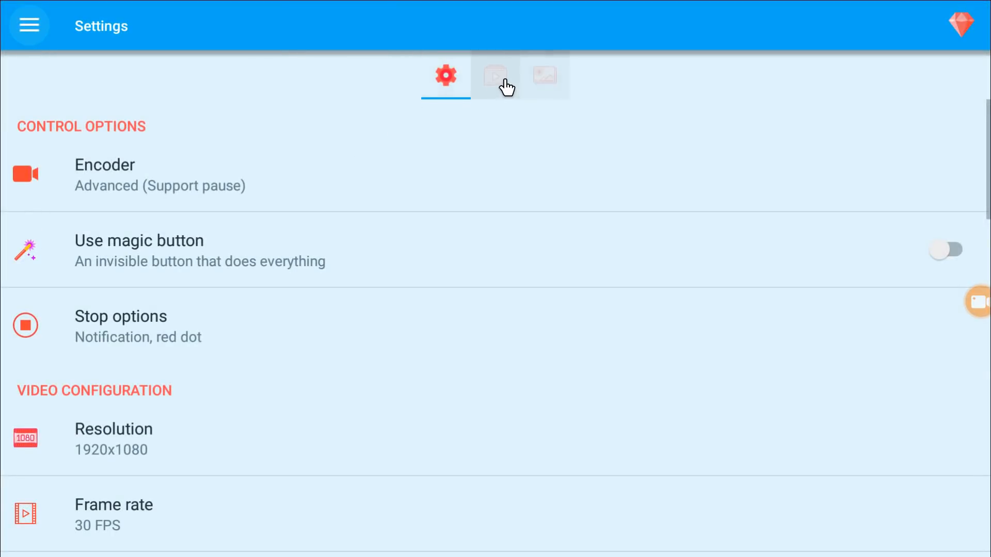
{"action": "left_click", "coordinate": [495, 75]}
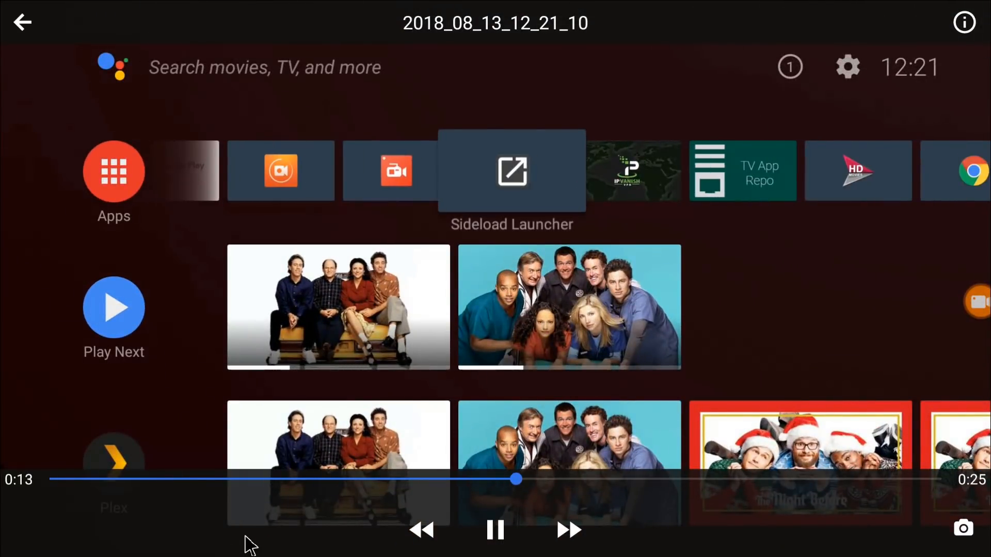
- Play the 2018_08_13_12_21_10 home-screen recording in the AZ player
{"action": "left_click", "coordinate": [511, 171]}
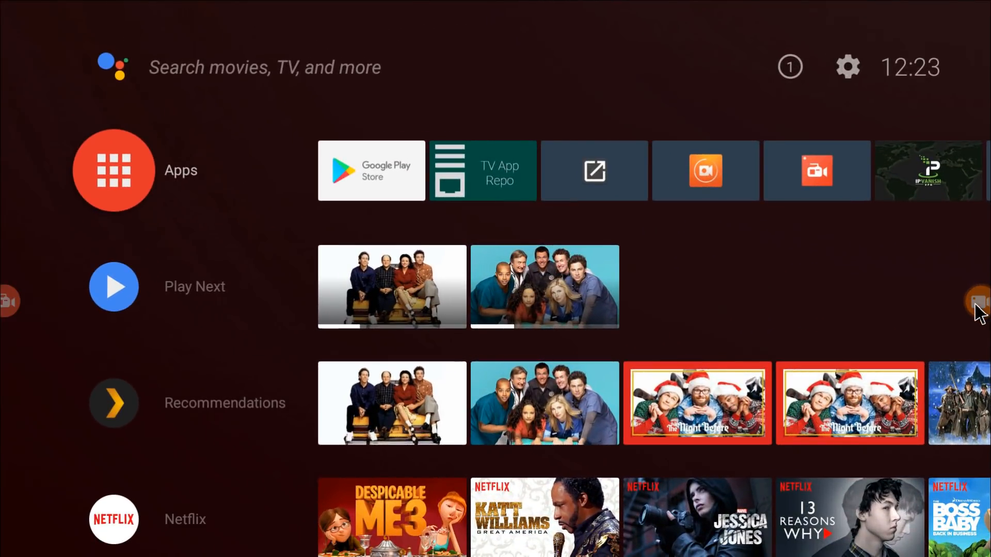
- View DU Recorder's LIVE streaming platform chooser, then close it
{"action": "left_click", "coordinate": [967, 302]}
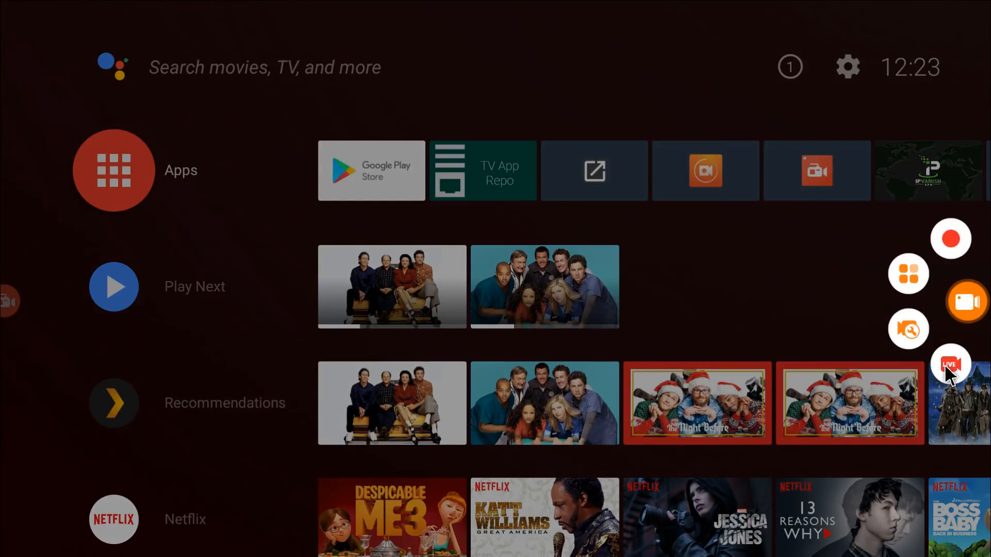
{"action": "left_click", "coordinate": [951, 365]}
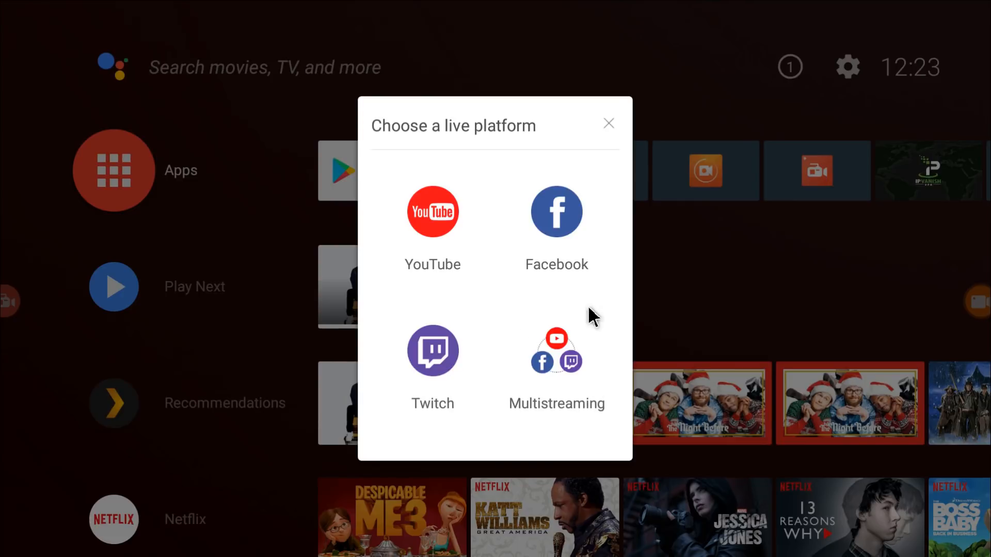
{"action": "left_click", "coordinate": [607, 124]}
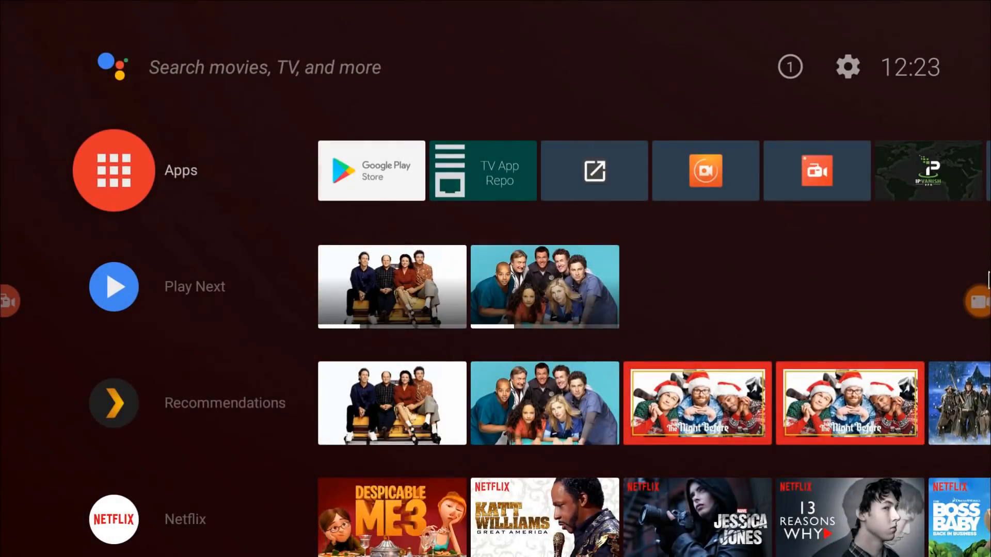
- Switch on the Screenshot tool in the Recording toolbox
{"action": "left_click", "coordinate": [967, 302]}
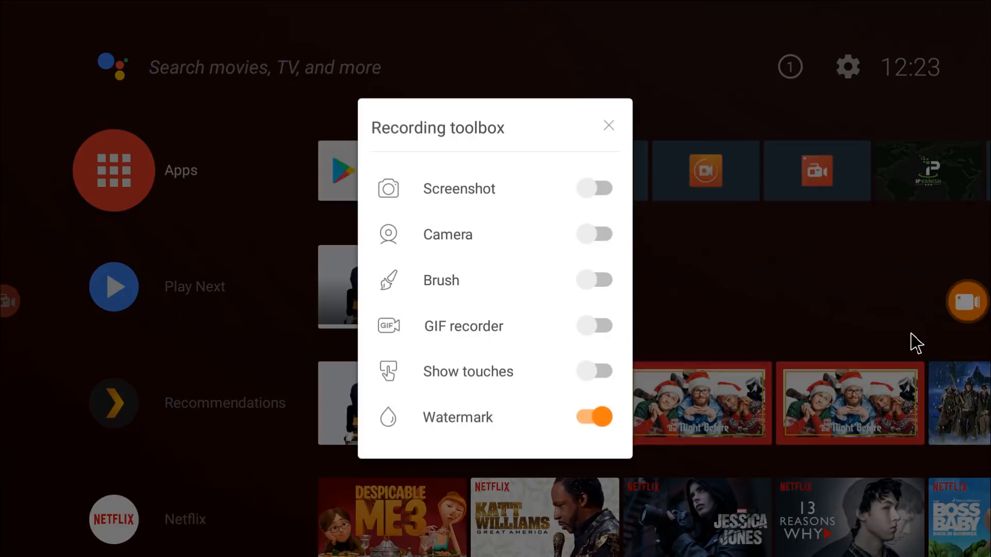
{"action": "mouse_move", "coordinate": [499, 233]}
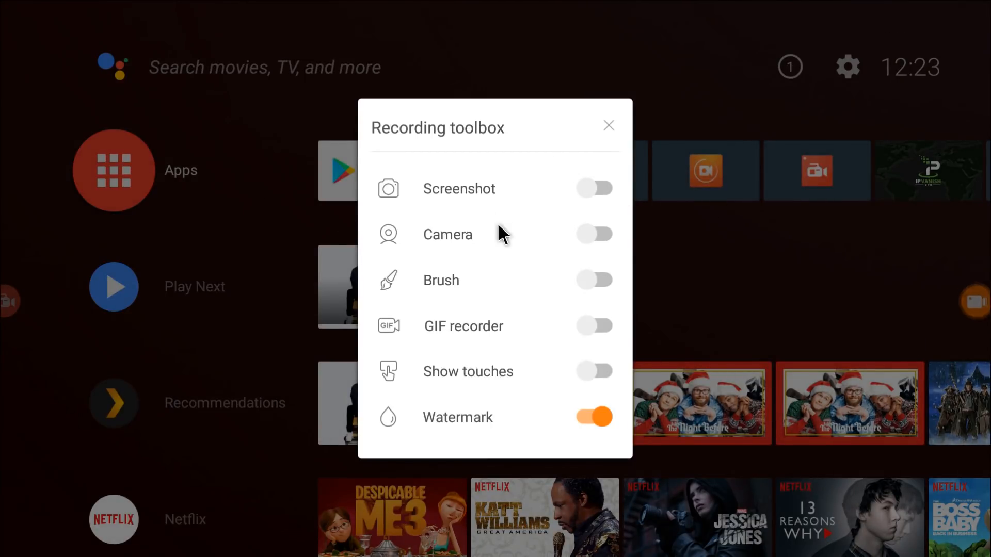
{"action": "left_click", "coordinate": [593, 189]}
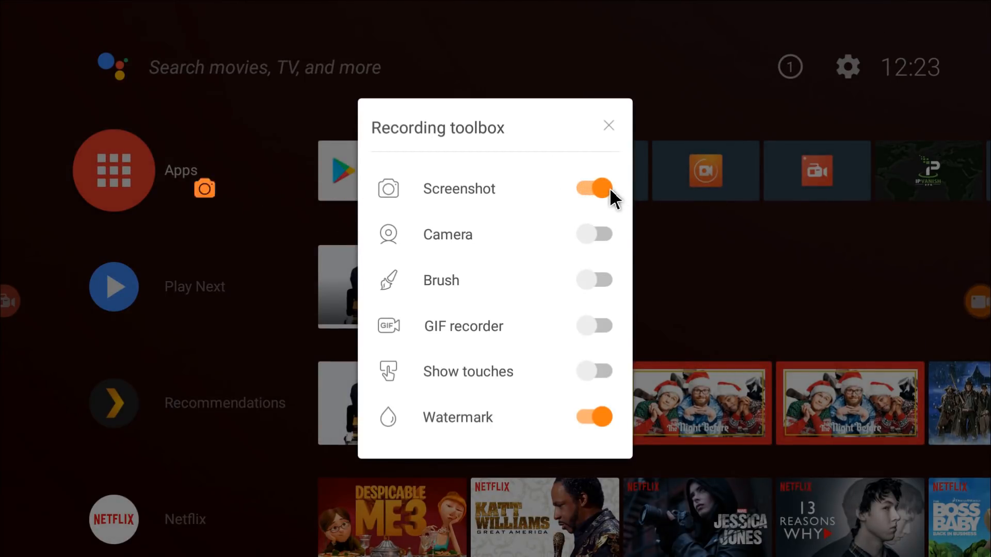
{"action": "left_click", "coordinate": [608, 125]}
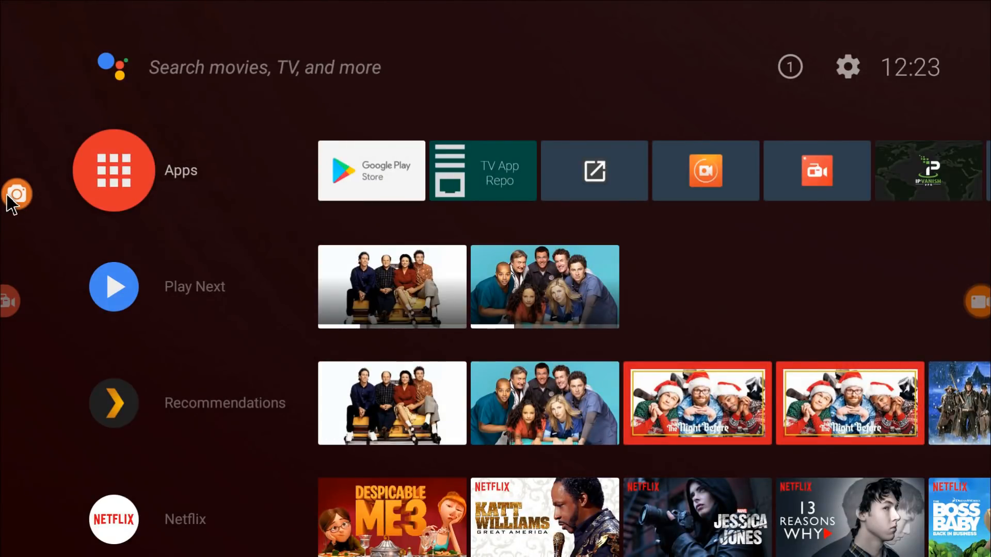
{"action": "mouse_move", "coordinate": [973, 215]}
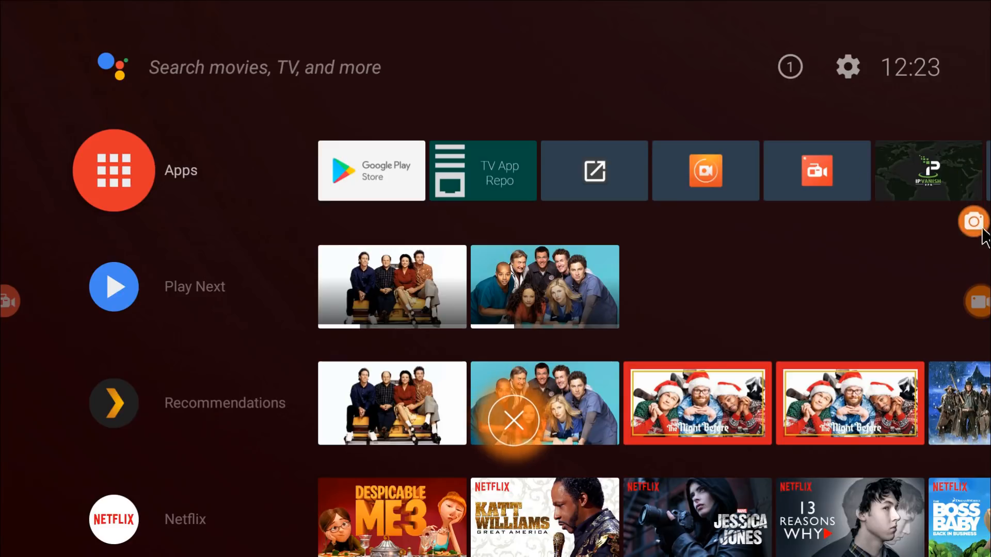
- Reopen DU Recorder's Recording toolbox to review the toggles, then close it
{"action": "left_click", "coordinate": [973, 222]}
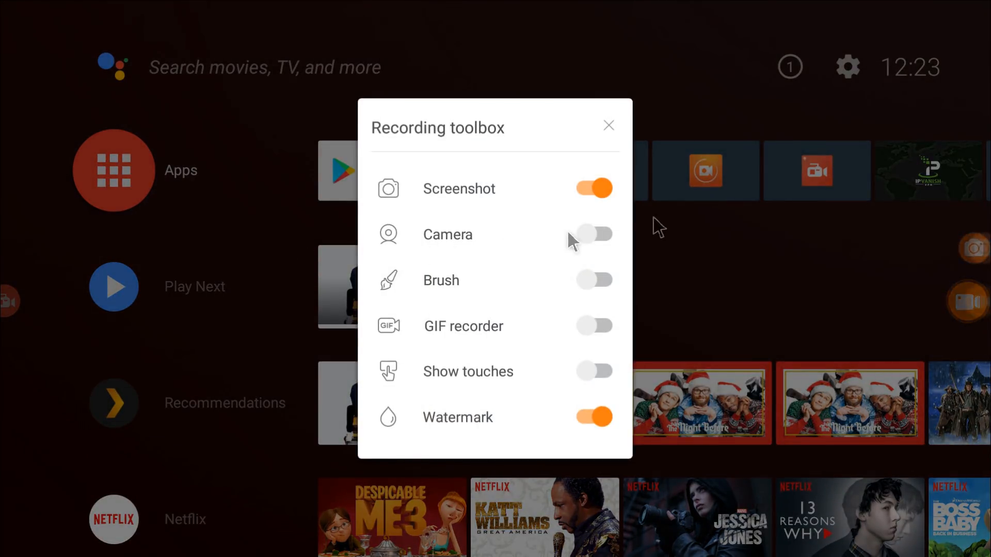
{"action": "mouse_move", "coordinate": [527, 243]}
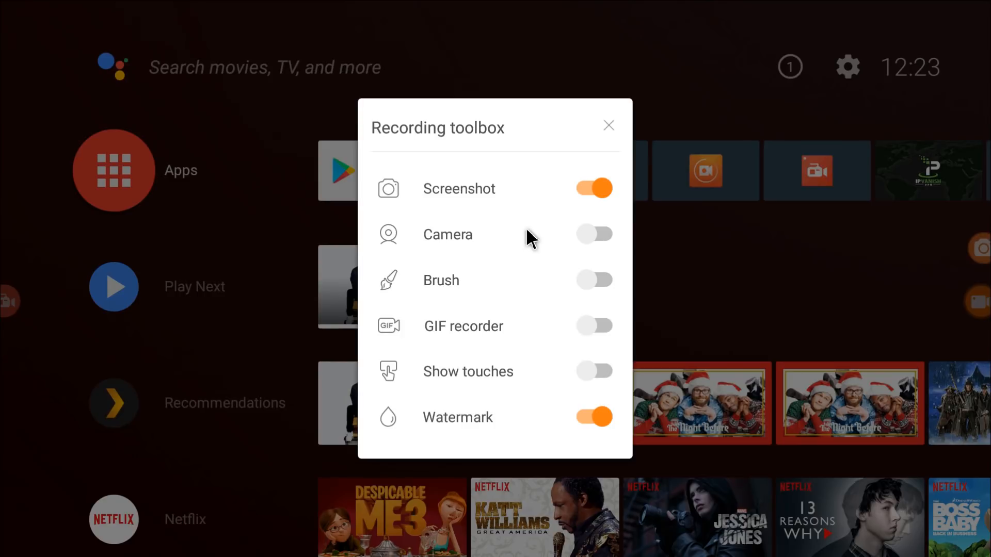
{"action": "mouse_move", "coordinate": [539, 231]}
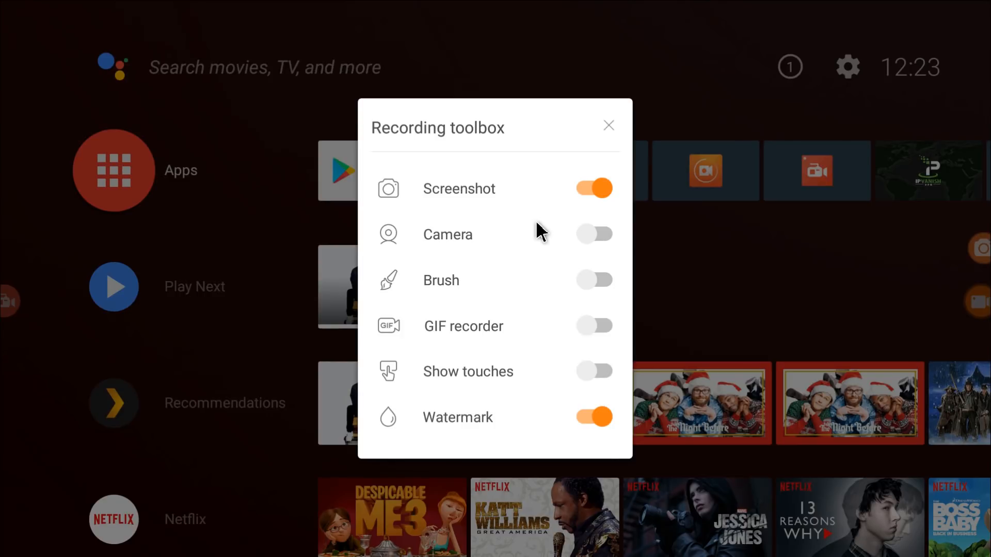
{"action": "mouse_move", "coordinate": [588, 304]}
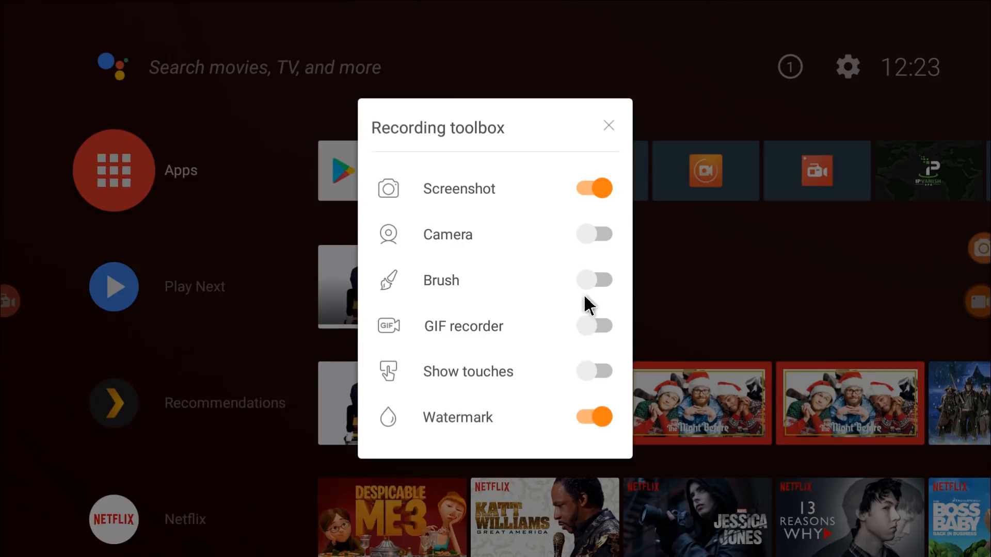
{"action": "mouse_move", "coordinate": [566, 386]}
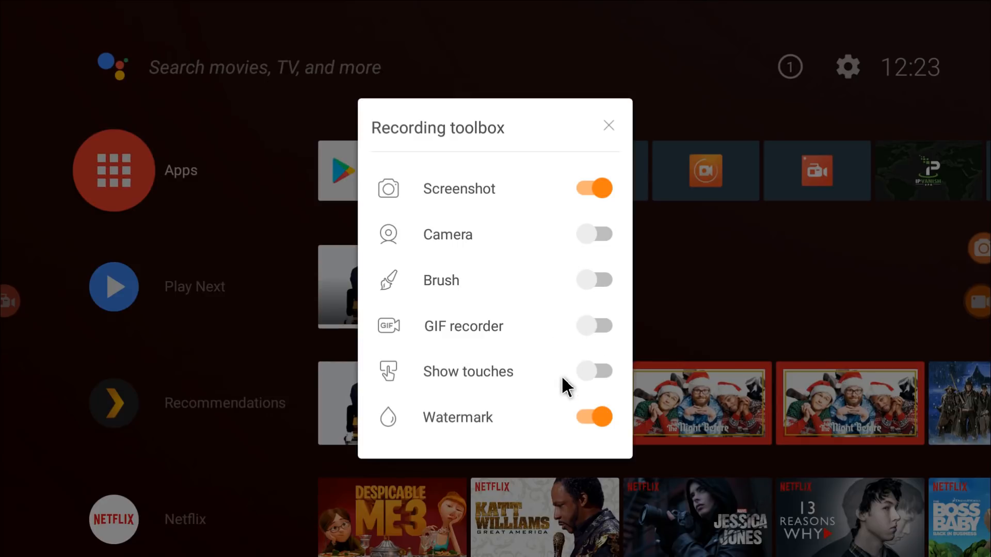
{"action": "mouse_move", "coordinate": [725, 326]}
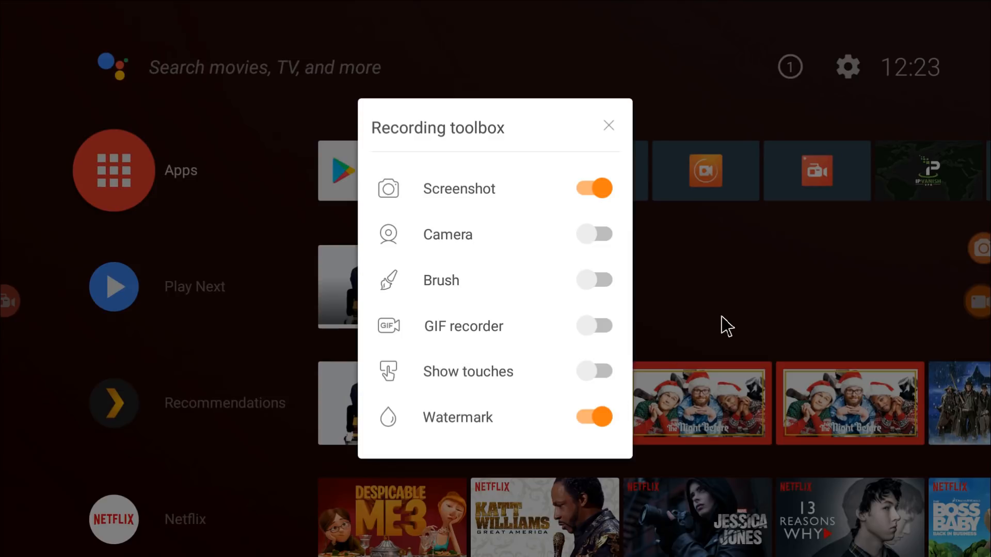
{"action": "left_click", "coordinate": [608, 124]}
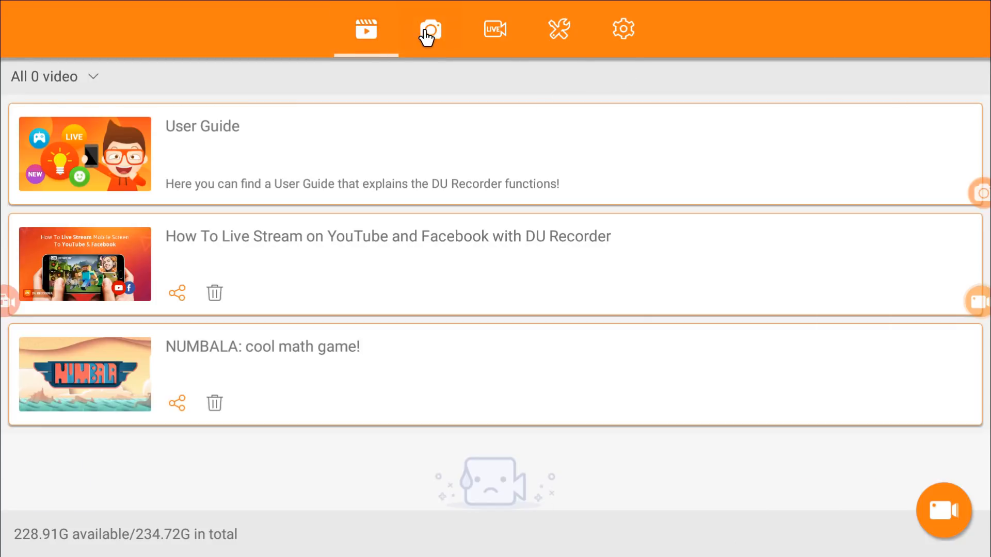
- Browse the Live and Tools tabs, ending on Settings with 1080p and Auto quality/FPS
{"action": "left_click", "coordinate": [495, 29]}
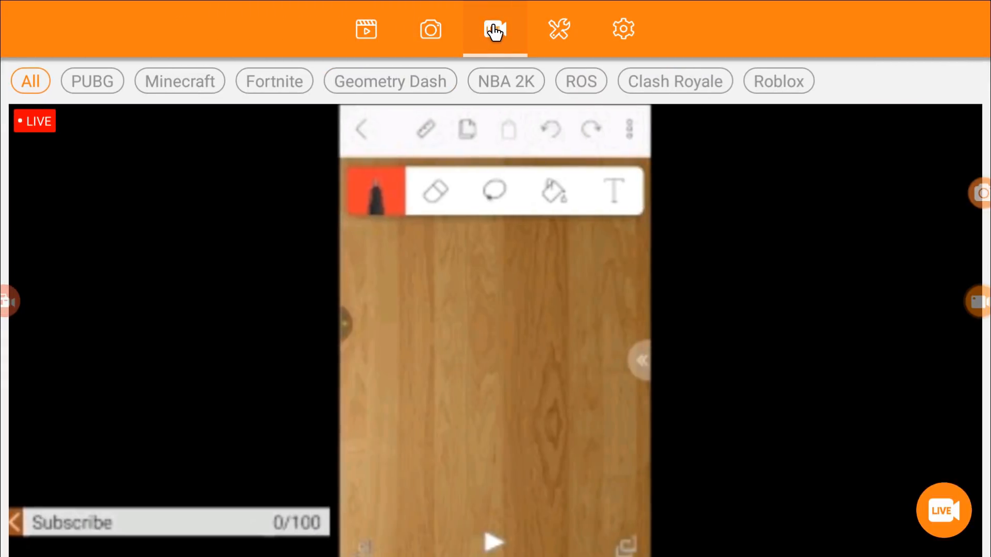
{"action": "left_click", "coordinate": [559, 29]}
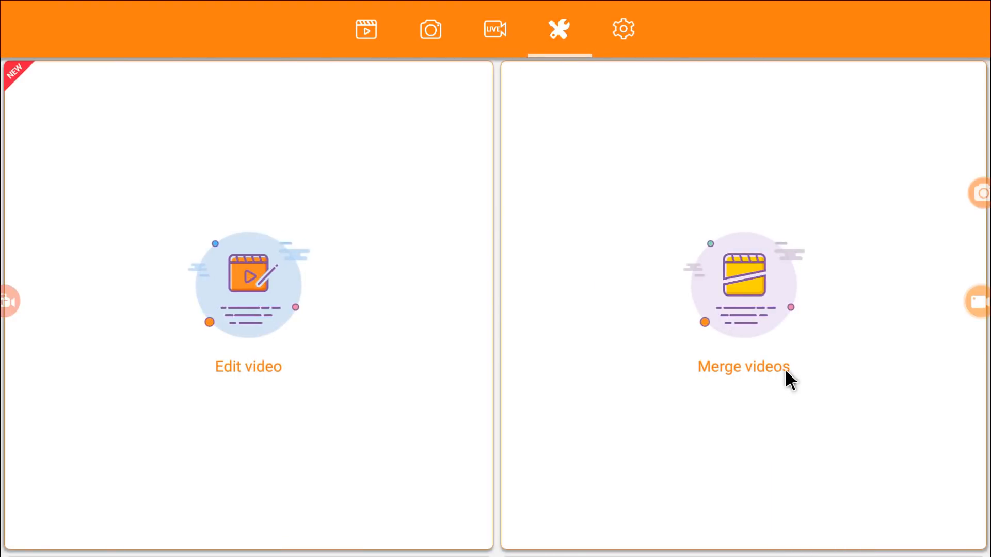
{"action": "left_click", "coordinate": [622, 29]}
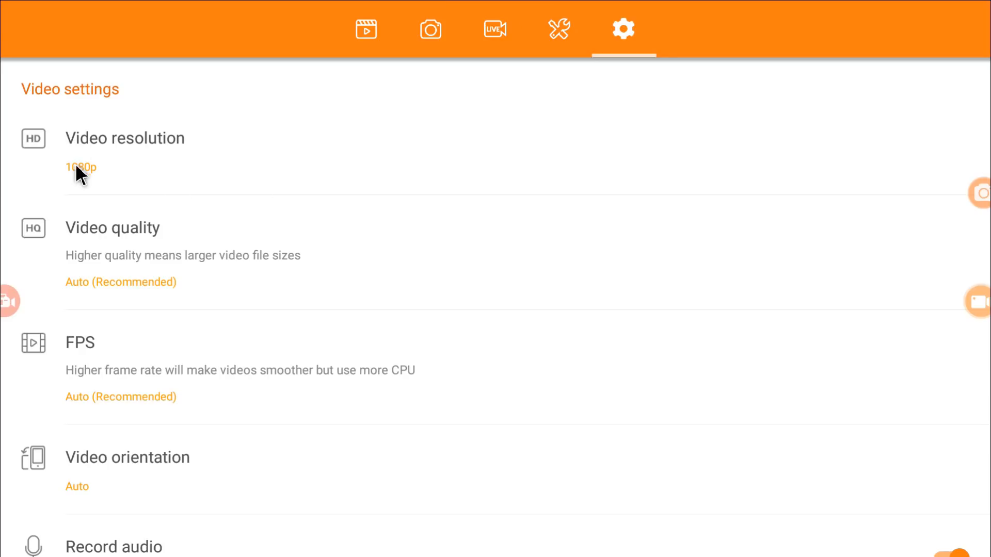
- Scroll DU Recorder settings past control, tools and Watermark down to Rate us and About us
{"action": "scroll", "scroll_direction": "down", "scroll_amount": 3}
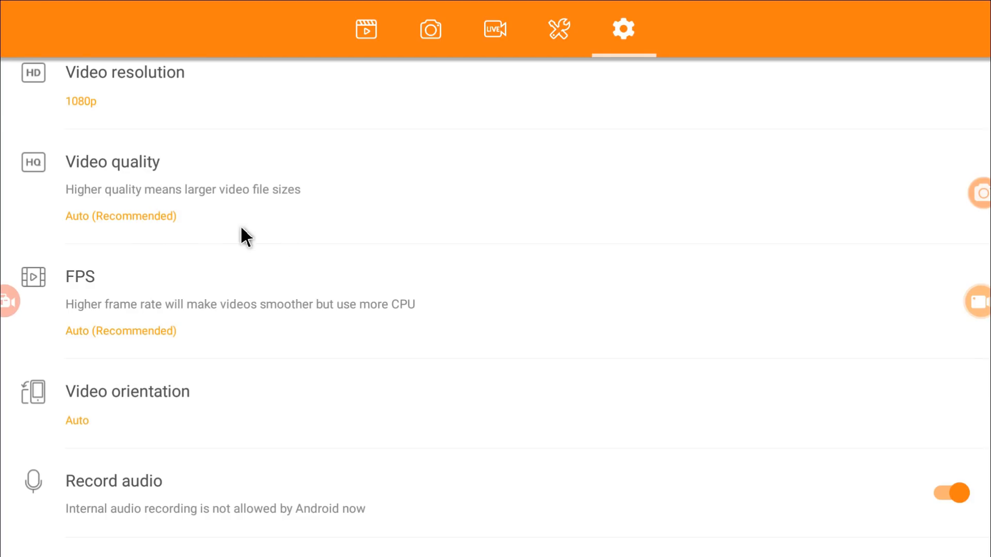
{"action": "scroll", "scroll_direction": "down", "scroll_amount": 3}
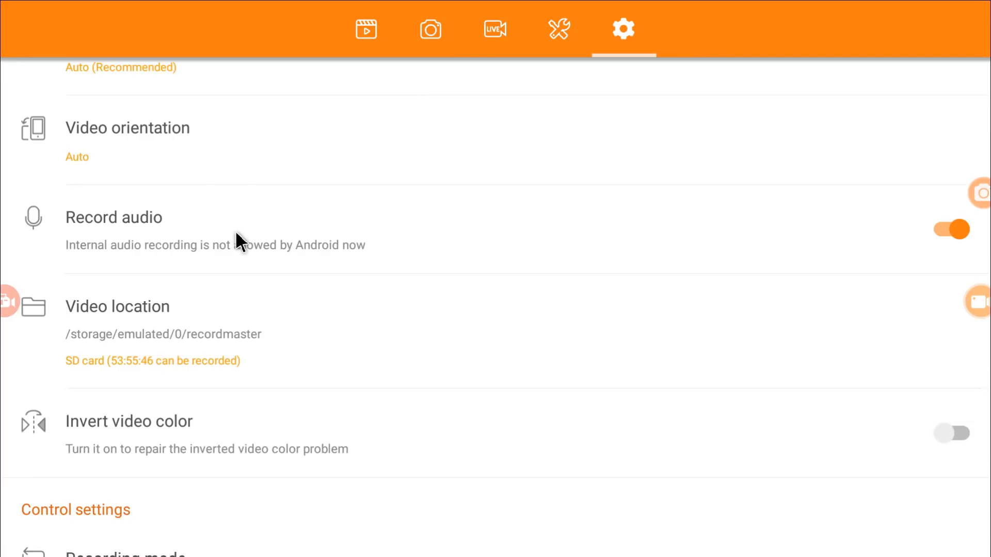
{"action": "mouse_move", "coordinate": [370, 261]}
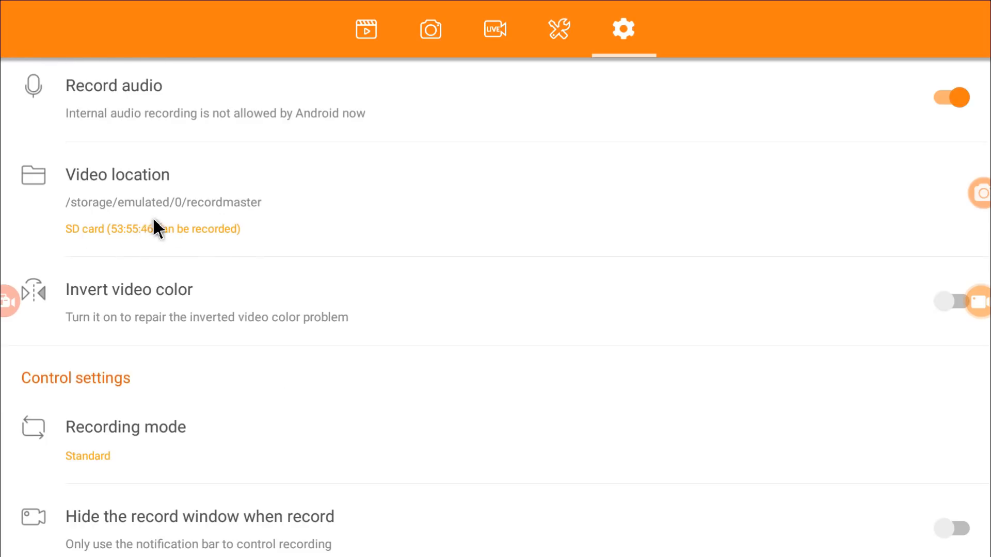
{"action": "mouse_move", "coordinate": [132, 217]}
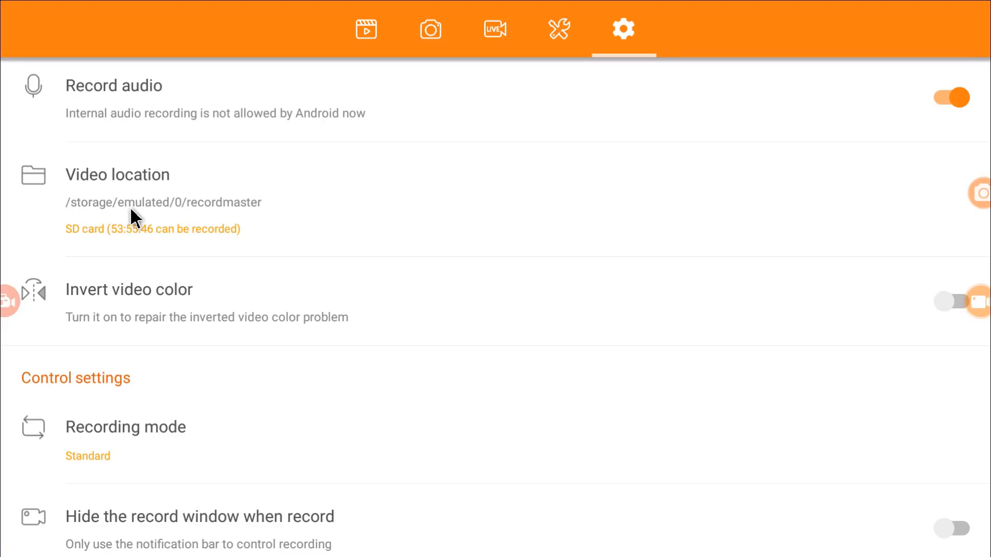
{"action": "mouse_move", "coordinate": [232, 219]}
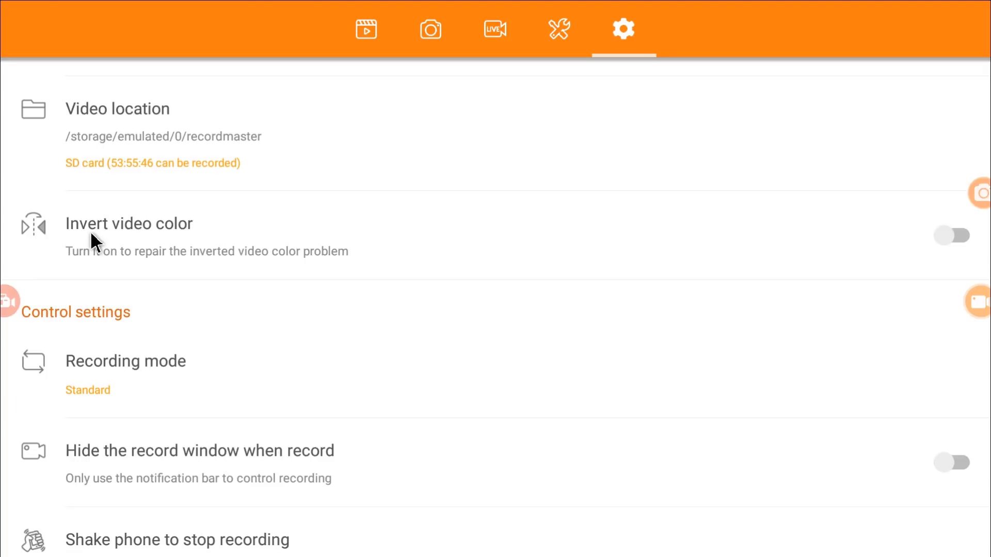
{"action": "scroll", "scroll_direction": "down", "scroll_amount": 3}
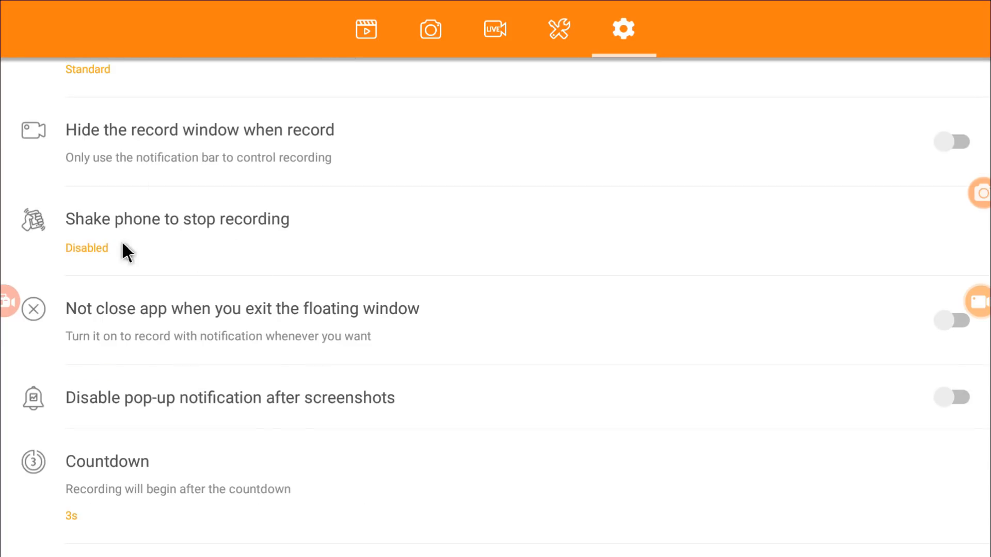
{"action": "scroll", "scroll_direction": "down", "scroll_amount": 3}
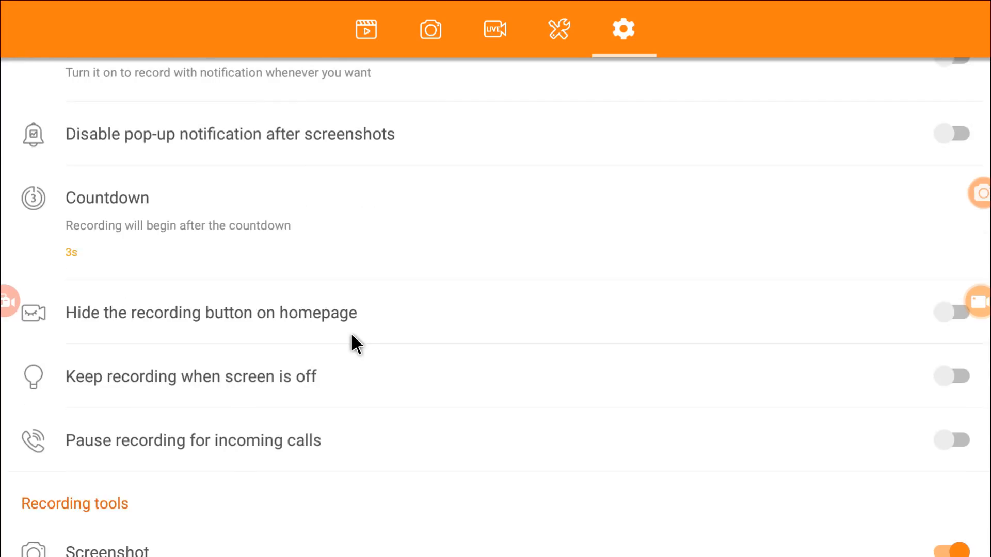
{"action": "mouse_move", "coordinate": [300, 304]}
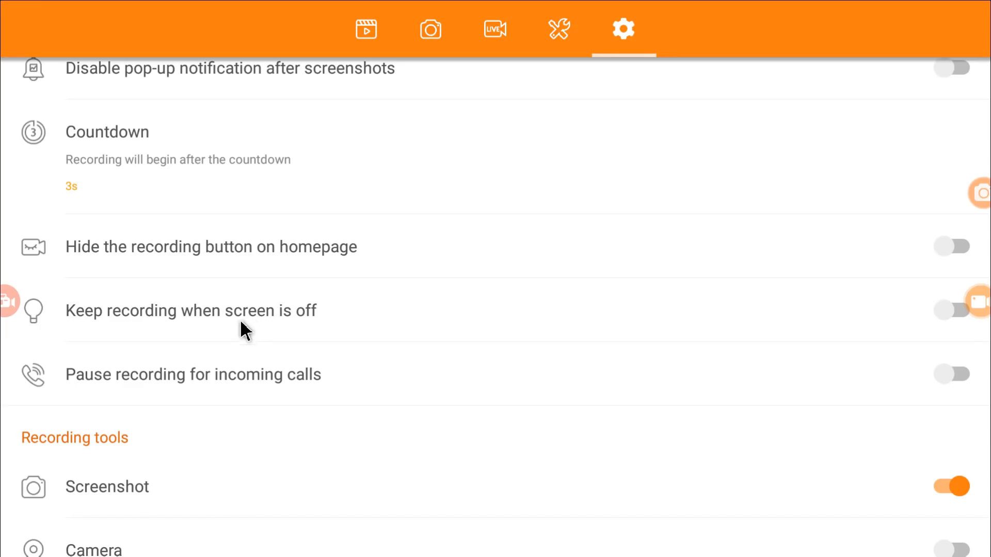
{"action": "scroll", "scroll_direction": "down", "scroll_amount": 3}
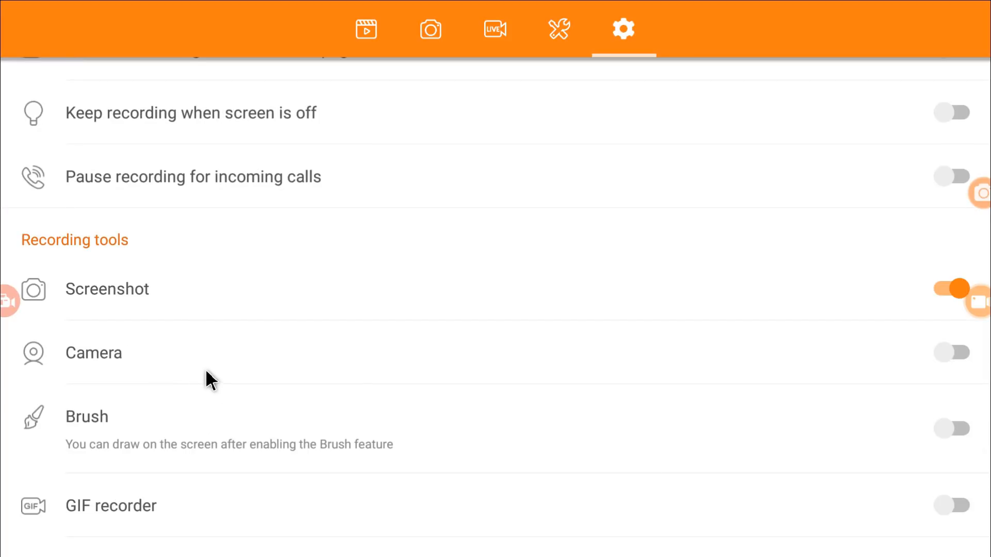
{"action": "scroll", "scroll_direction": "down", "scroll_amount": 3}
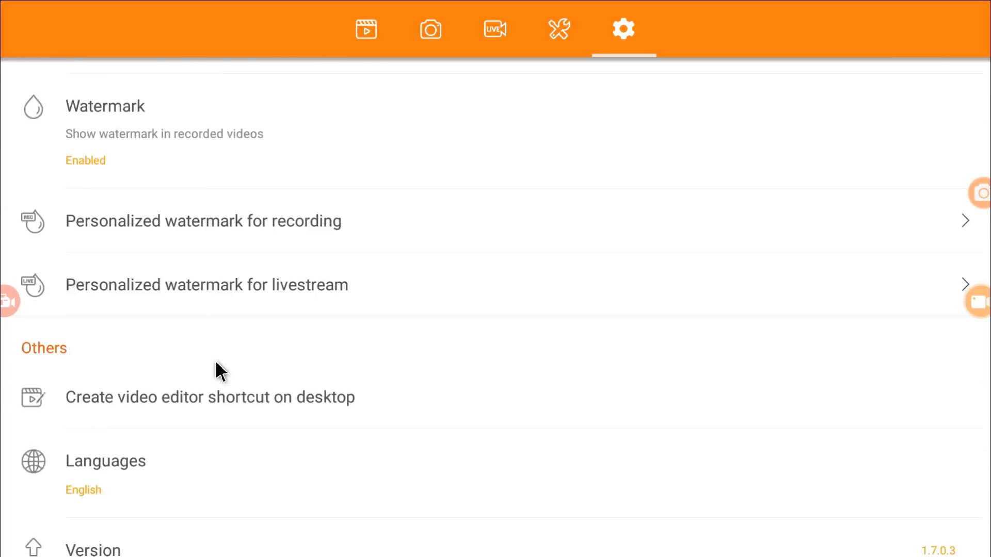
{"action": "scroll", "scroll_direction": "down", "scroll_amount": 3}
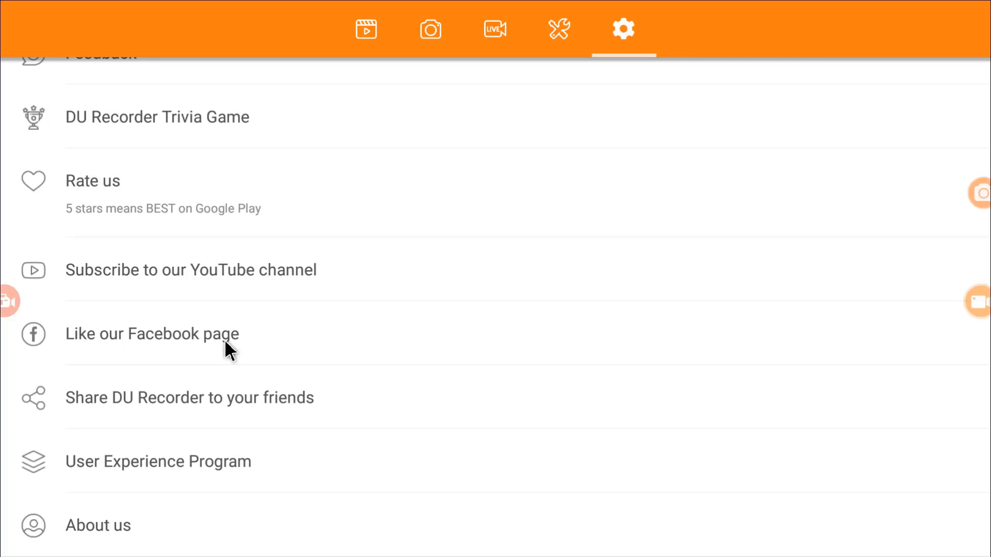
{"action": "mouse_move", "coordinate": [366, 29]}
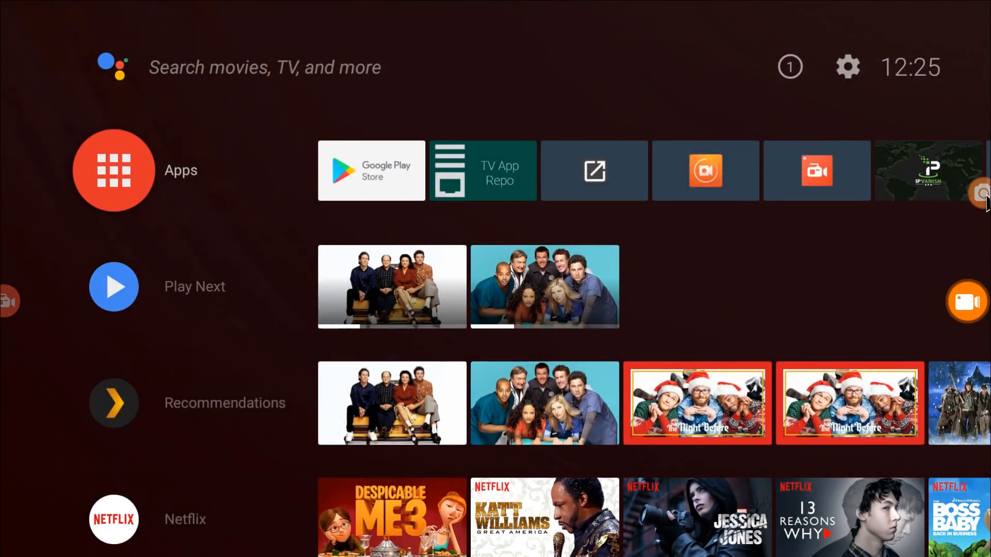
- Take a DU Recorder screenshot of the Android TV home screen
{"action": "left_click", "coordinate": [973, 194]}
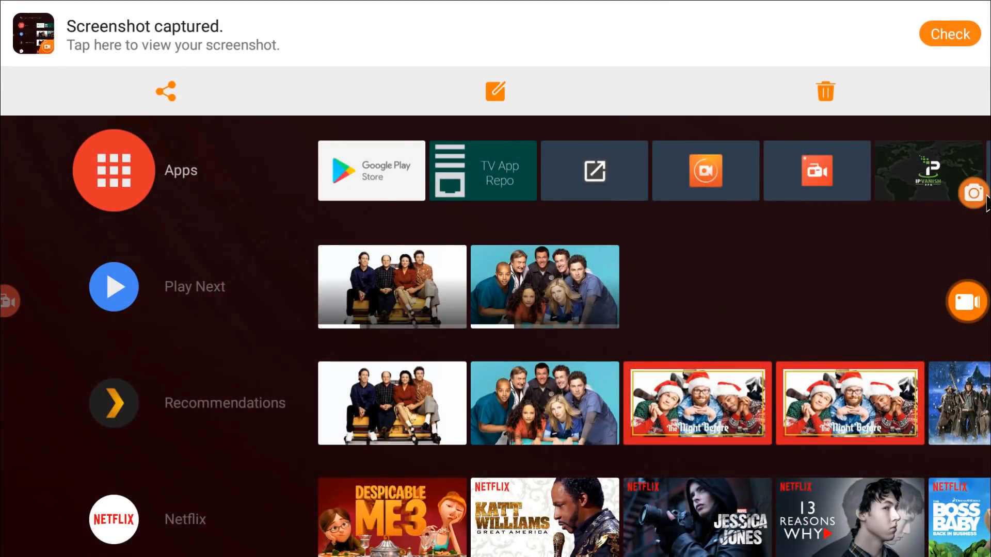
{"action": "mouse_move", "coordinate": [166, 101]}
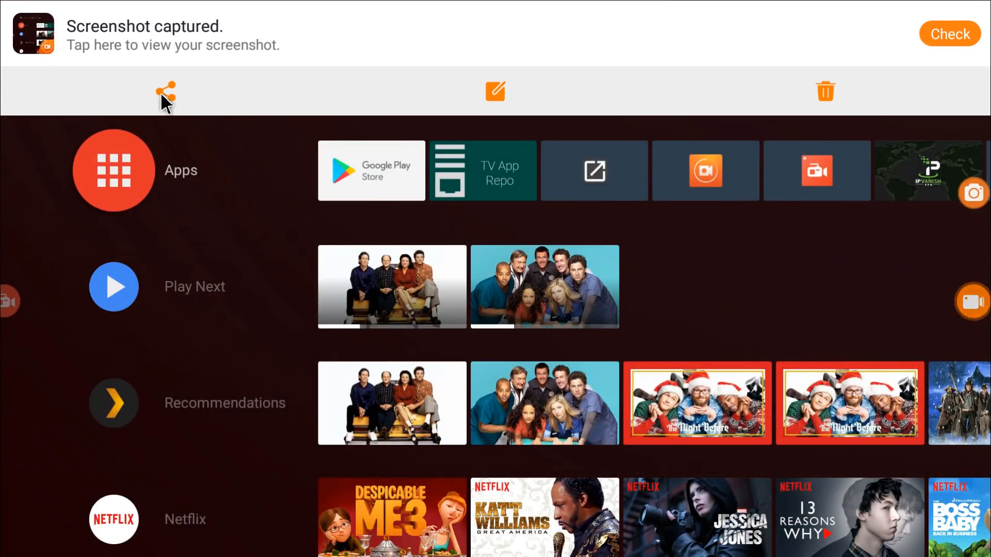
{"action": "mouse_move", "coordinate": [872, 102]}
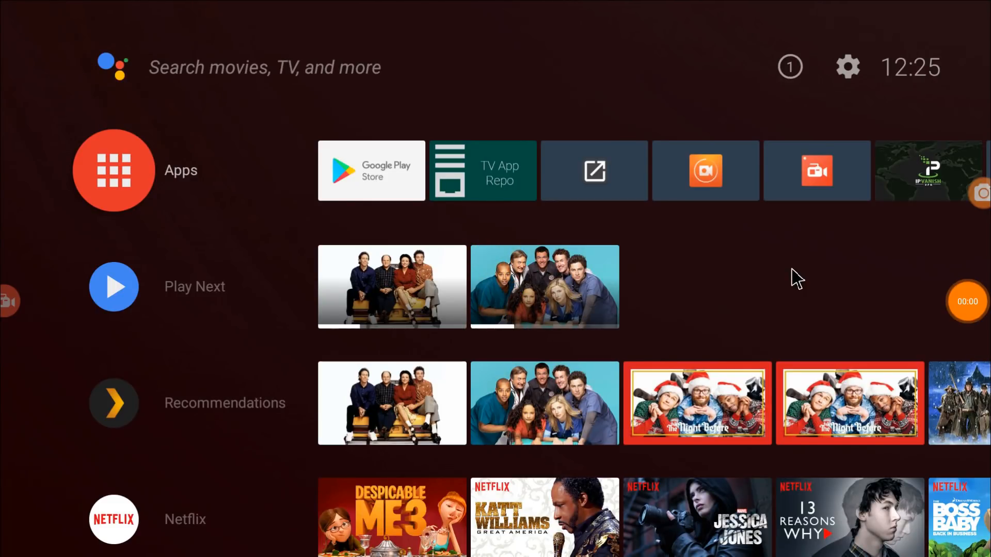
- Record scrolling the home rows, playing and skipping ahead in a YouTube video, then return home
{"action": "scroll", "scroll_direction": "down", "scroll_amount": 3}
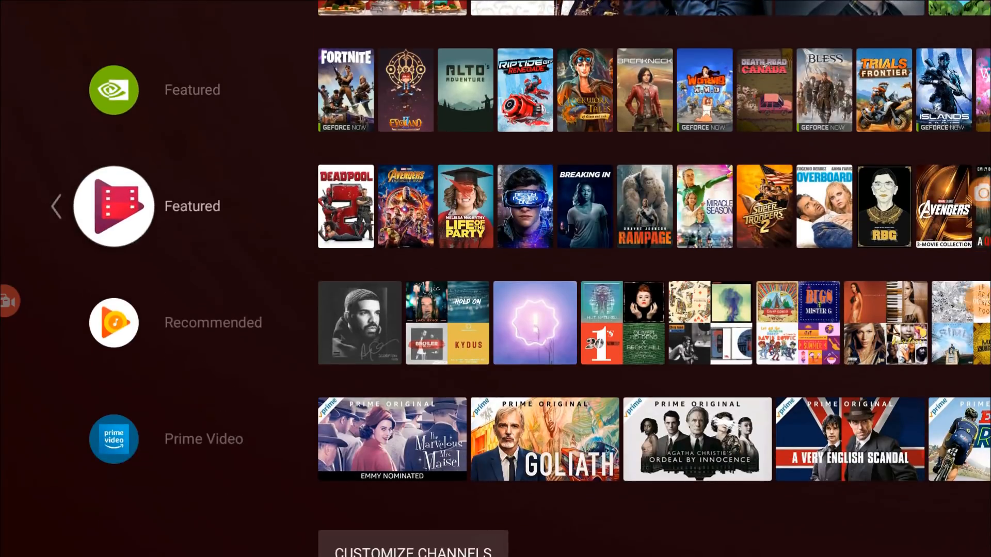
{"action": "scroll", "scroll_direction": "down", "scroll_amount": 3}
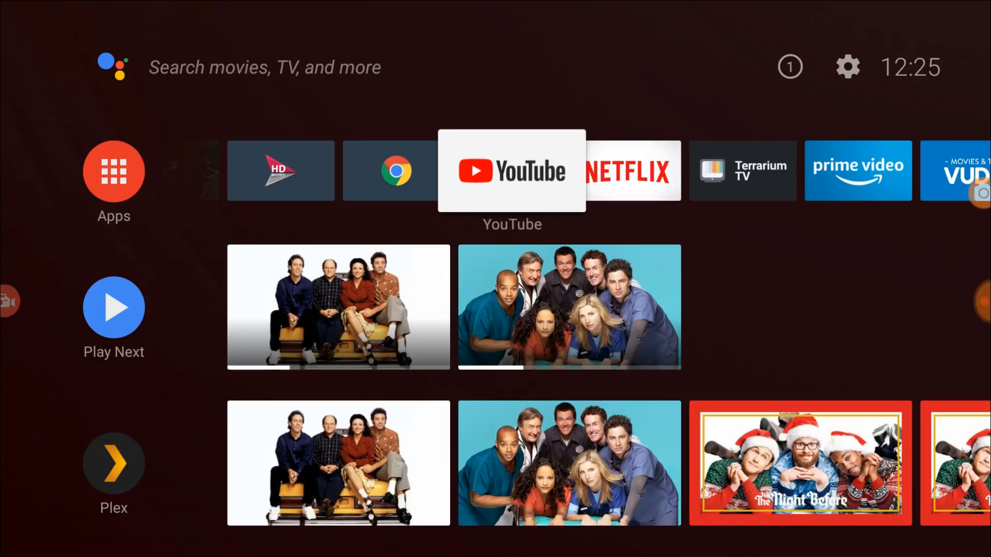
{"action": "left_click", "coordinate": [512, 170]}
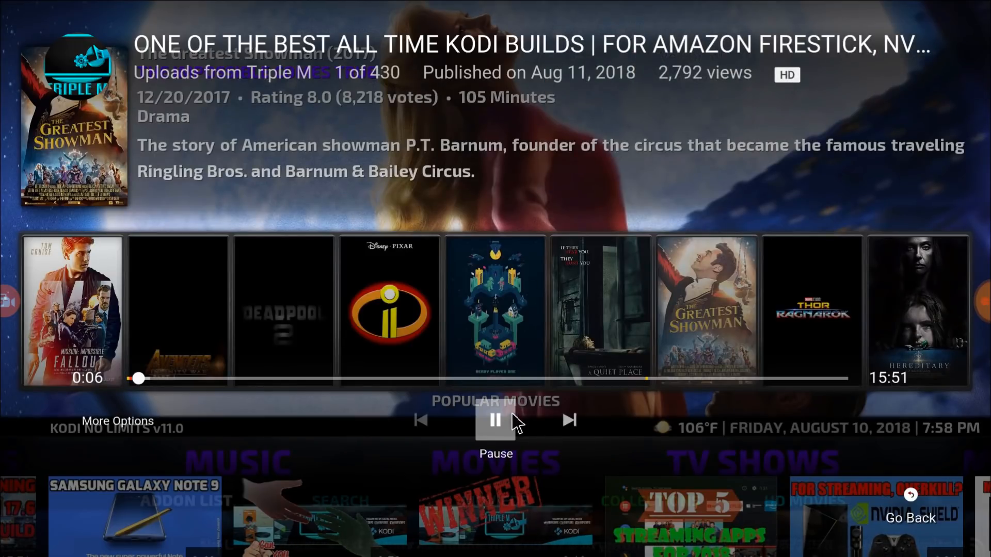
{"action": "left_click_drag", "start_coordinate": [138, 379], "coordinate": [281, 378]}
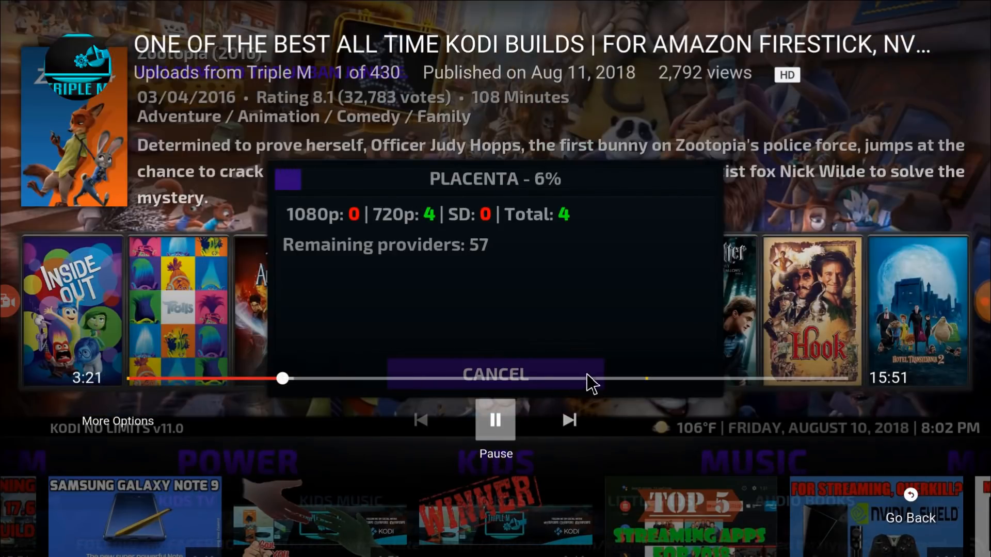
{"action": "left_click", "coordinate": [495, 374]}
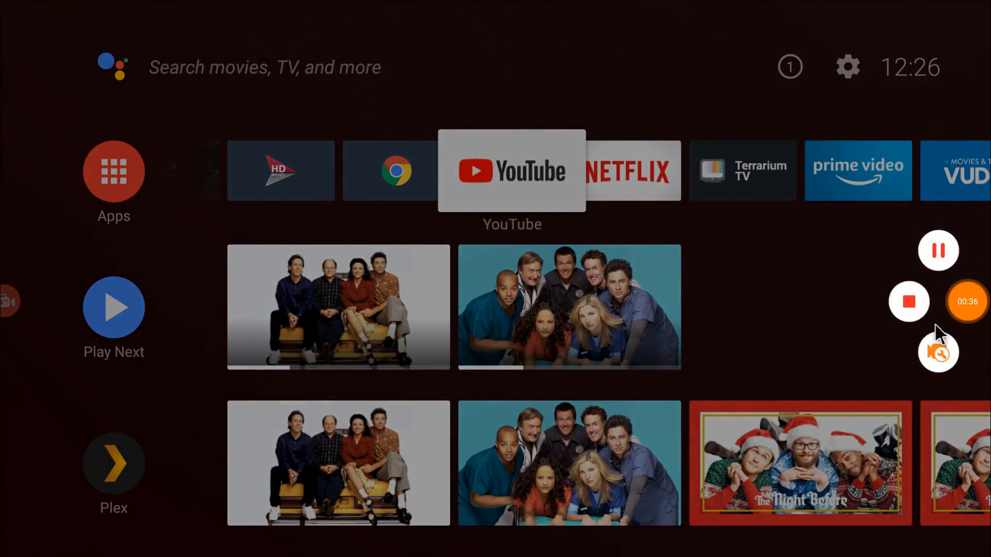
- Stop the recording, view the captured screenshot, then open the 37-second video in the Videos list
{"action": "left_click", "coordinate": [909, 301]}
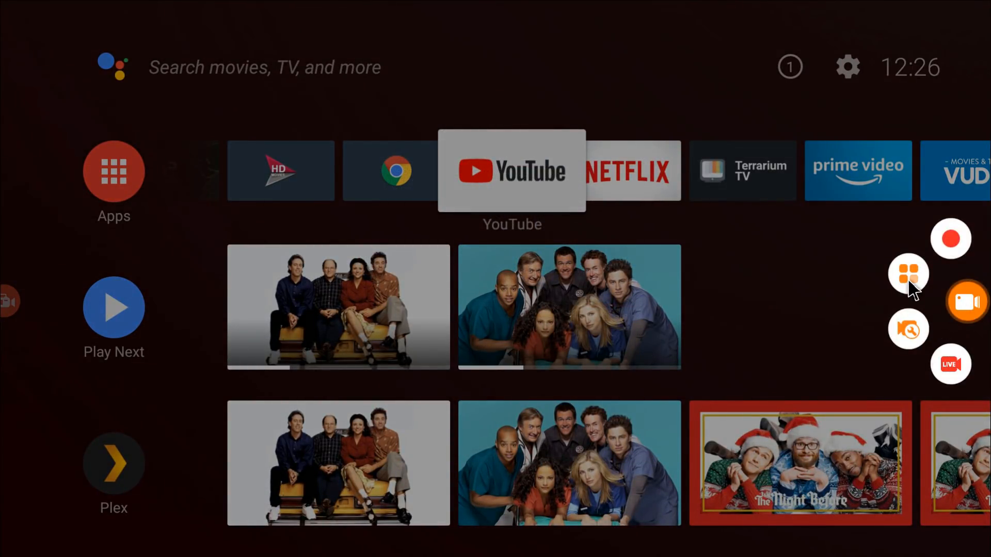
{"action": "left_click", "coordinate": [909, 273]}
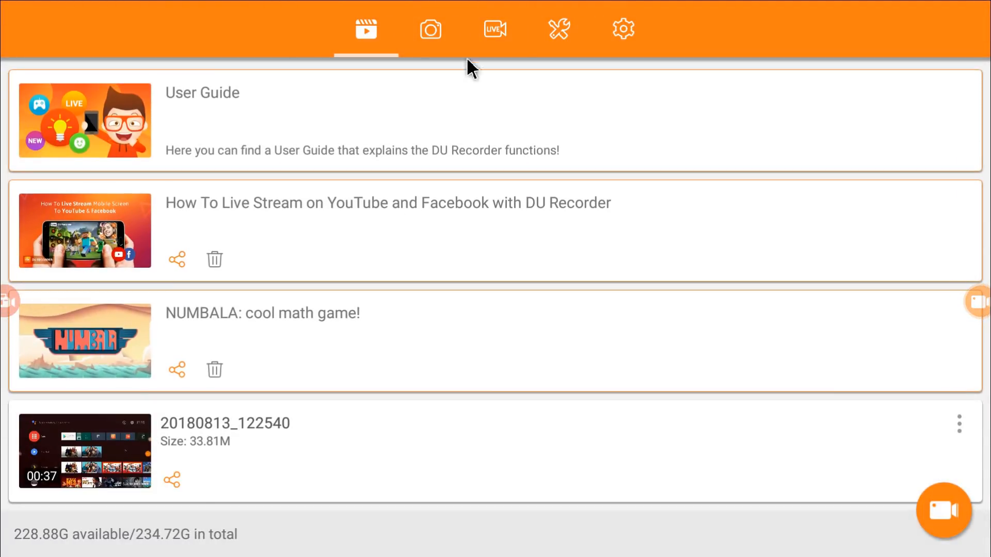
{"action": "left_click", "coordinate": [430, 29]}
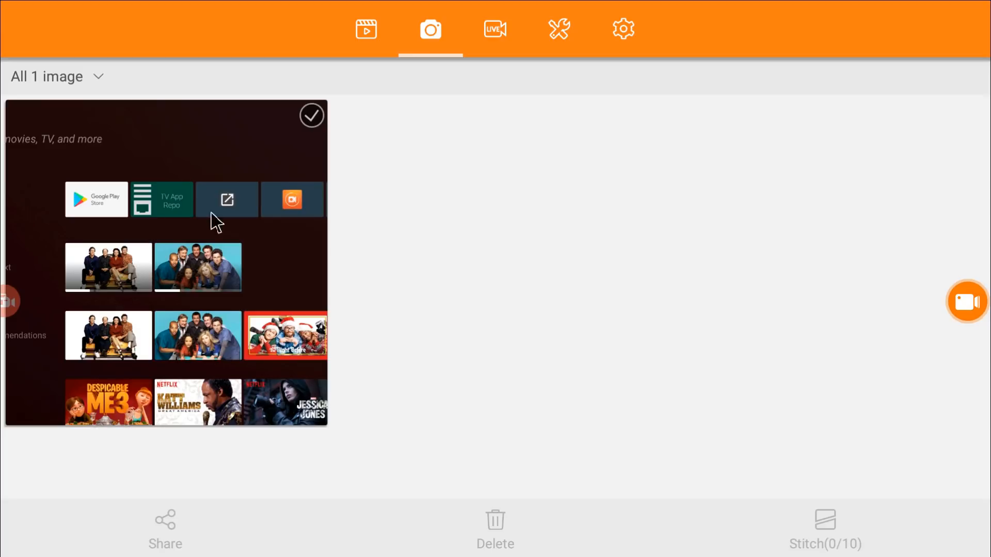
{"action": "left_click", "coordinate": [311, 115]}
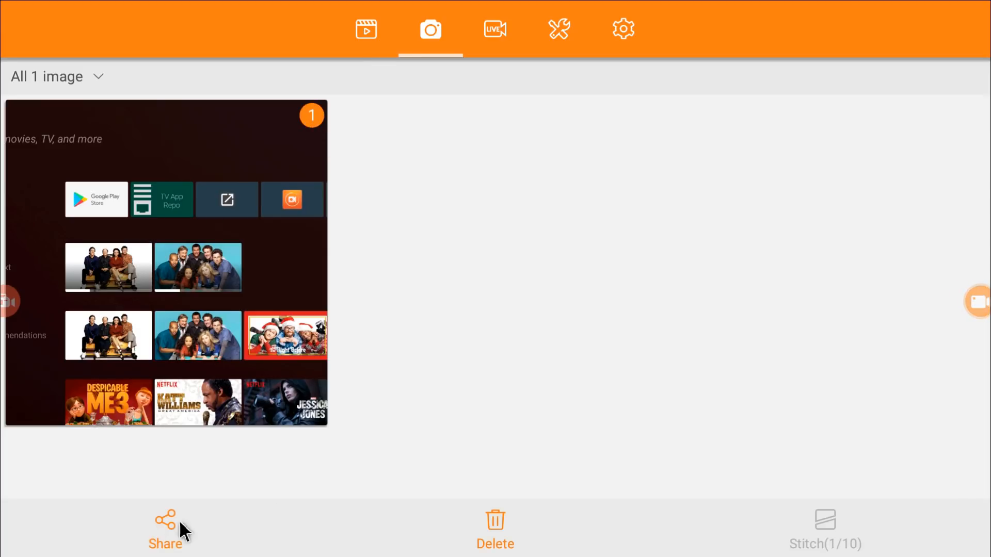
{"action": "mouse_move", "coordinate": [366, 29]}
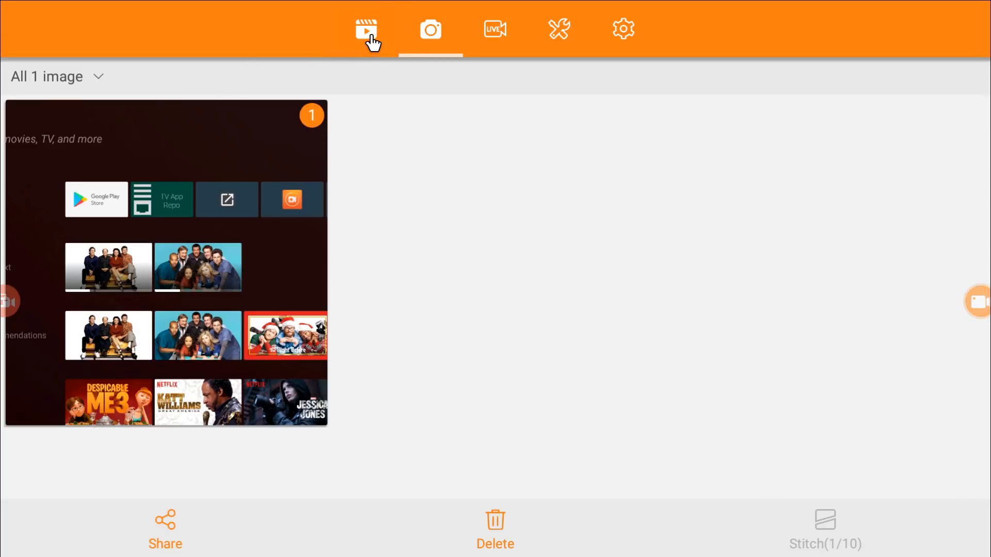
{"action": "left_click", "coordinate": [365, 29]}
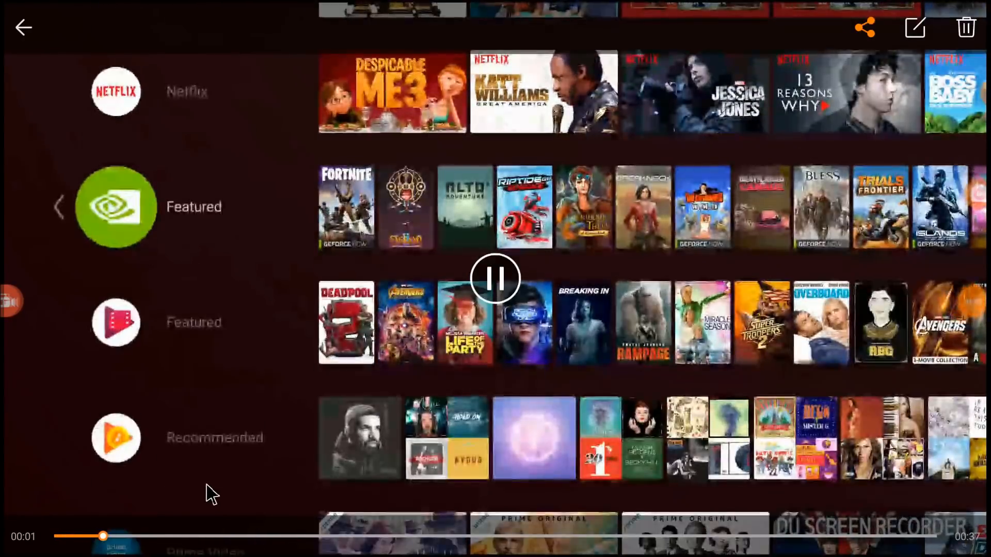
- Tap the orange DU Recorder bubble on the Android TV home screen to expand its shortcuts
{"action": "scroll", "scroll_direction": "down", "scroll_amount": 3}
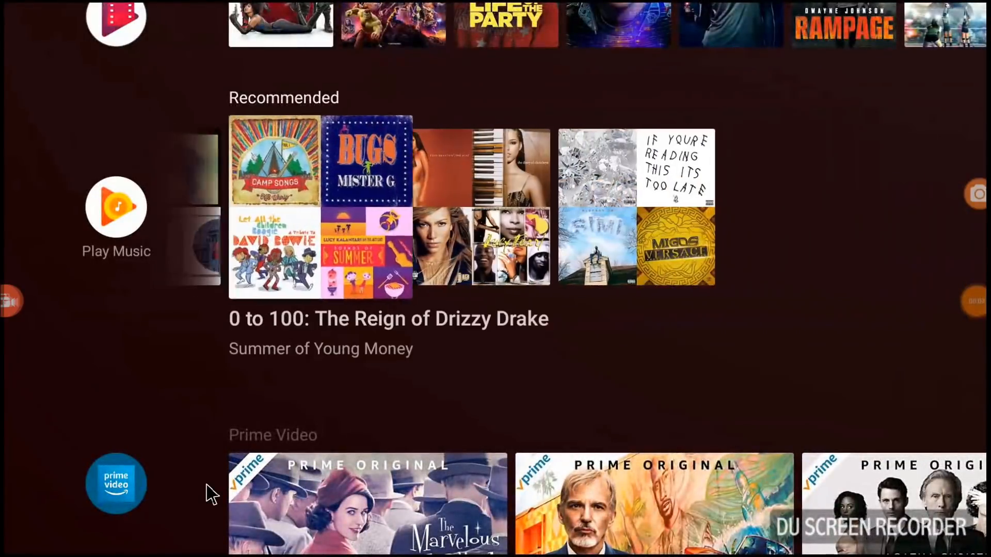
{"action": "scroll", "scroll_direction": "down", "scroll_amount": 3}
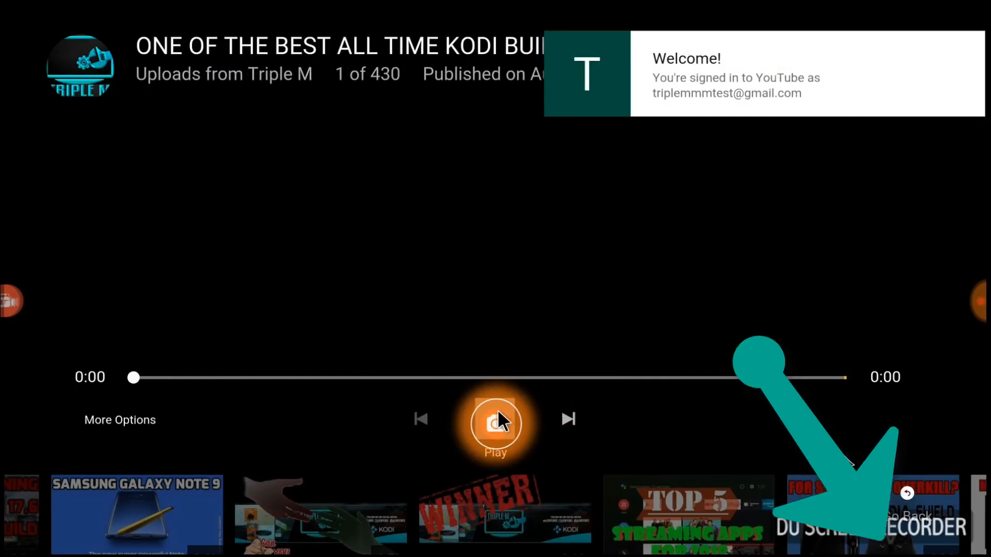
{"action": "left_click", "coordinate": [495, 419]}
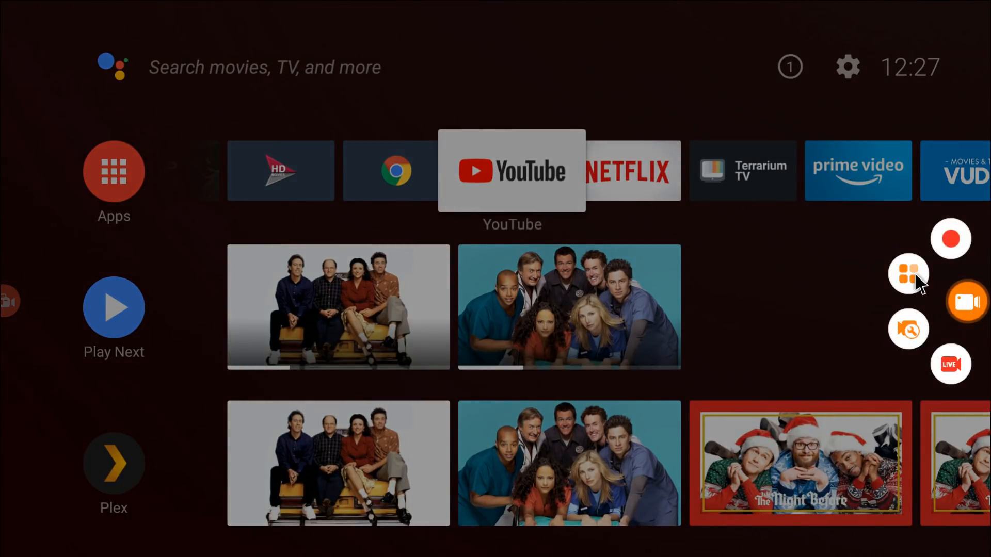
- Switch off Enable watermark in DU Recorder Settings, then scroll down to About us
{"action": "left_click", "coordinate": [909, 273]}
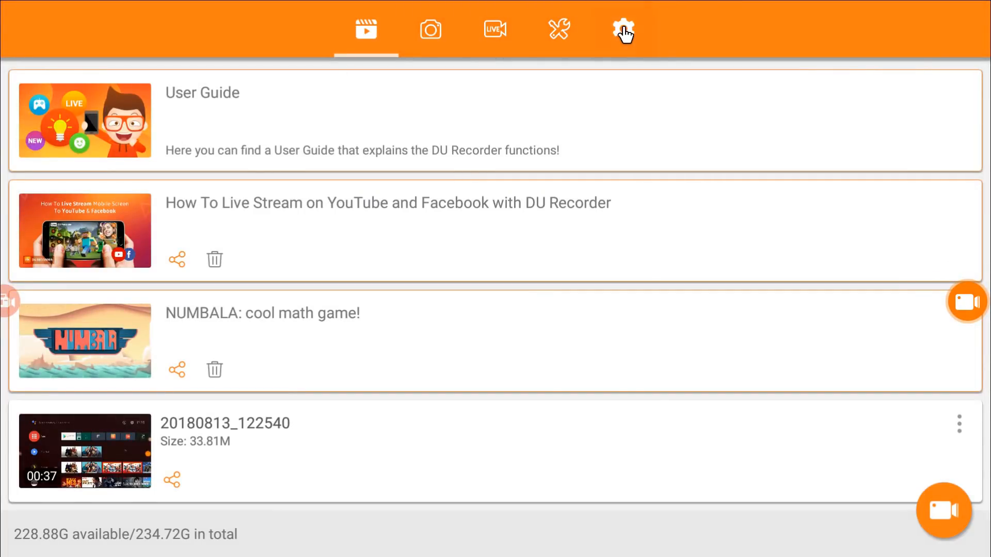
{"action": "left_click", "coordinate": [623, 29]}
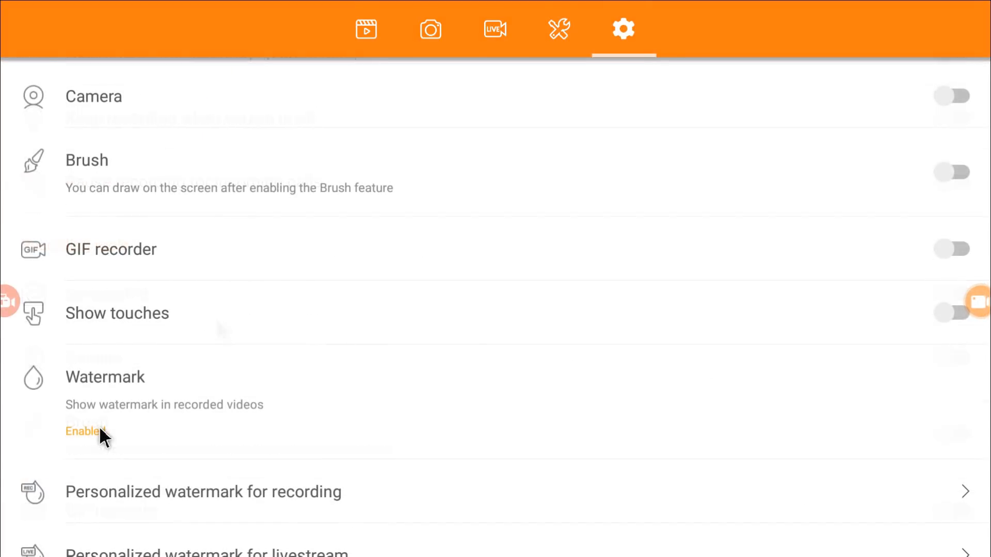
{"action": "left_click", "coordinate": [82, 431]}
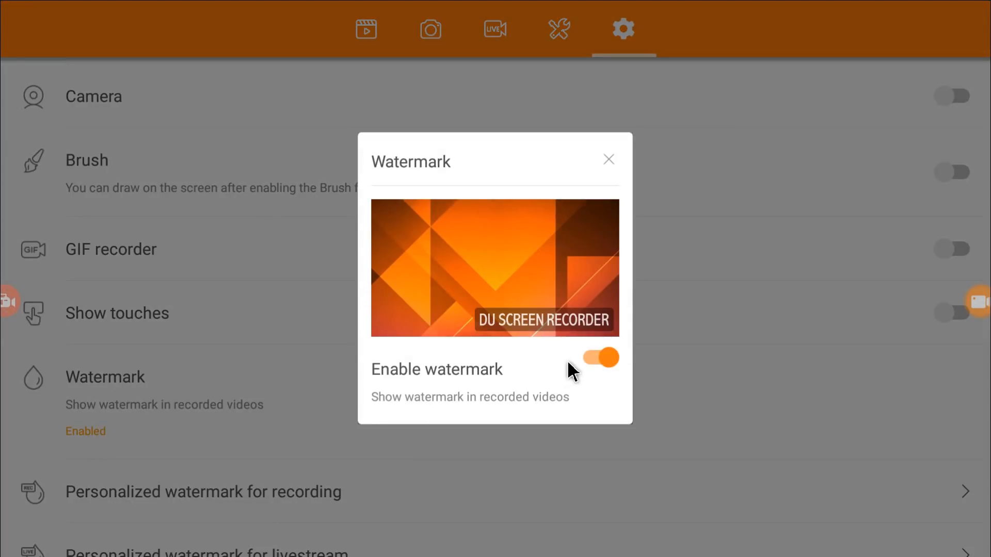
{"action": "left_click", "coordinate": [600, 358]}
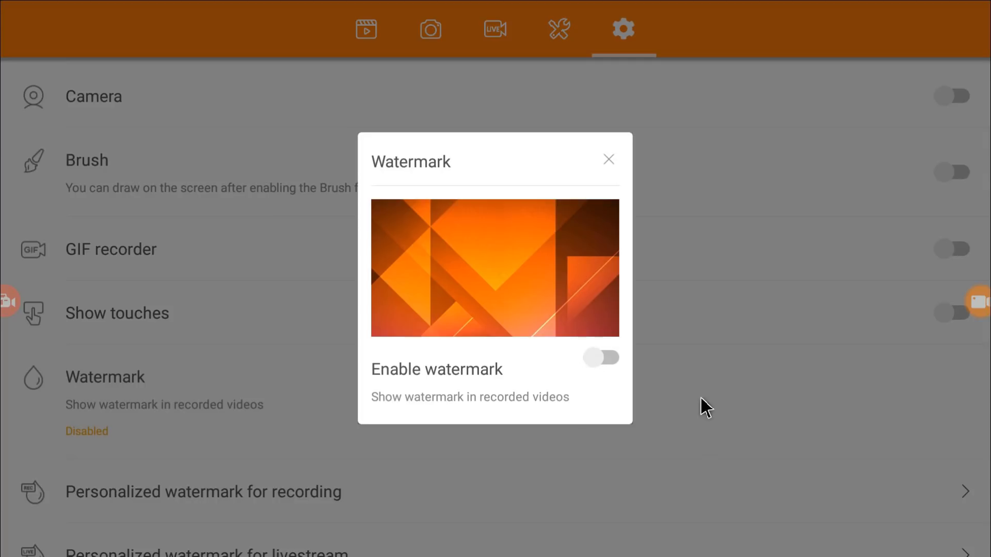
{"action": "left_click", "coordinate": [607, 159]}
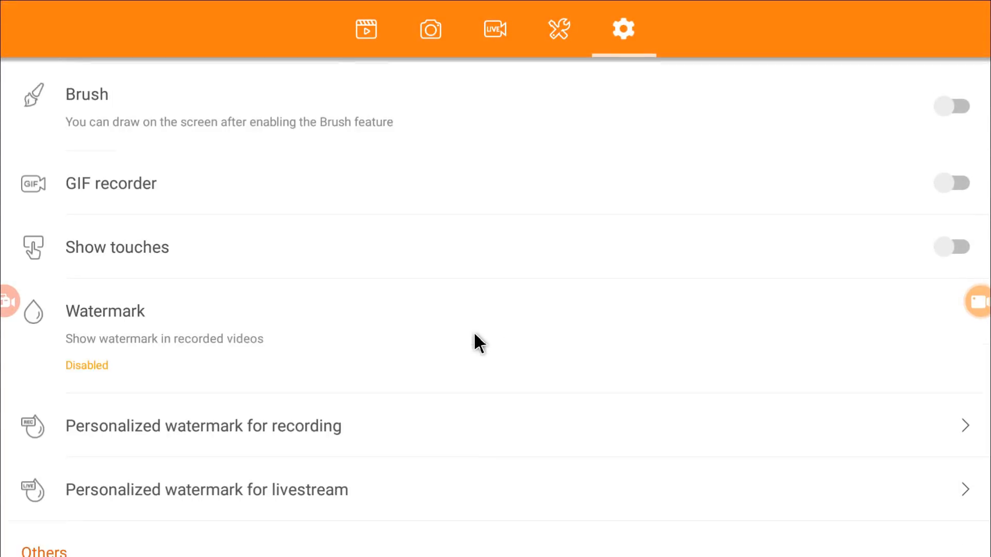
{"action": "scroll", "scroll_direction": "down", "scroll_amount": 3}
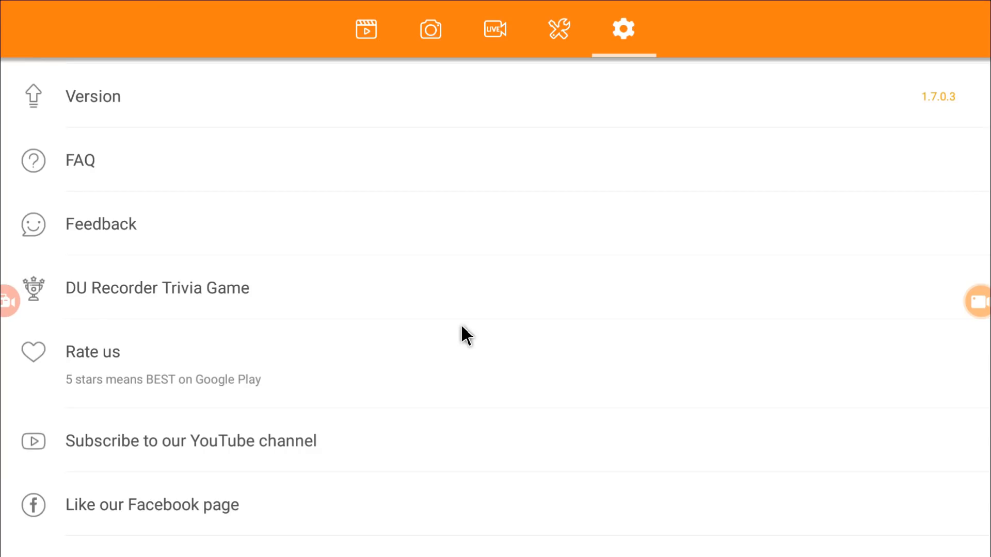
{"action": "scroll", "scroll_direction": "down", "scroll_amount": 3}
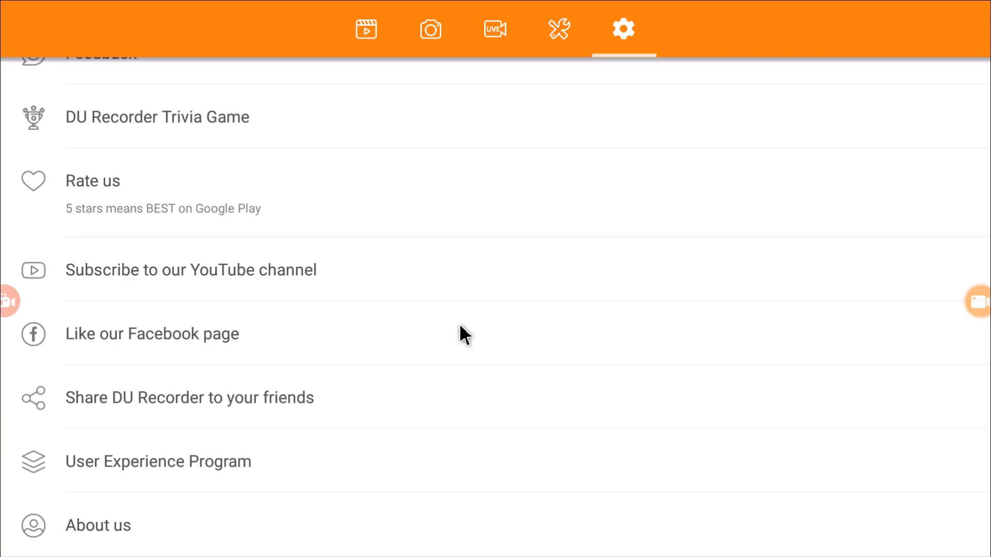
{"action": "mouse_move", "coordinate": [533, 146]}
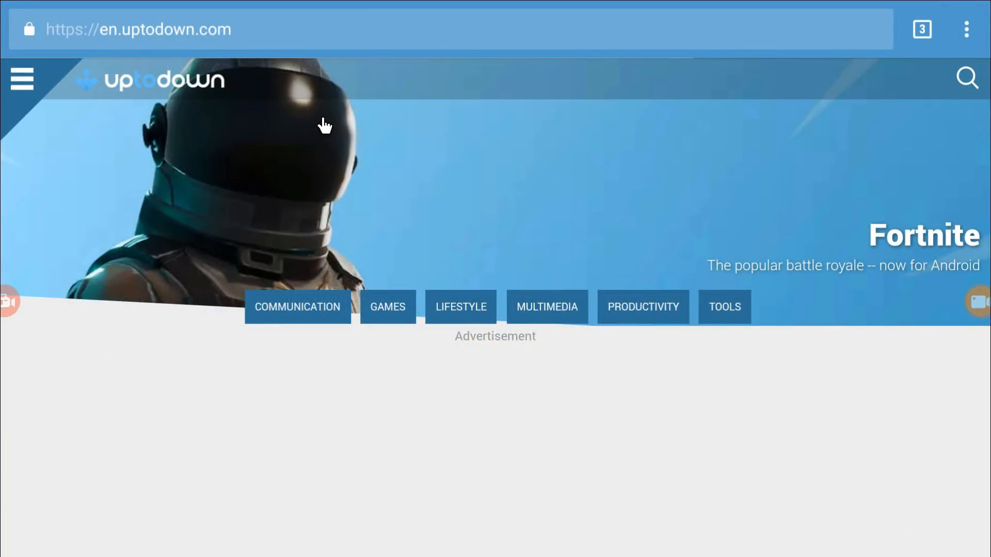
{"action": "mouse_move", "coordinate": [709, 183]}
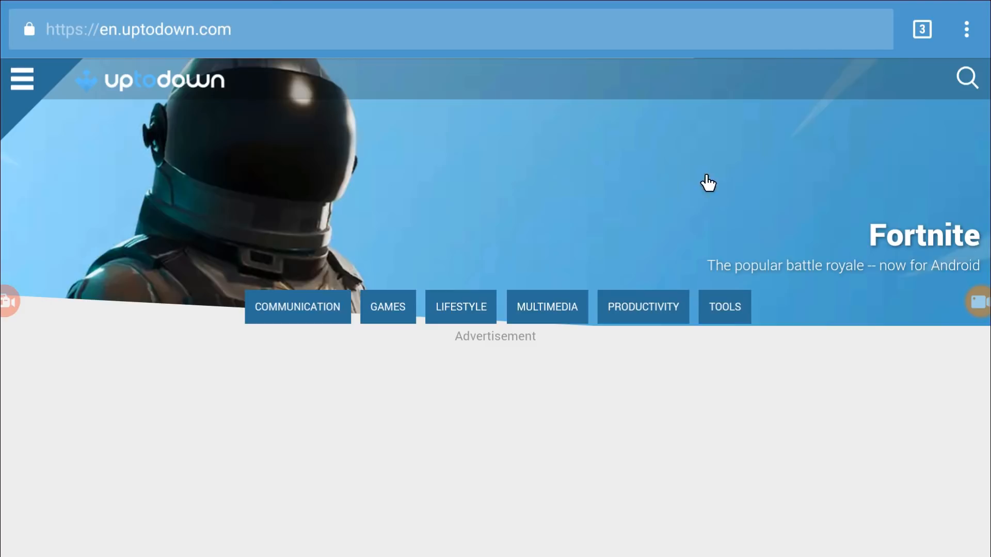
{"action": "mouse_move", "coordinate": [979, 90]}
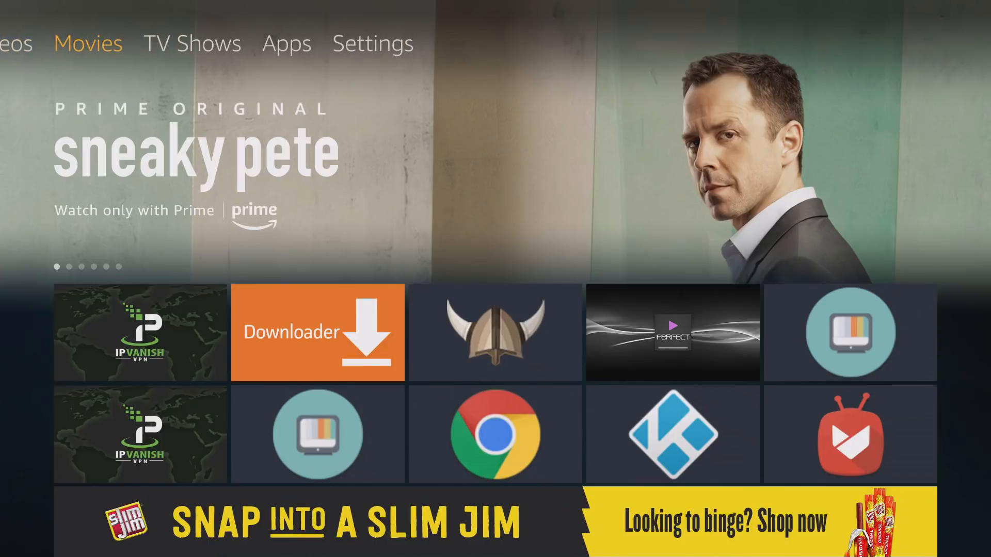
- Reach Settings > Device > Developer options > Apps from Unknown Sources, then select Downloader in search
{"action": "left_click", "coordinate": [371, 43]}
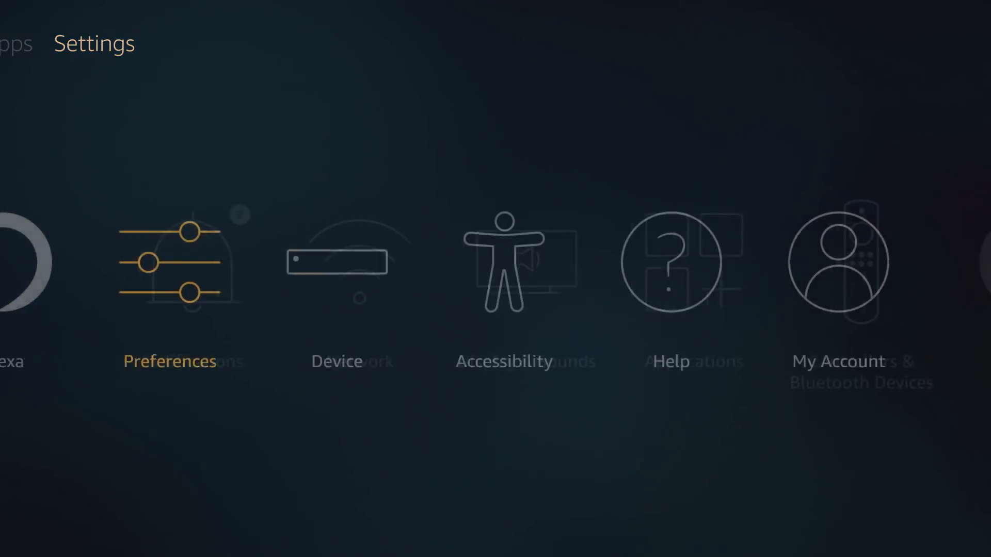
{"action": "left_click", "coordinate": [337, 261]}
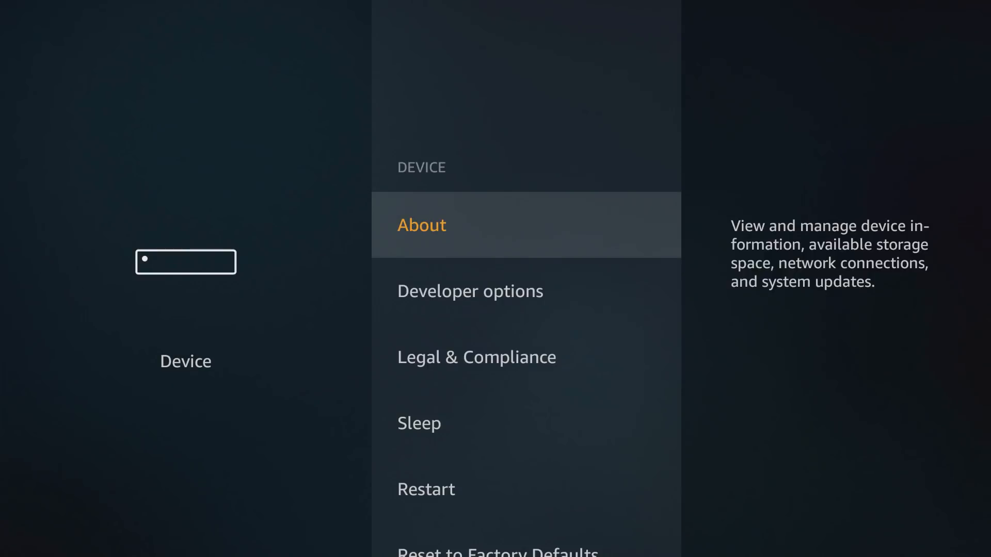
{"action": "left_click", "coordinate": [471, 291]}
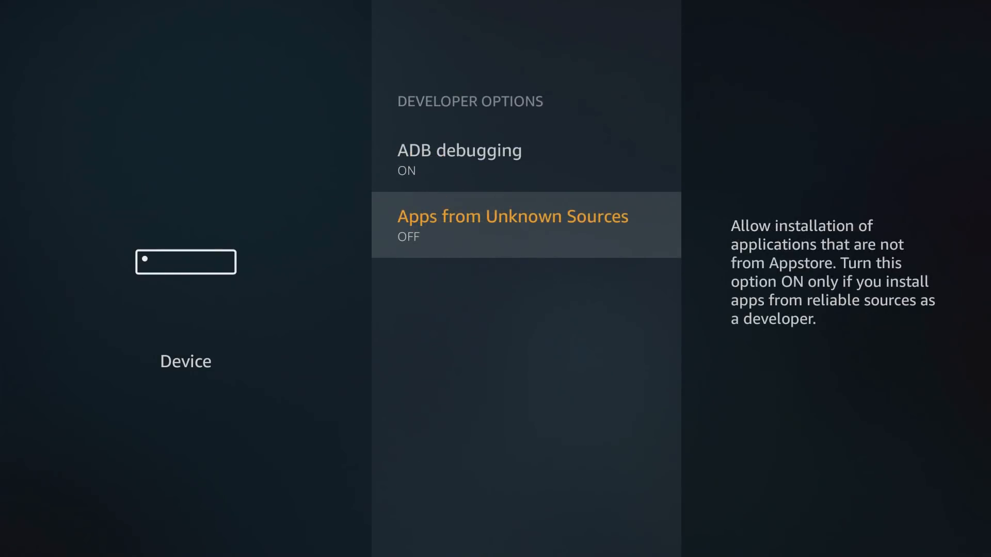
{"action": "left_click", "coordinate": [524, 225]}
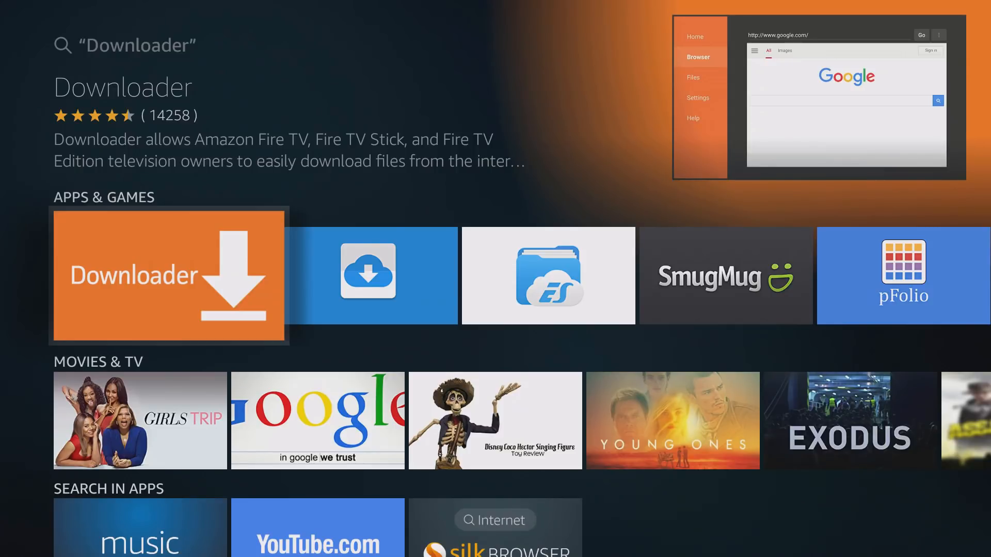
{"action": "left_click", "coordinate": [169, 276]}
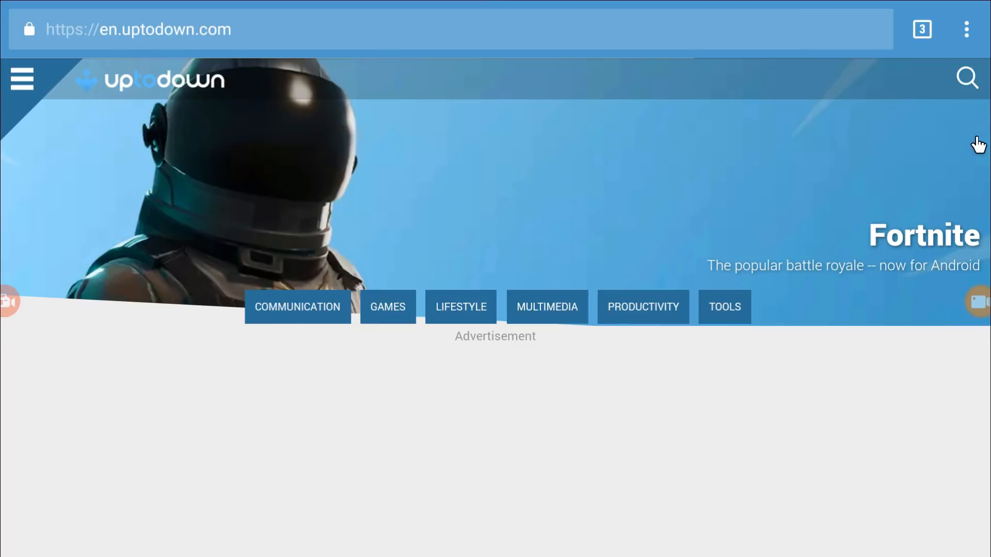
- After a brief Fortnite page detour, search uptodown.com for 'du recorder'
{"action": "left_click", "coordinate": [923, 236]}
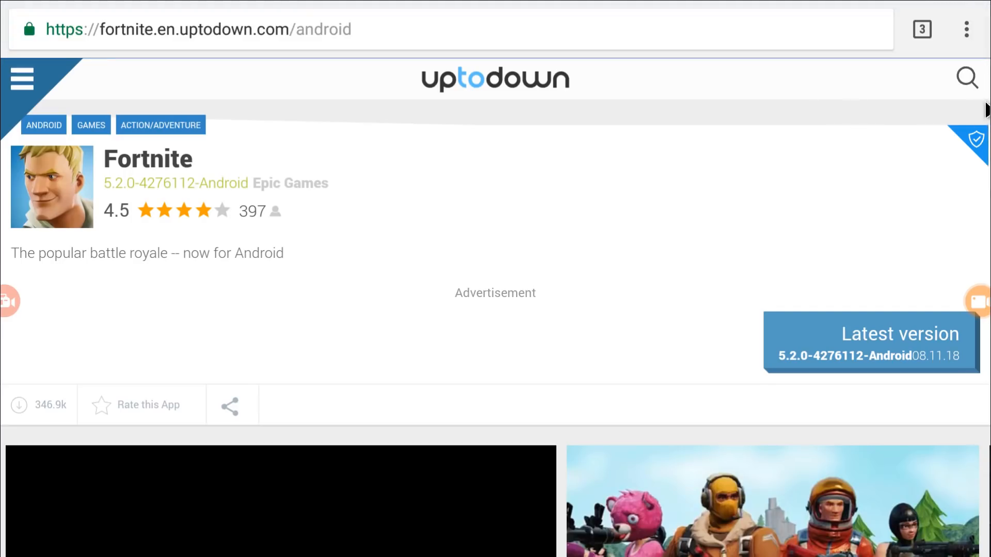
{"action": "left_click", "coordinate": [966, 78]}
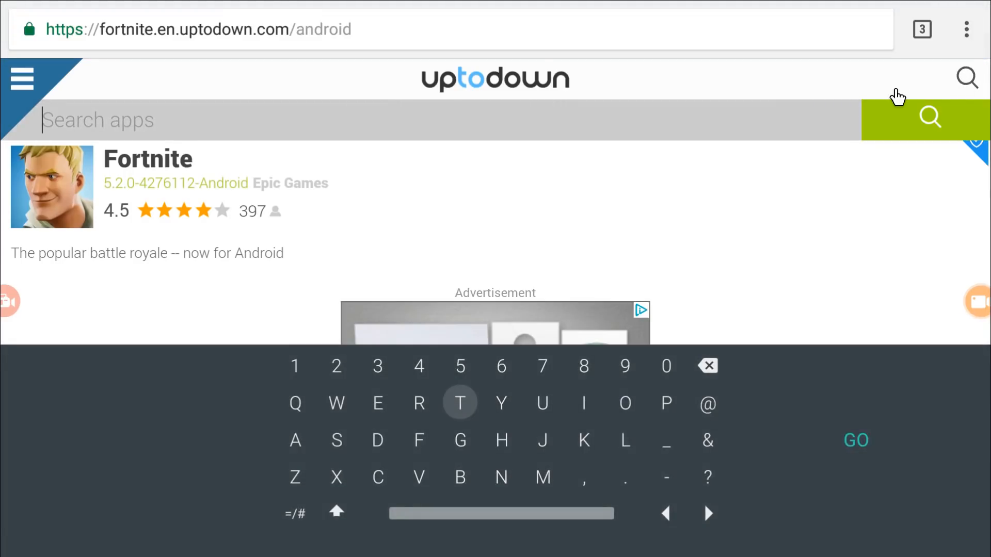
{"action": "type", "text": "du"}
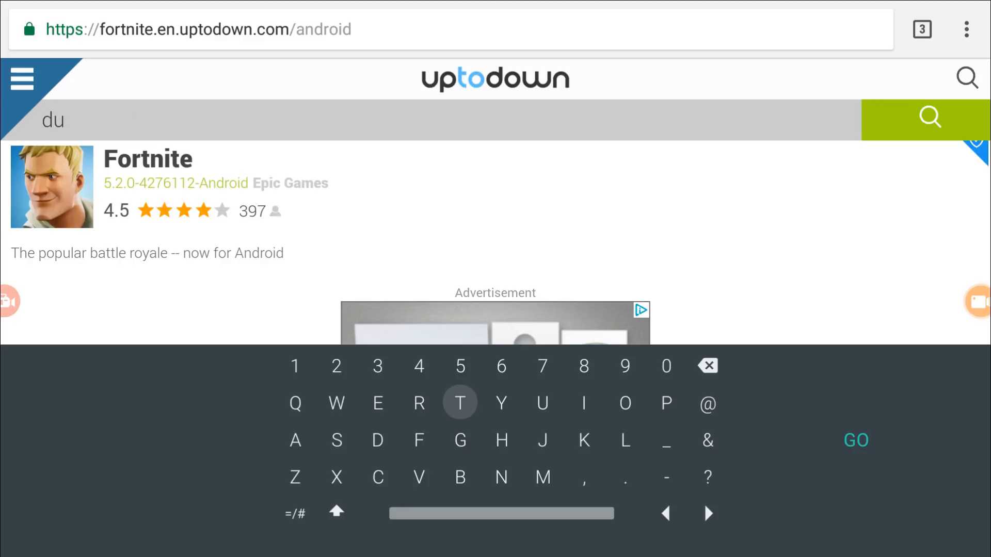
{"action": "type", "text": "reco"}
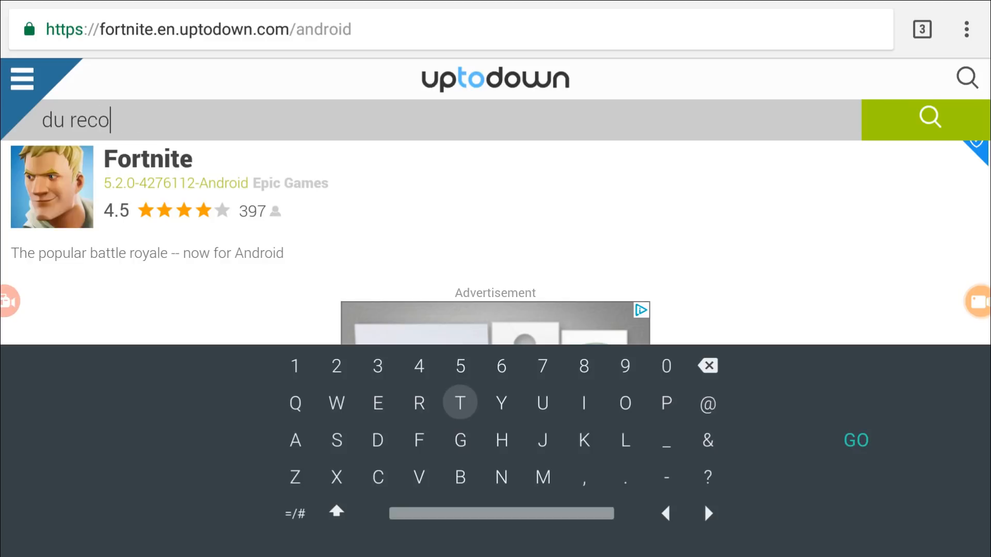
{"action": "type", "text": "rder"}
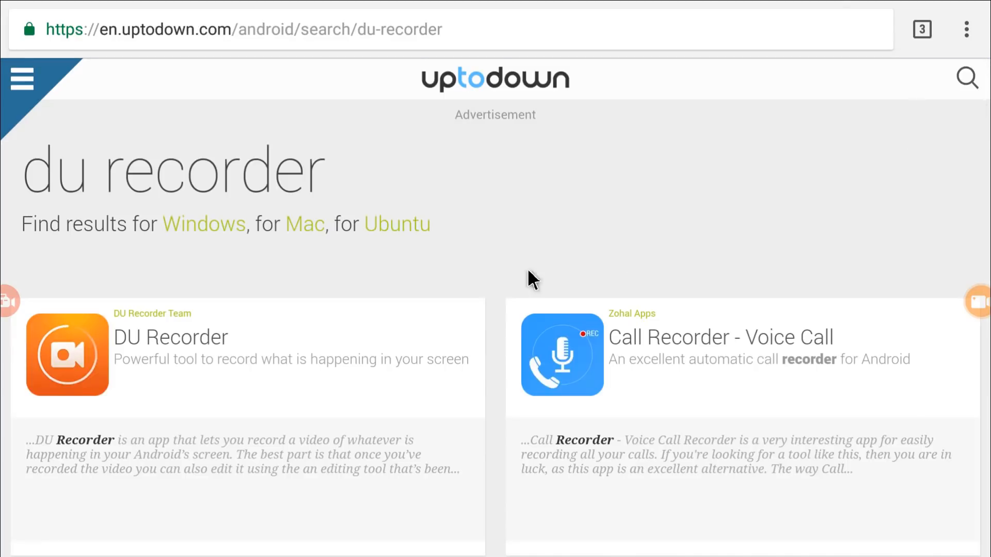
- Scroll through the search results led by DU Recorder
{"action": "scroll", "scroll_direction": "down", "scroll_amount": 3}
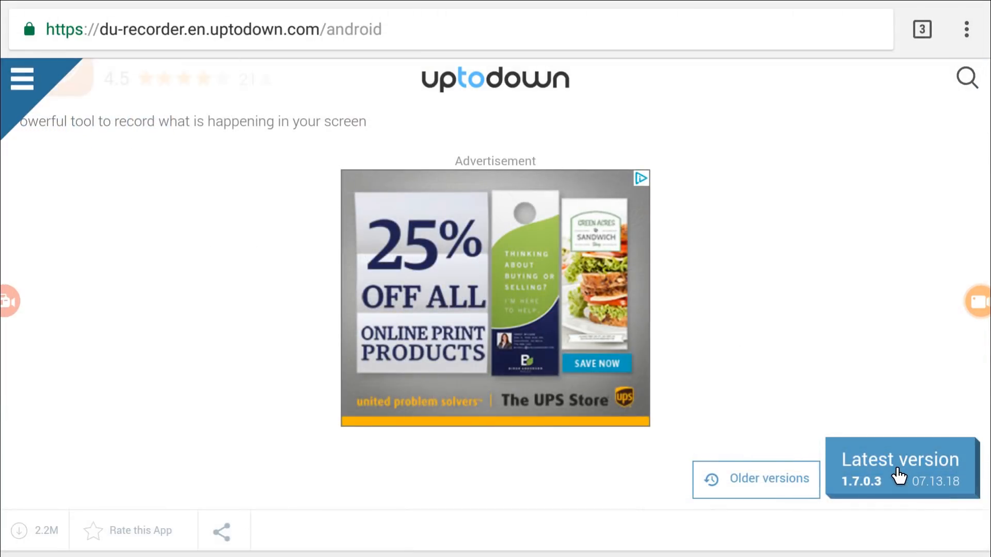
{"action": "scroll", "scroll_direction": "down", "scroll_amount": 3}
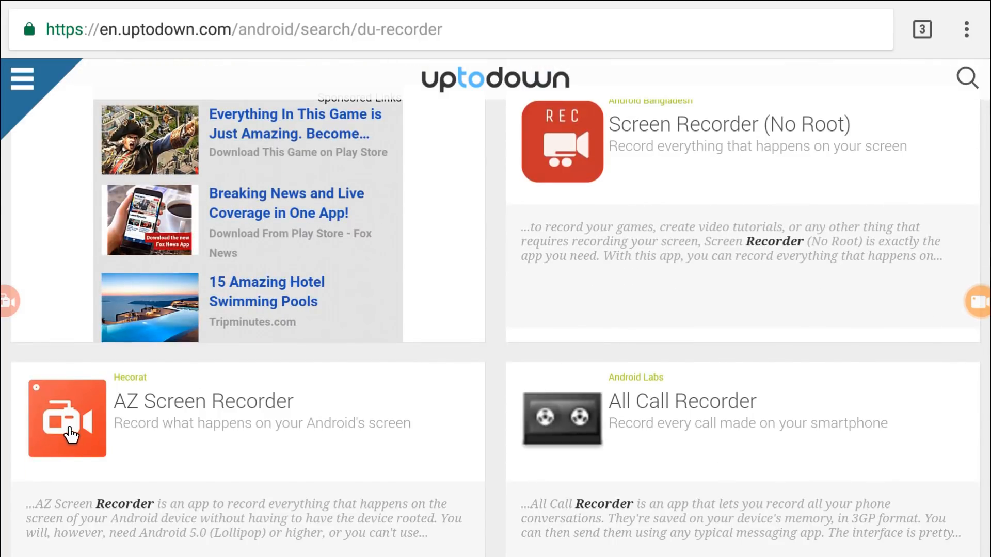
{"action": "scroll", "scroll_direction": "down", "scroll_amount": 3}
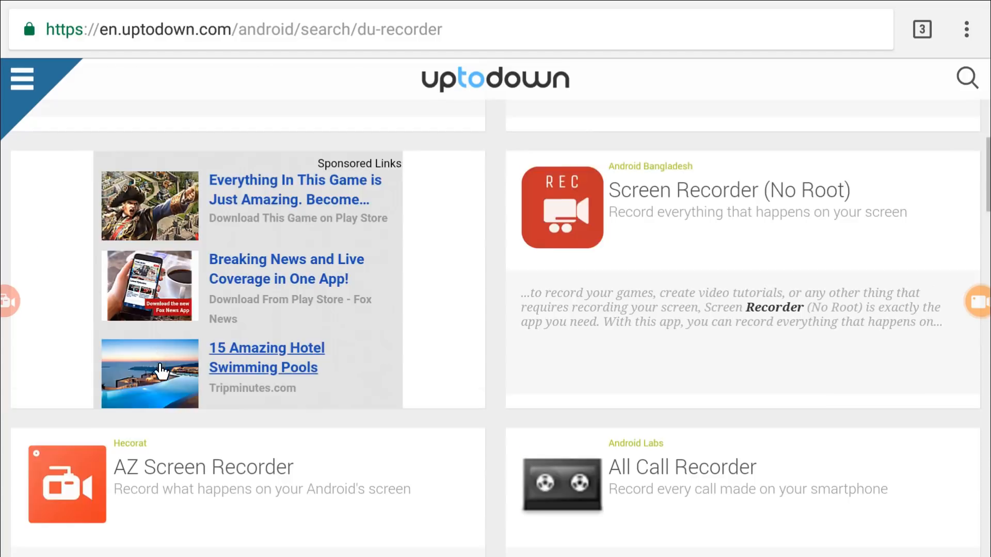
{"action": "scroll", "scroll_direction": "up", "scroll_amount": 3}
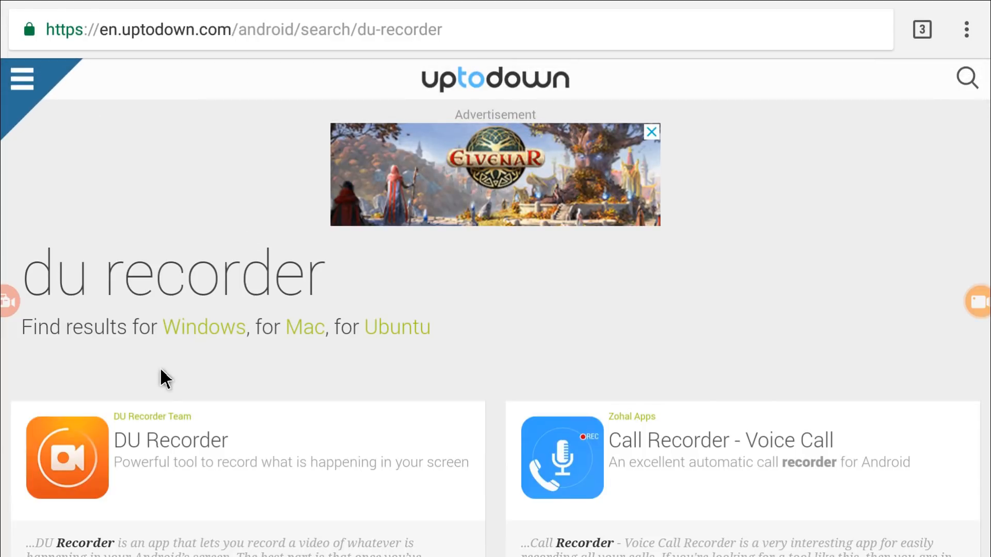